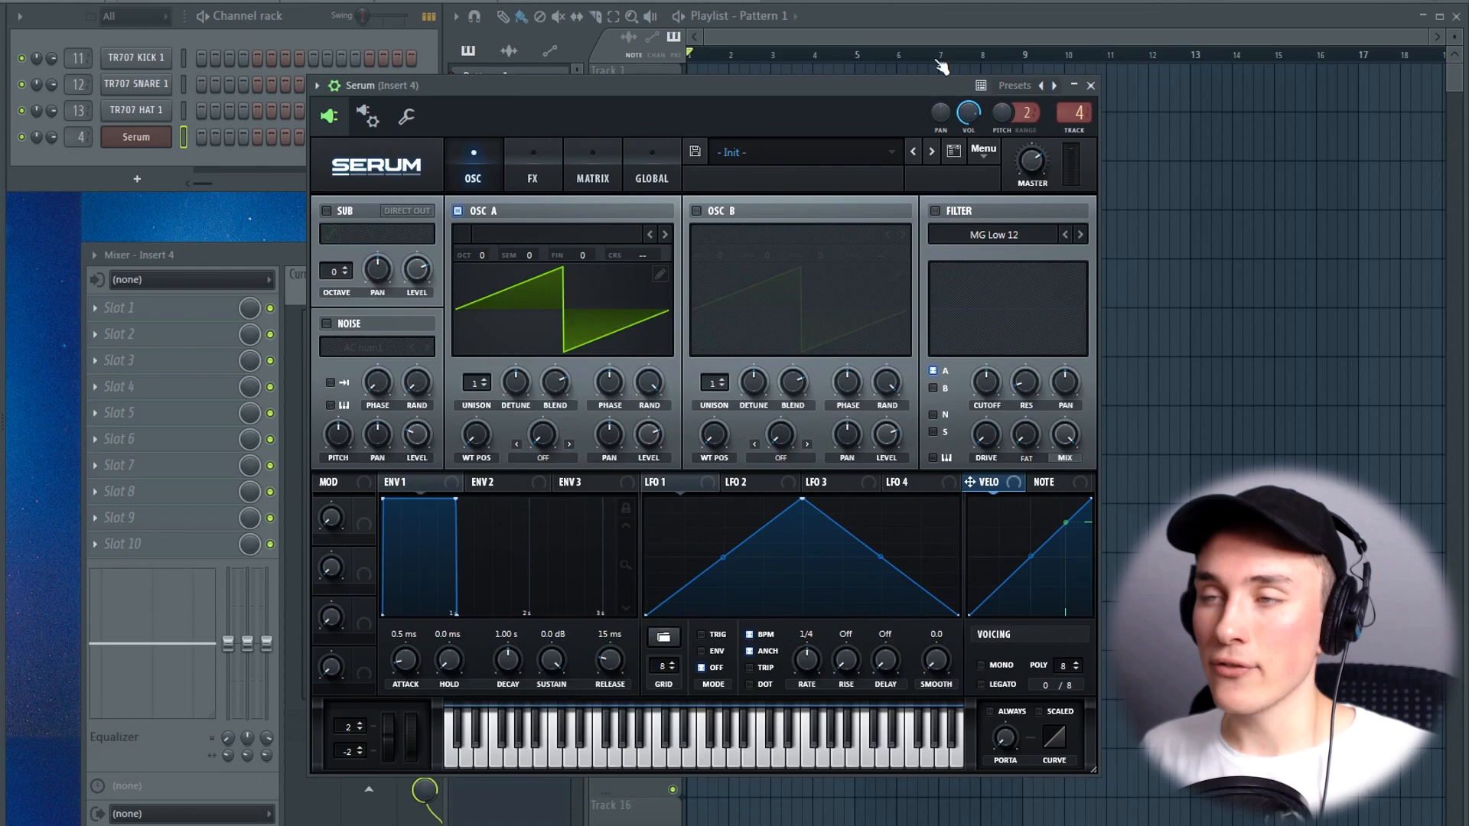
{"action": "mouse_move", "coordinate": [828, 196]}
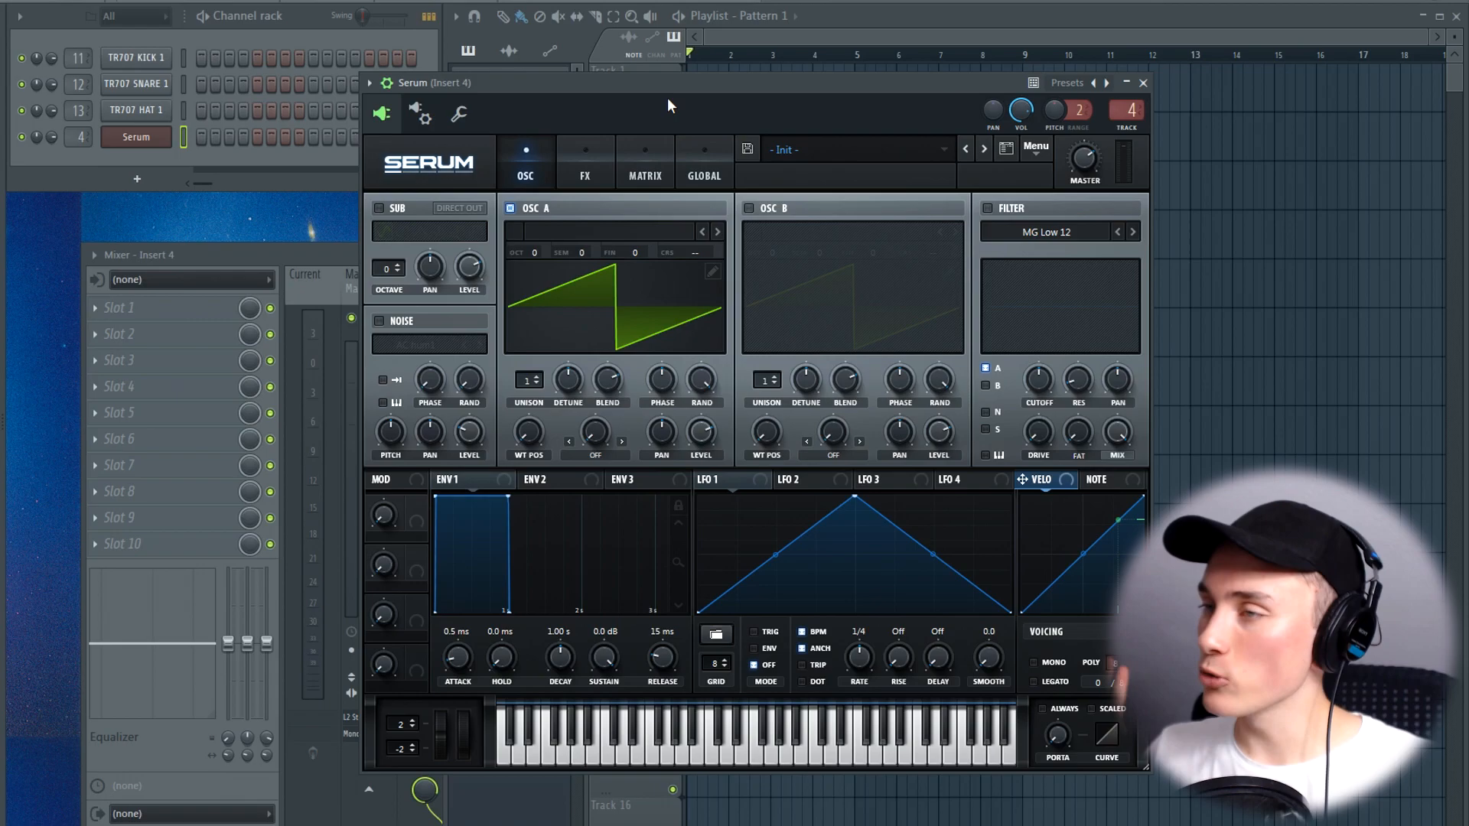
{"action": "mouse_move", "coordinate": [602, 105]}
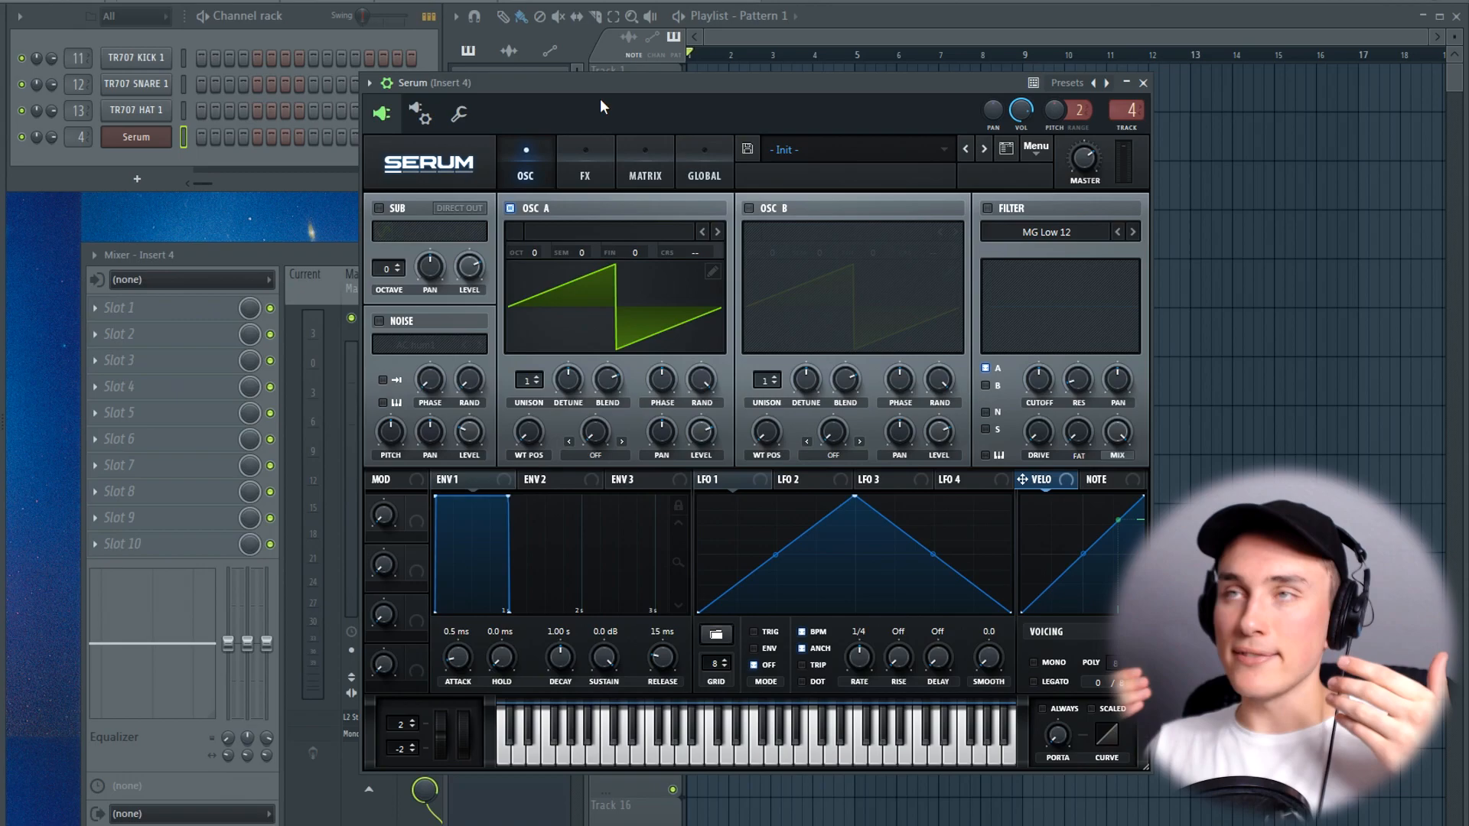
{"action": "mouse_move", "coordinate": [894, 242]}
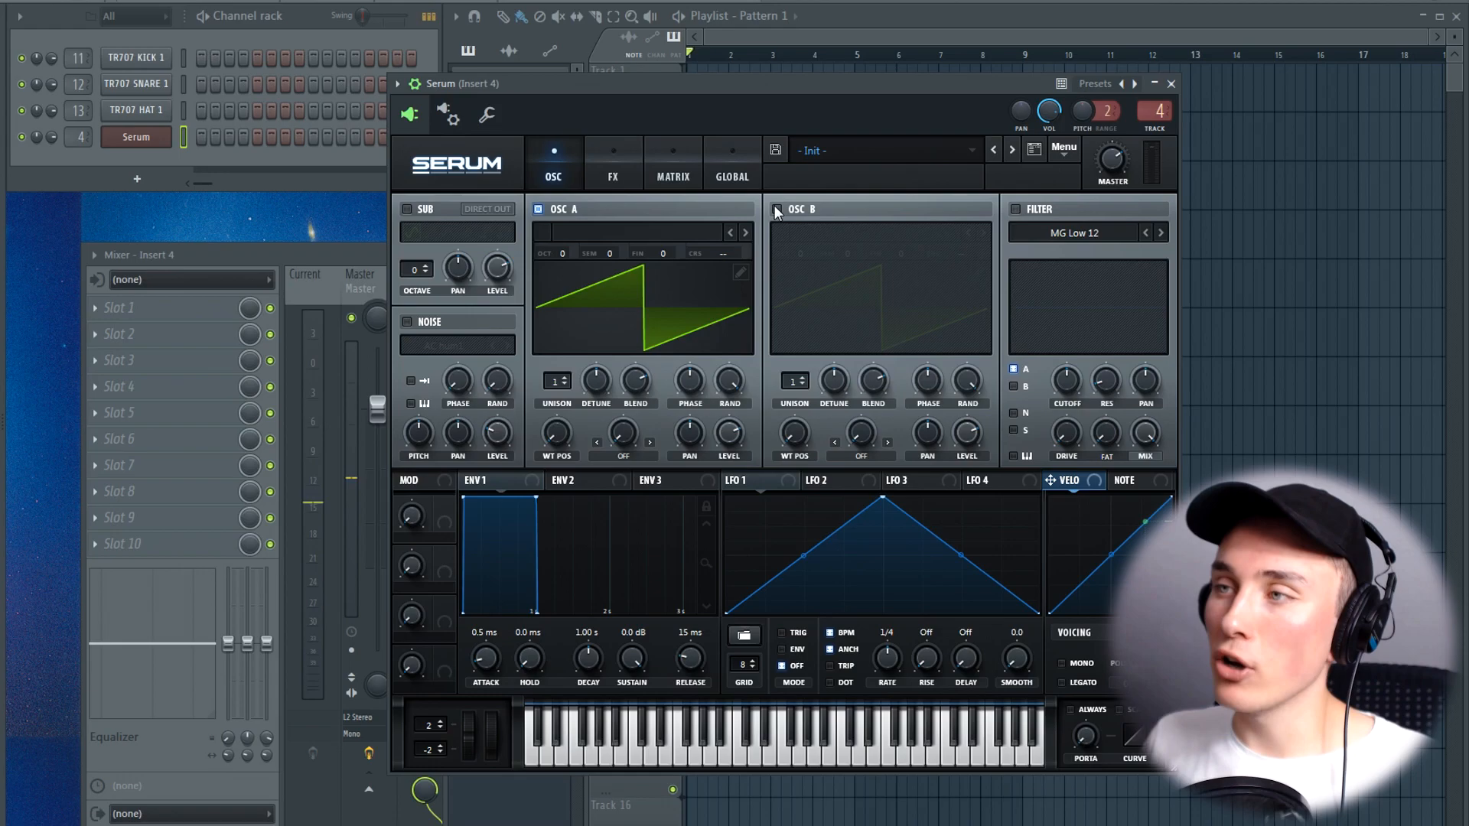
- Enable OSC B with the Analog > Basic Mini wavetable and switch OSC A off to solo the square
{"action": "left_click", "coordinate": [775, 208]}
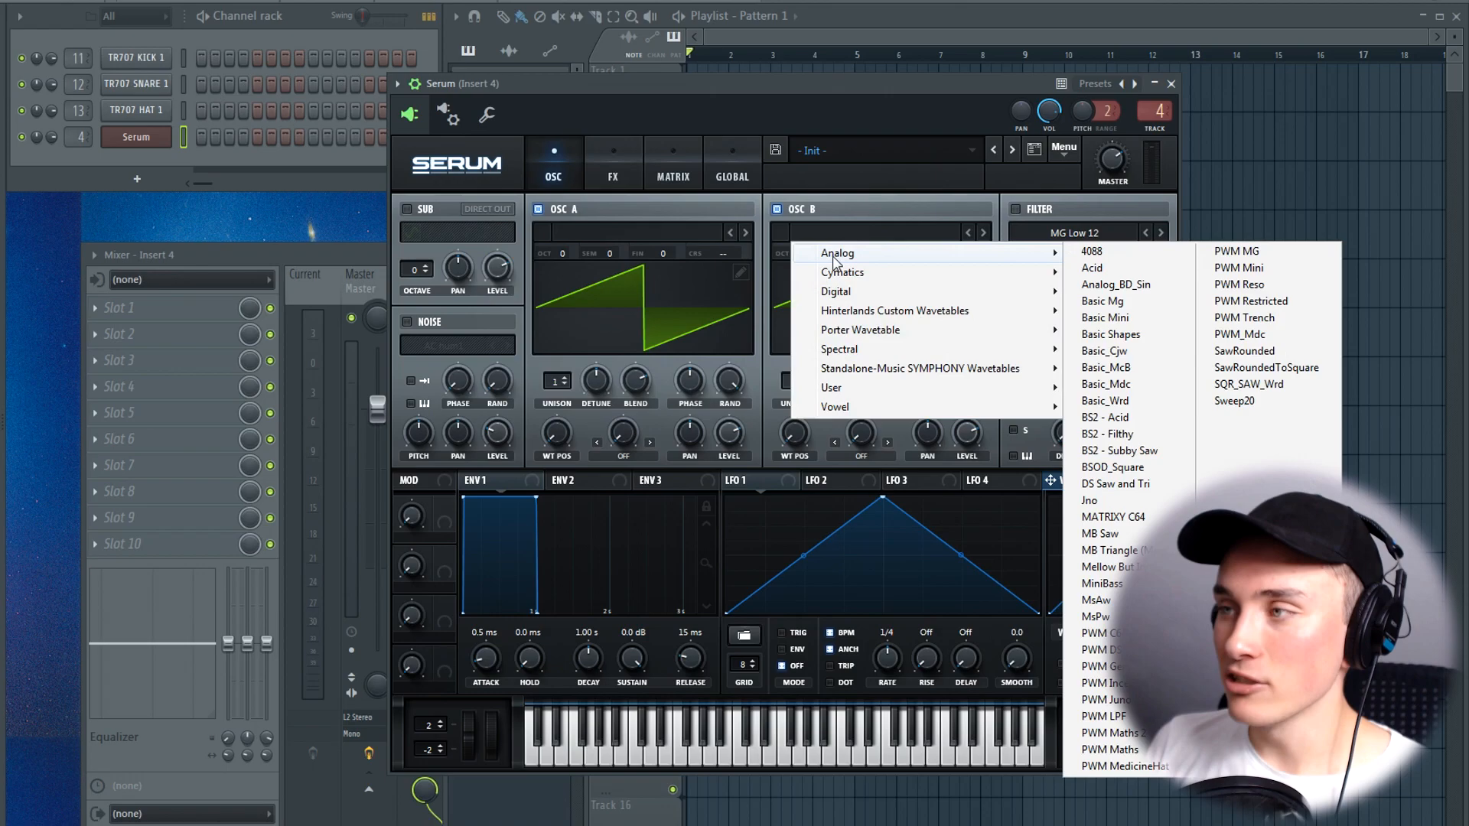
{"action": "left_click", "coordinate": [1104, 317]}
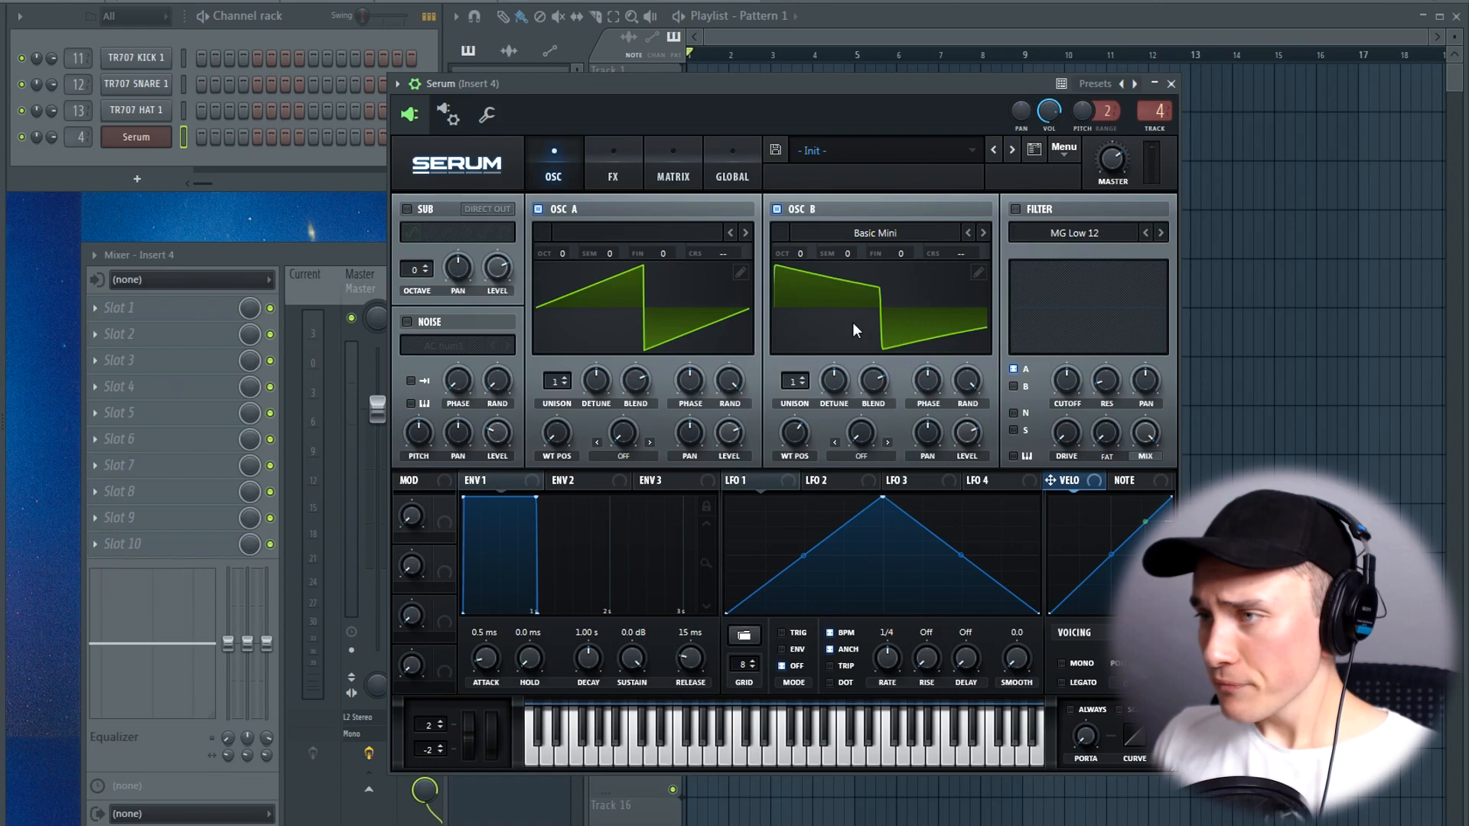
{"action": "left_click", "coordinate": [538, 209]}
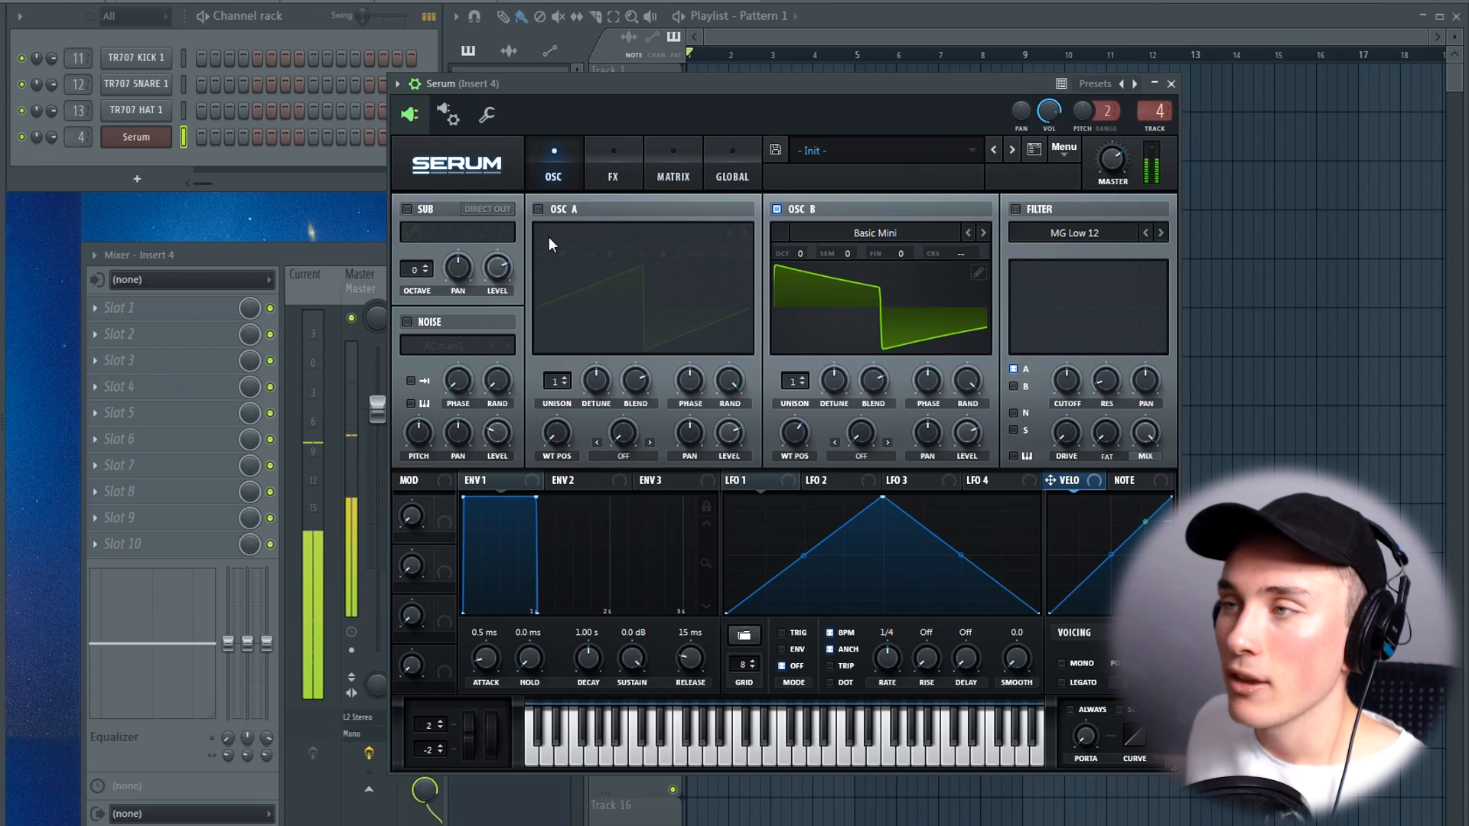
{"action": "mouse_move", "coordinate": [538, 209]}
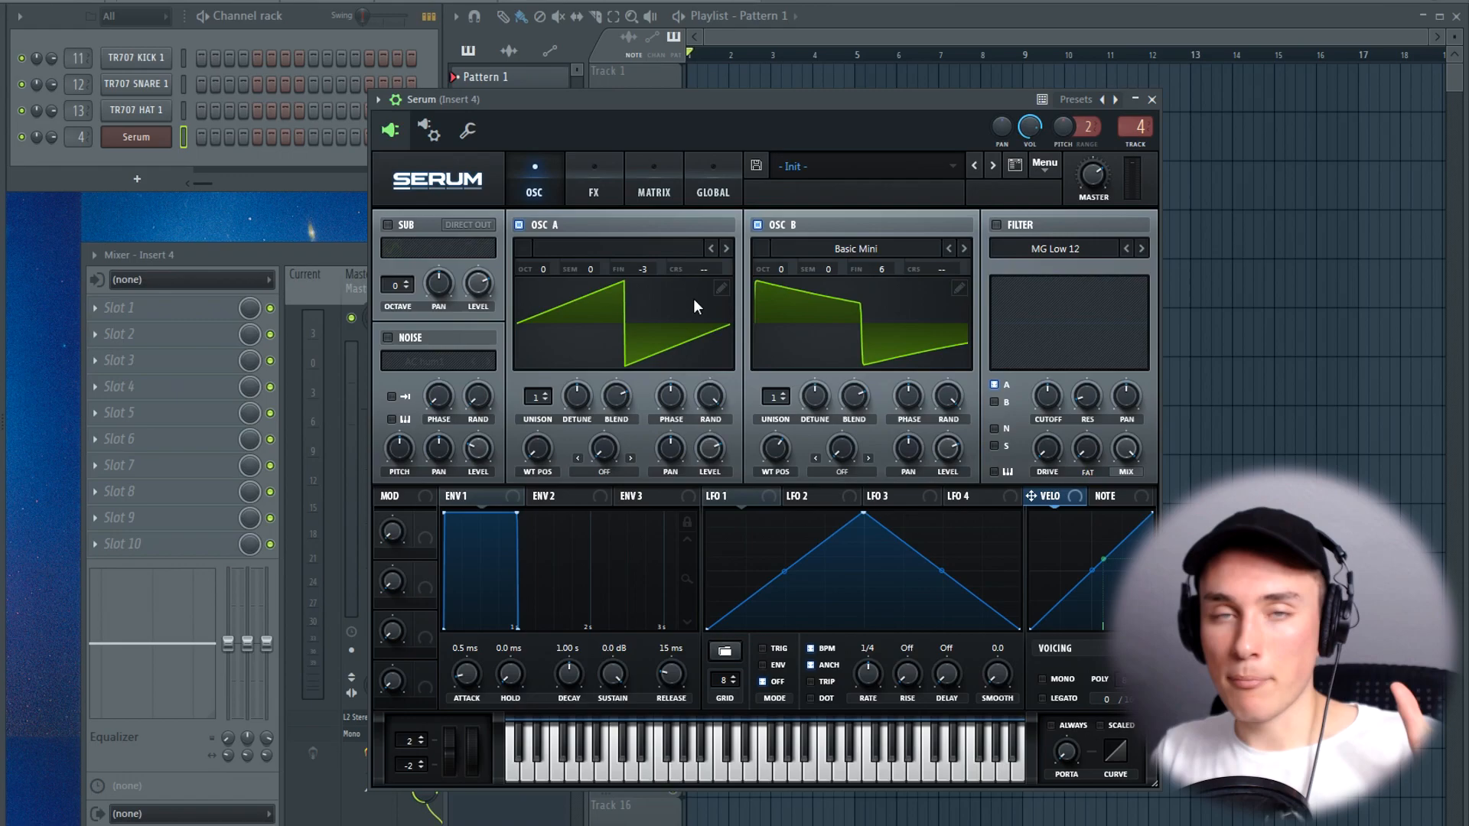
{"action": "mouse_move", "coordinate": [637, 295]}
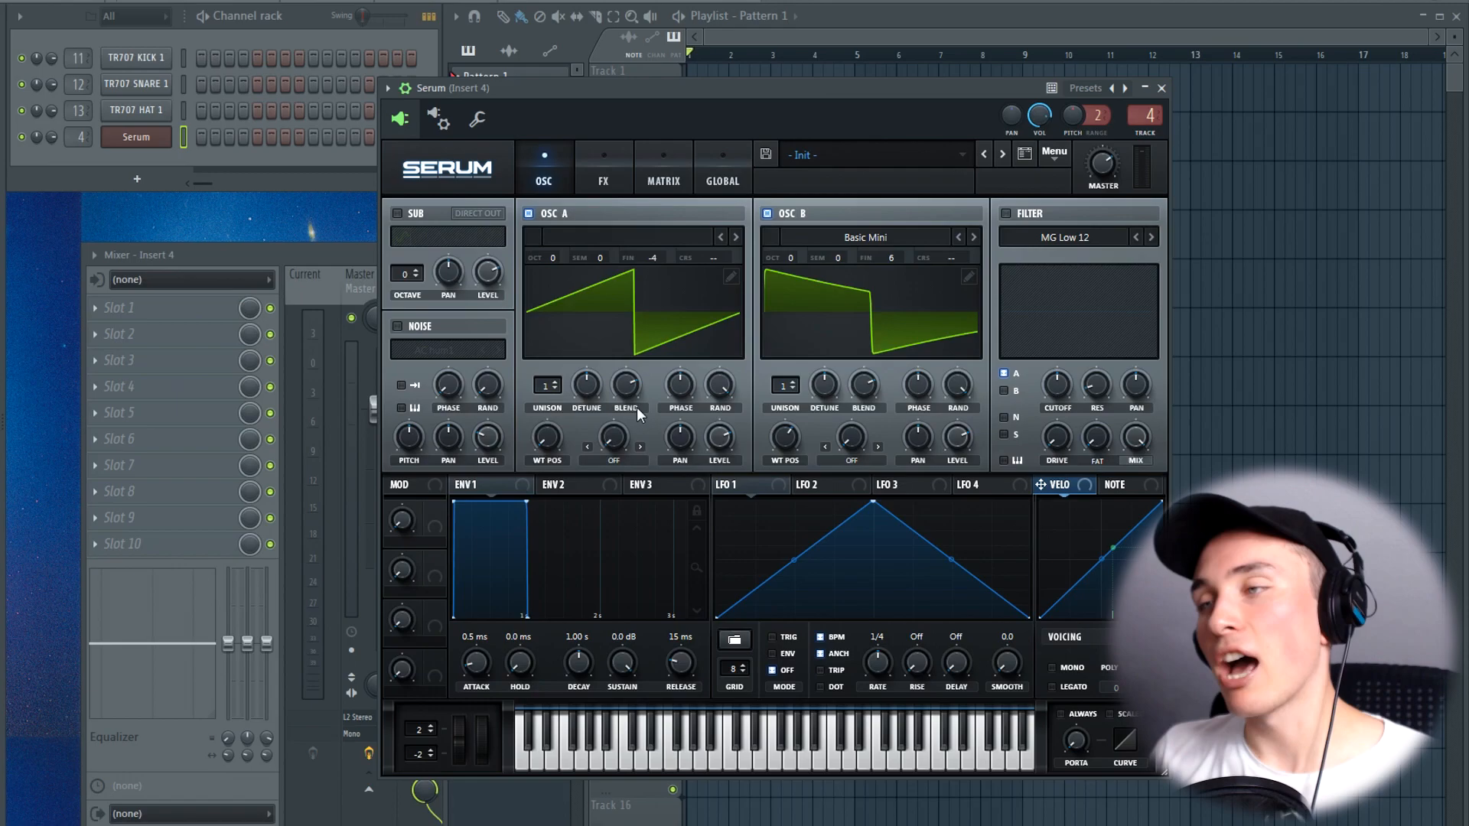
- Enable the noise oscillator and load the Analog > J 60 sample in place of AC hum1
{"action": "left_click", "coordinate": [396, 325]}
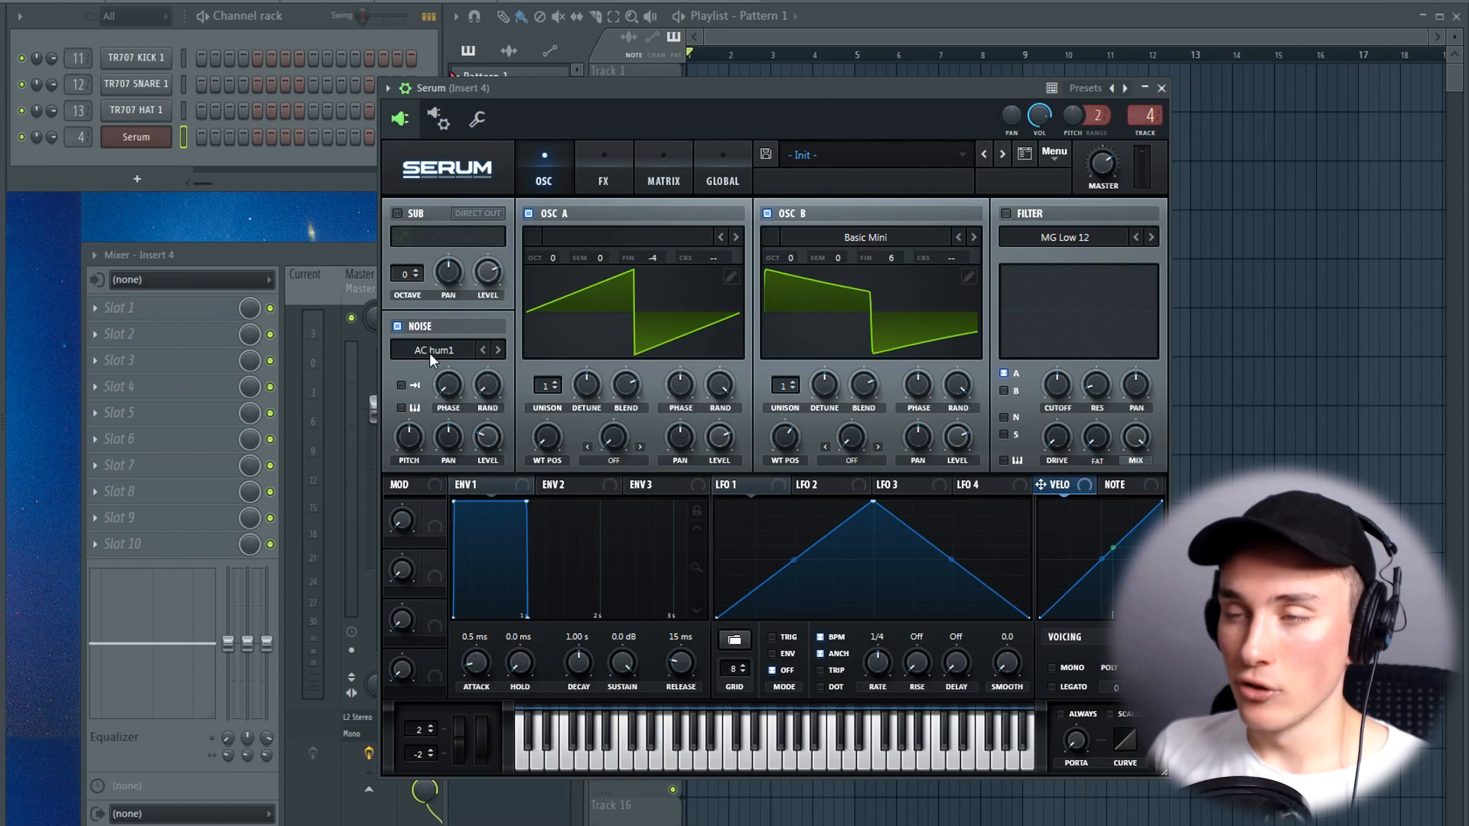
{"action": "left_click", "coordinate": [396, 325]}
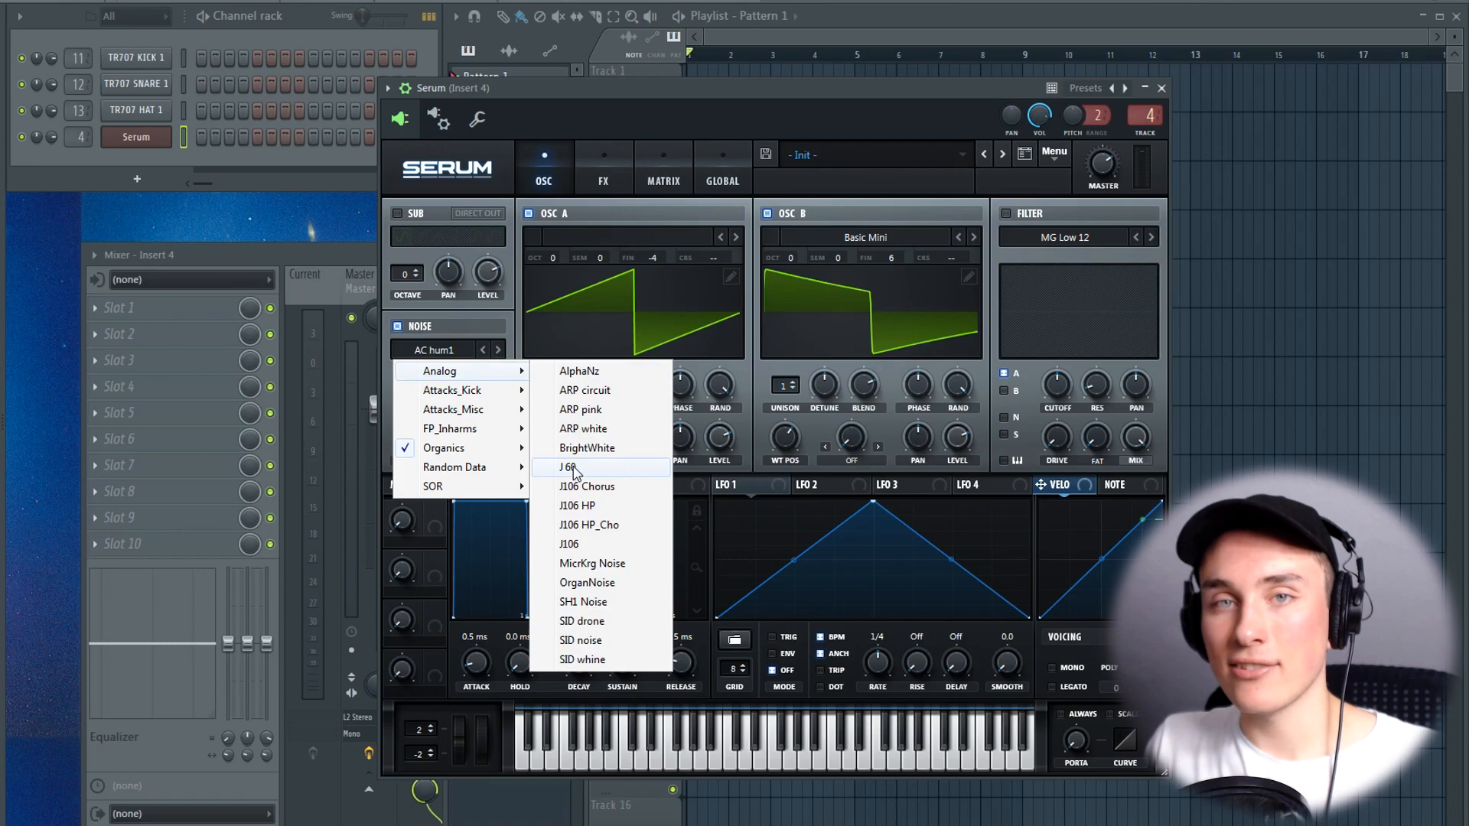
{"action": "mouse_move", "coordinate": [588, 473]}
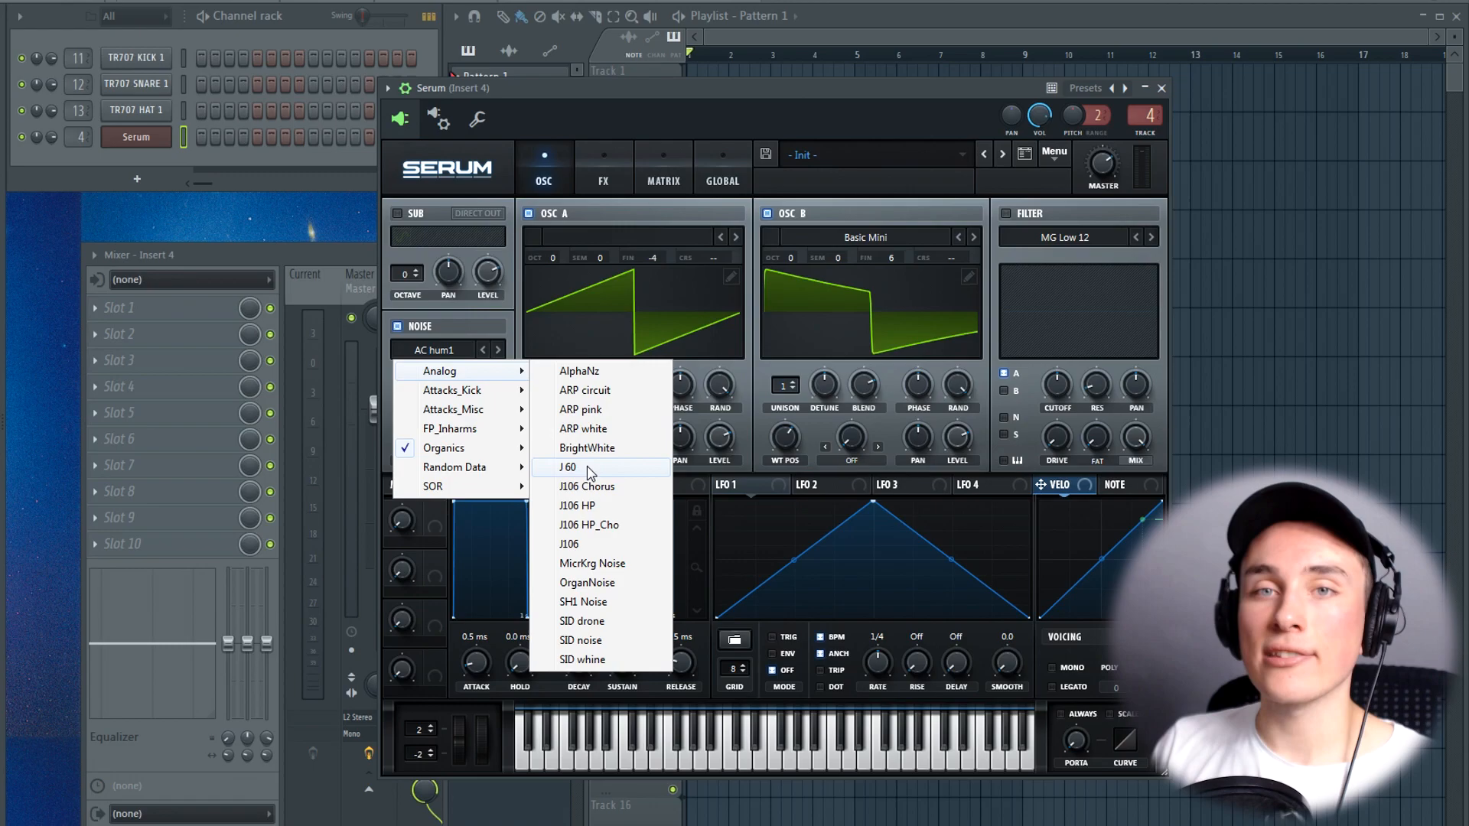
{"action": "left_click", "coordinate": [567, 467]}
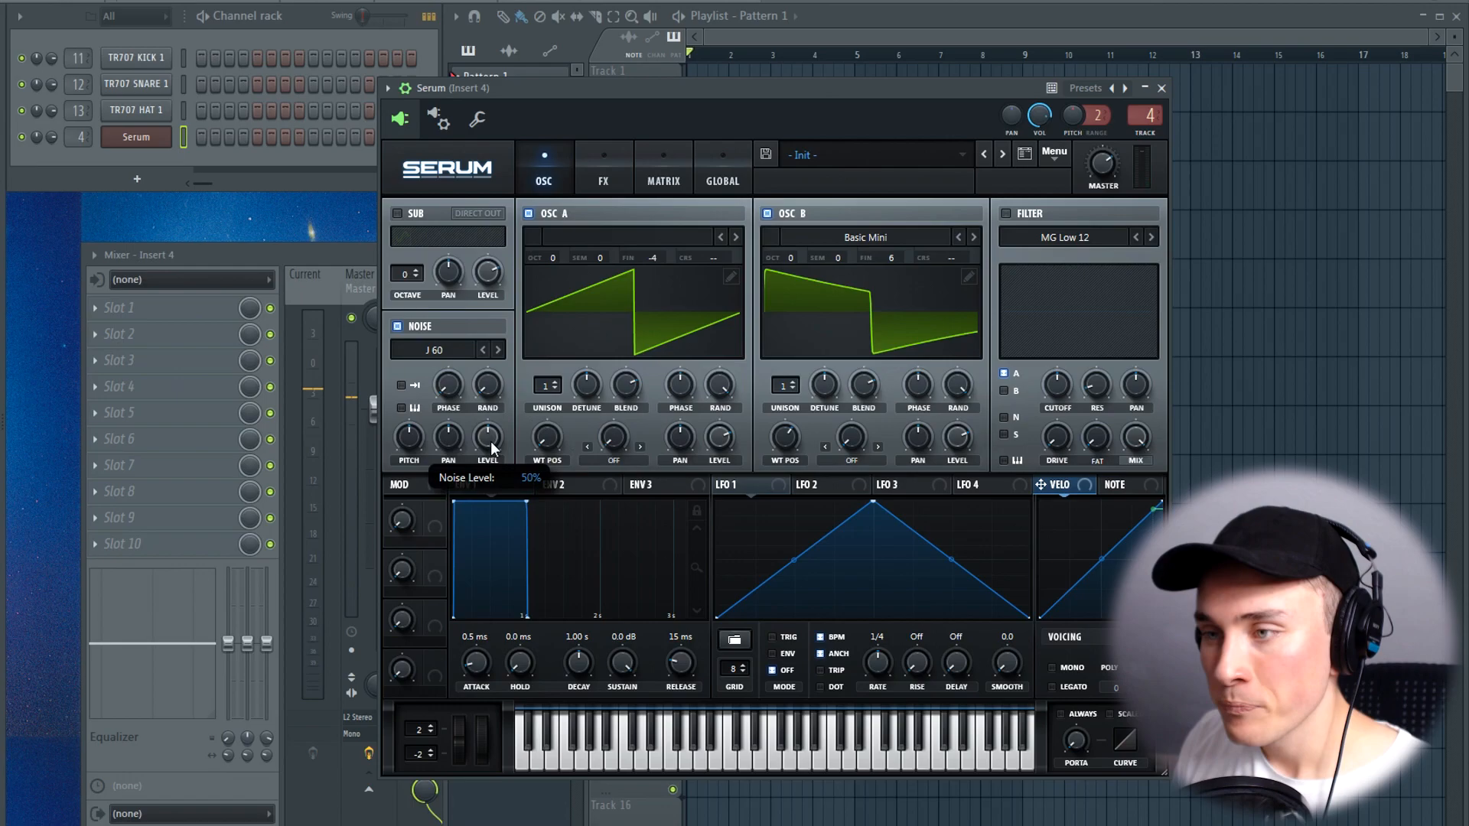
{"action": "mouse_move", "coordinate": [483, 484]}
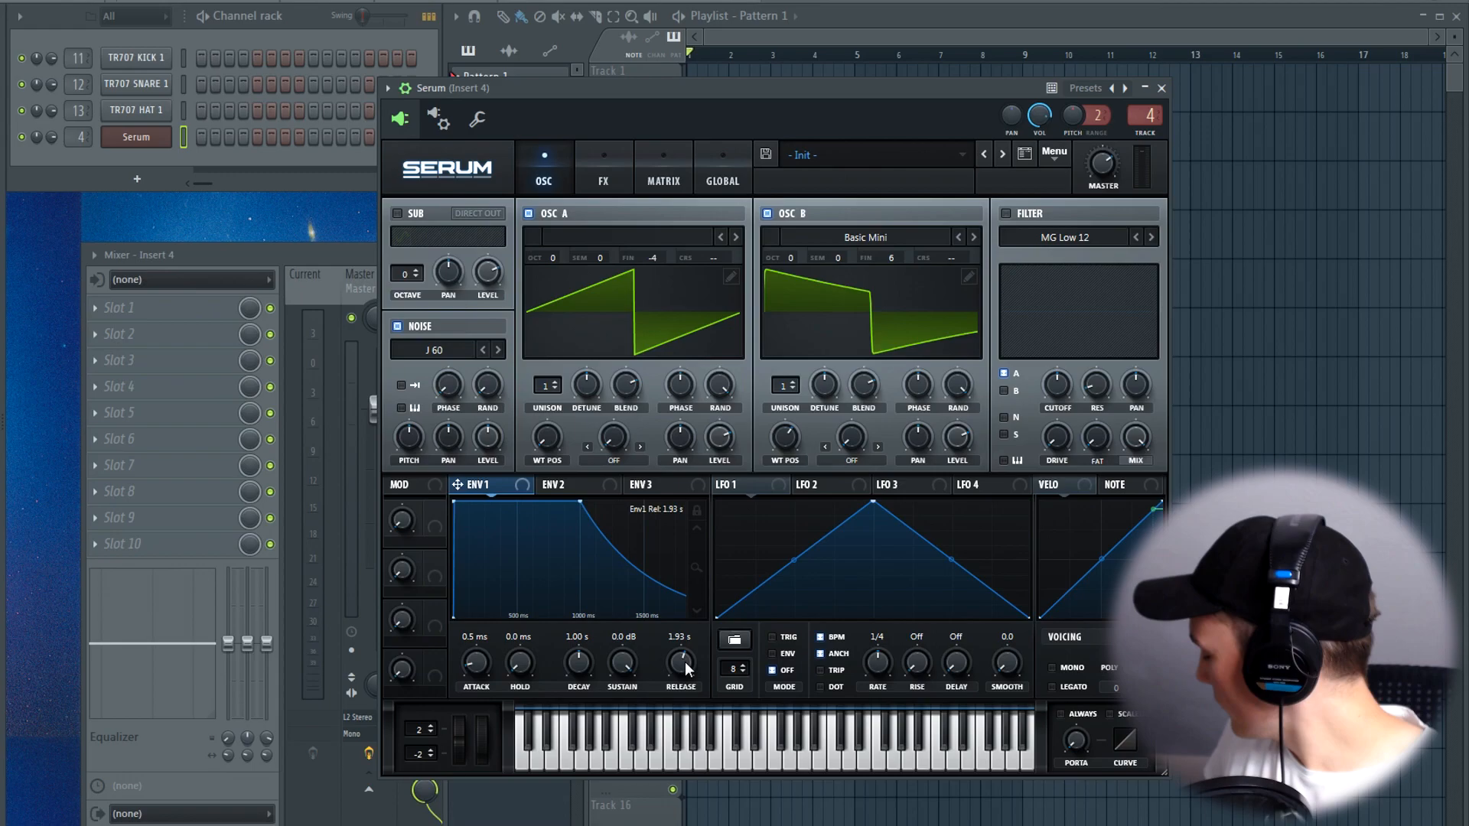
{"action": "mouse_move", "coordinate": [681, 664]}
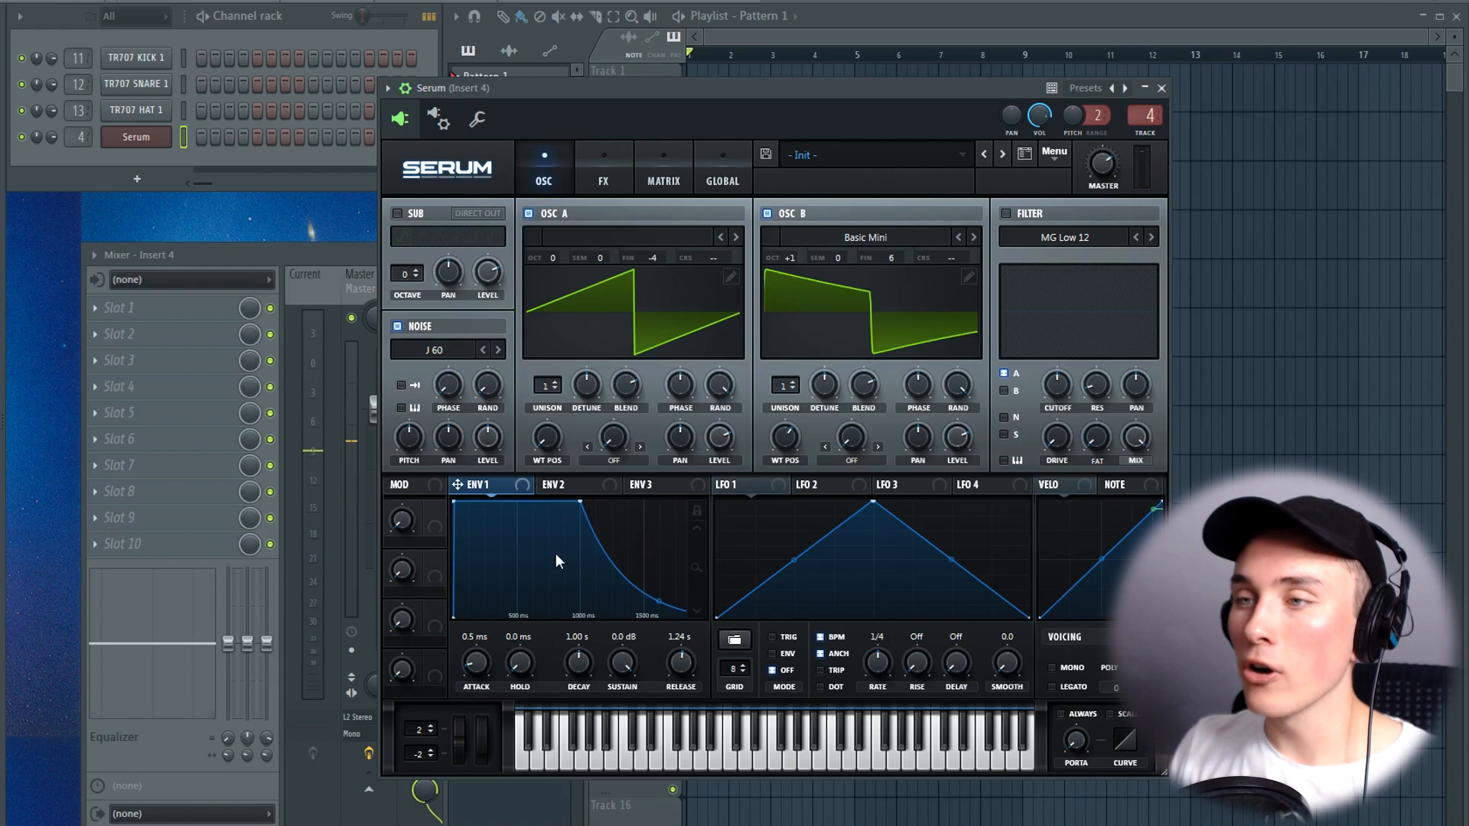
{"action": "mouse_move", "coordinate": [681, 667]}
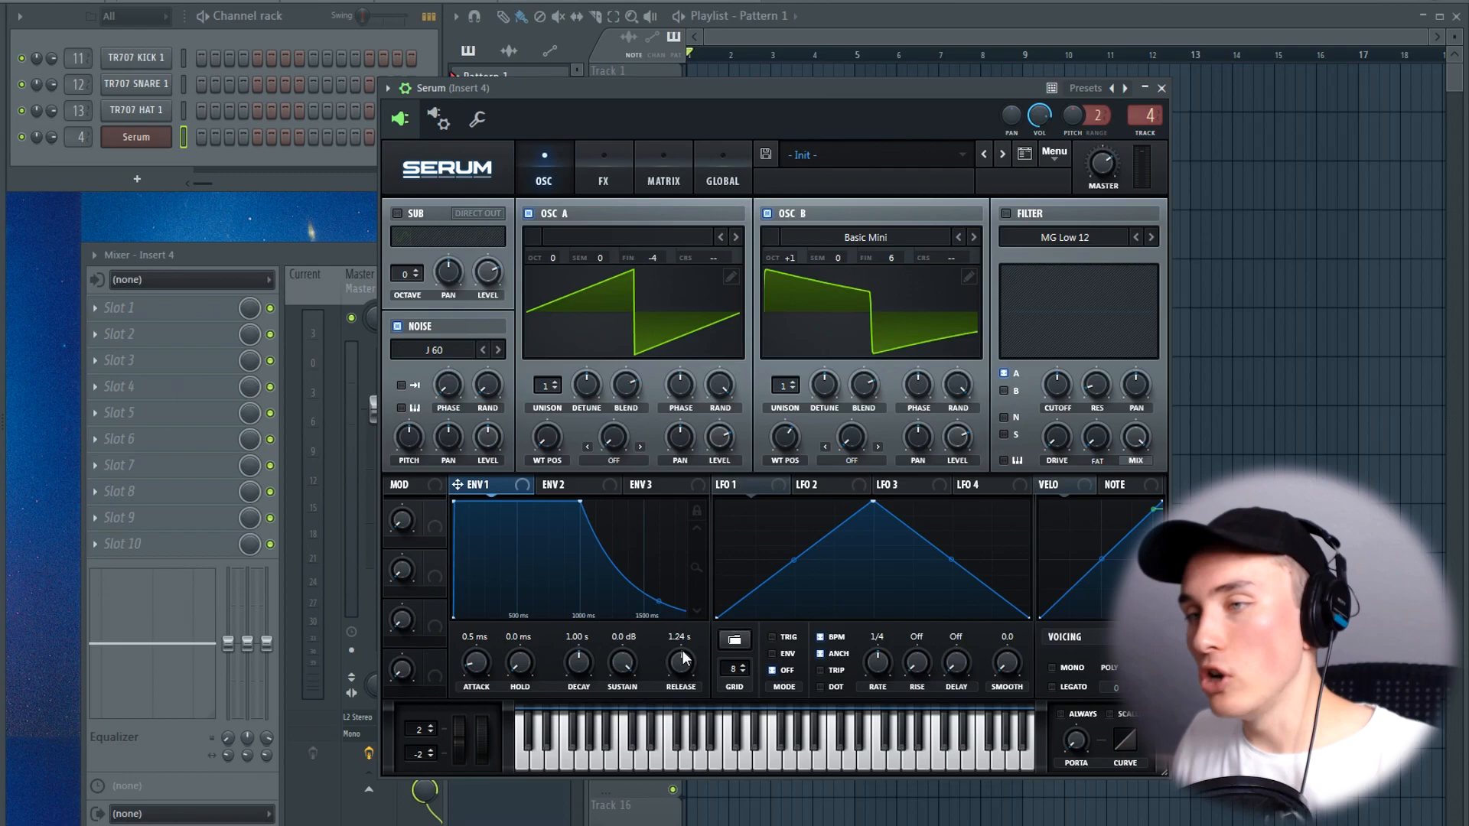
{"action": "mouse_move", "coordinate": [804, 572]}
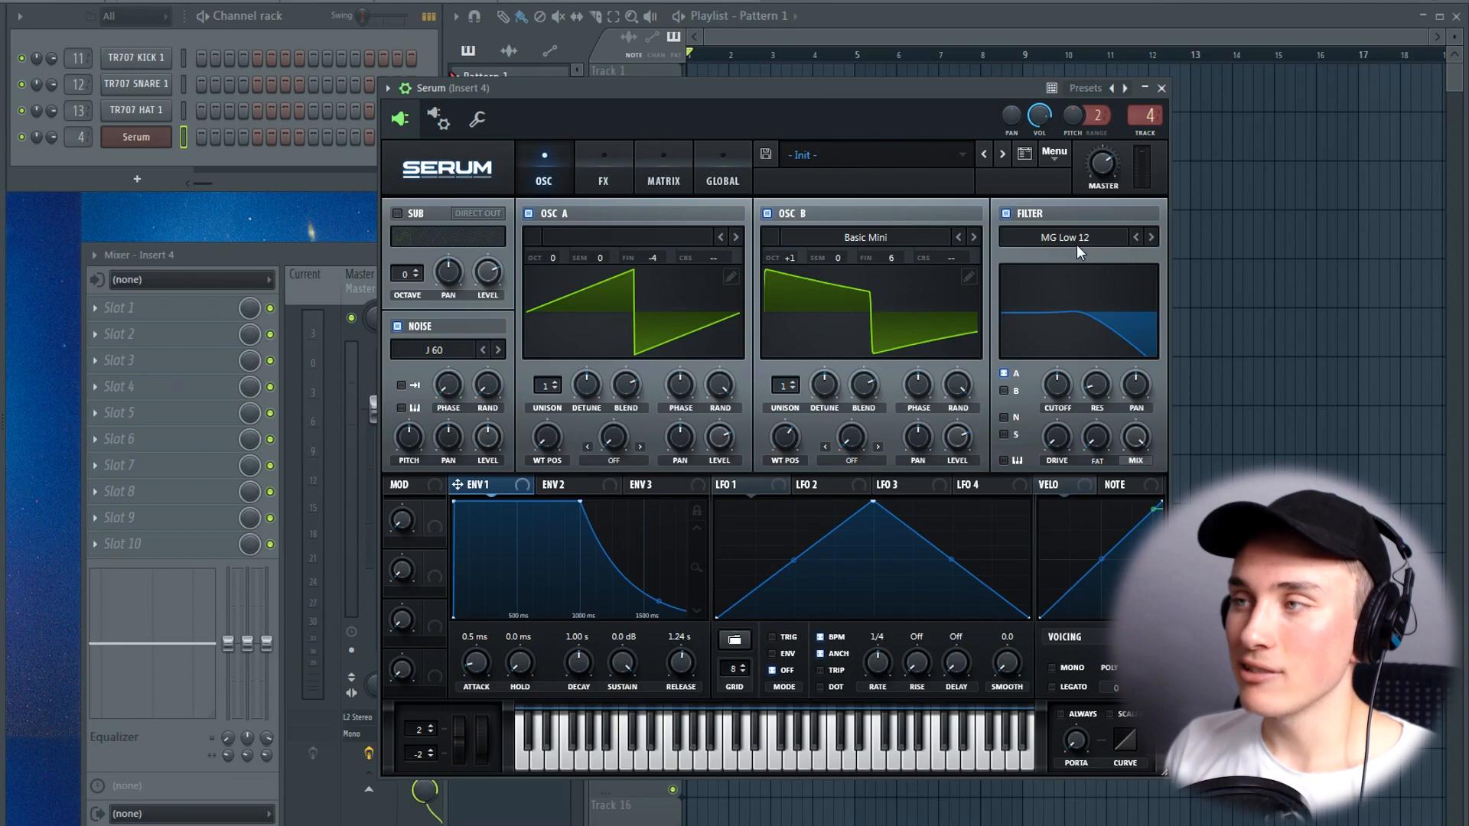
{"action": "left_click", "coordinate": [1064, 236]}
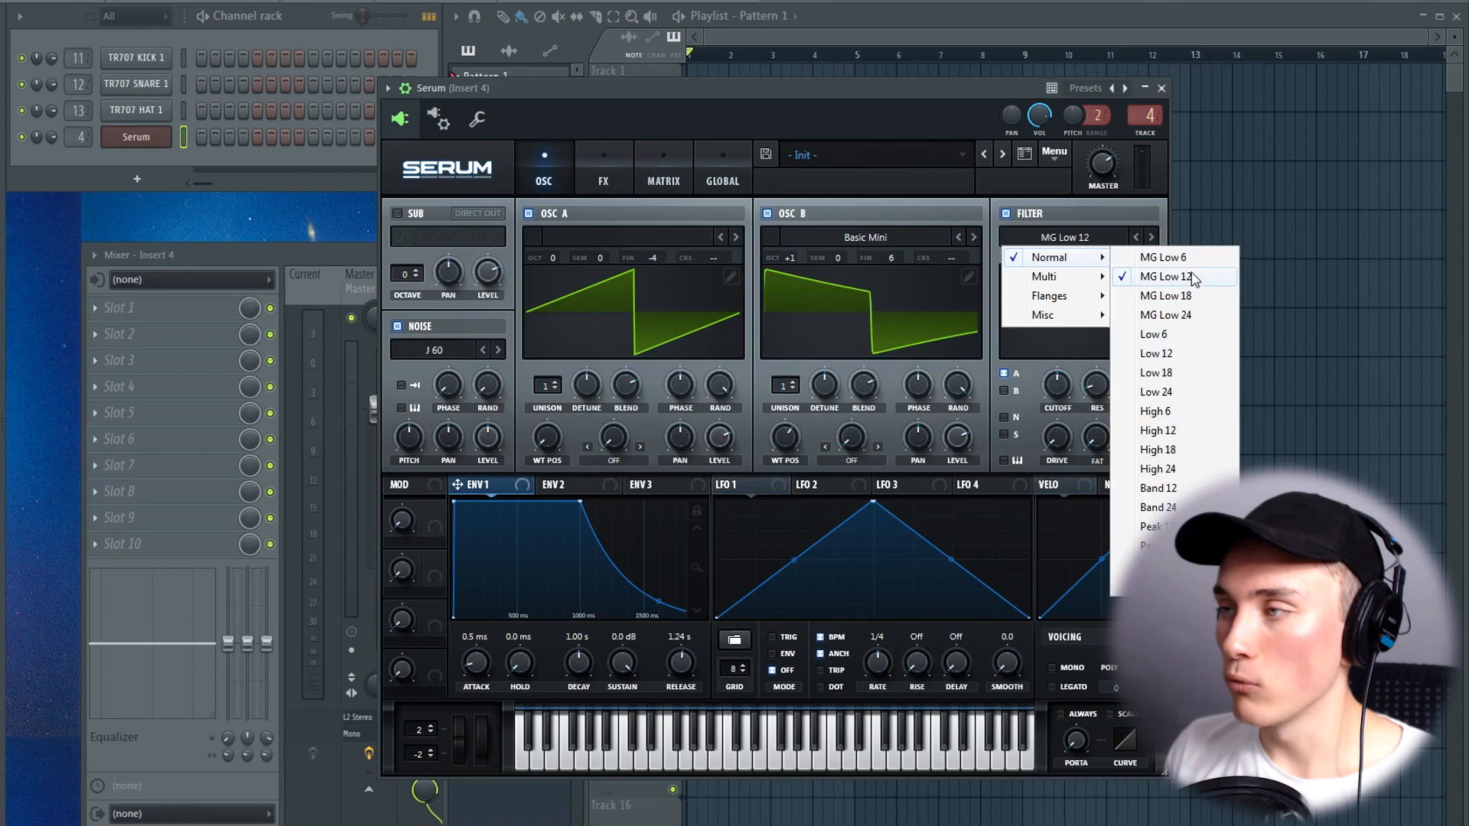
{"action": "mouse_move", "coordinate": [1190, 318]}
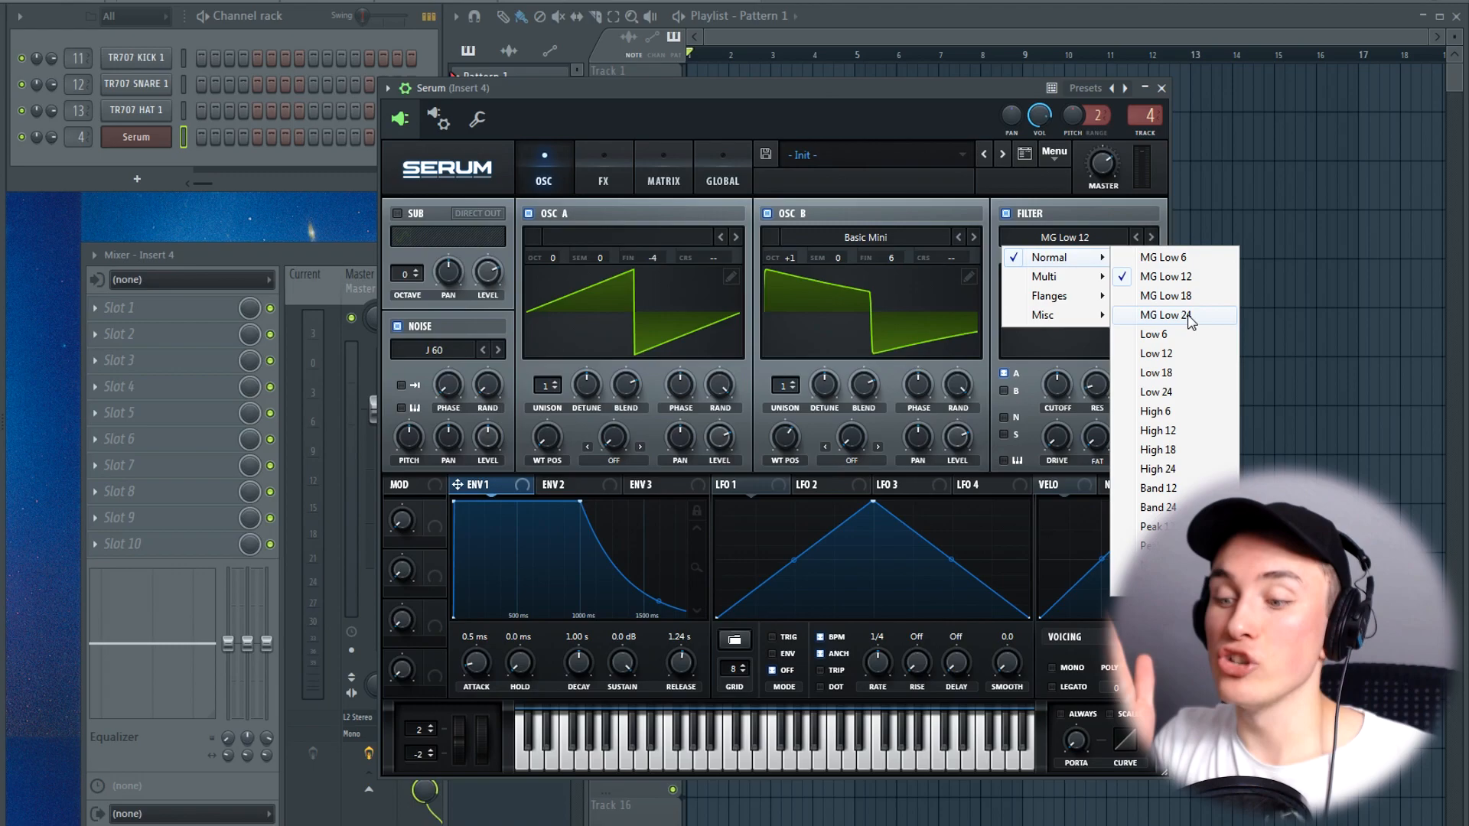
{"action": "mouse_move", "coordinate": [1187, 317]}
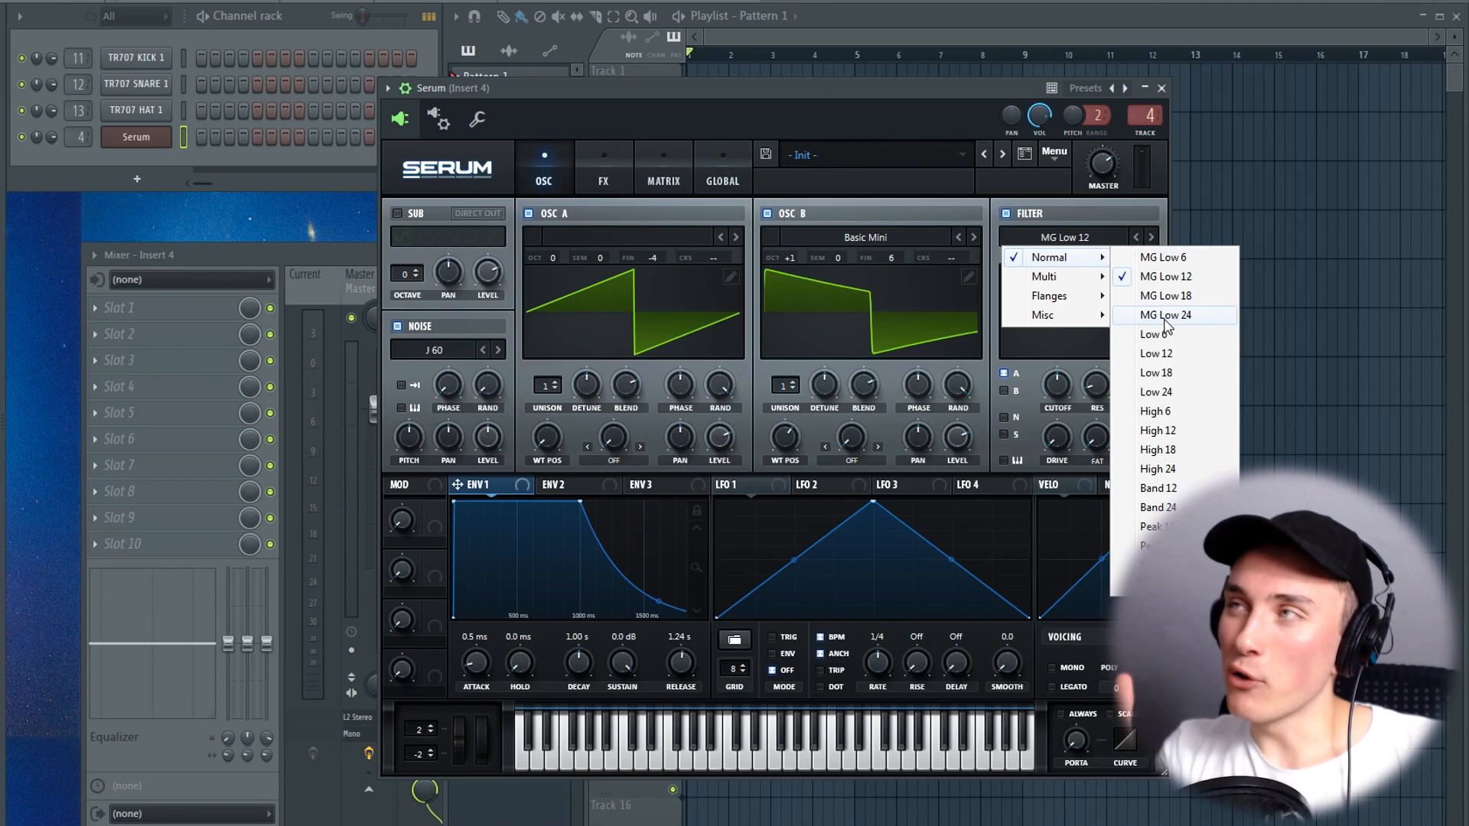
{"action": "mouse_move", "coordinate": [1160, 258]}
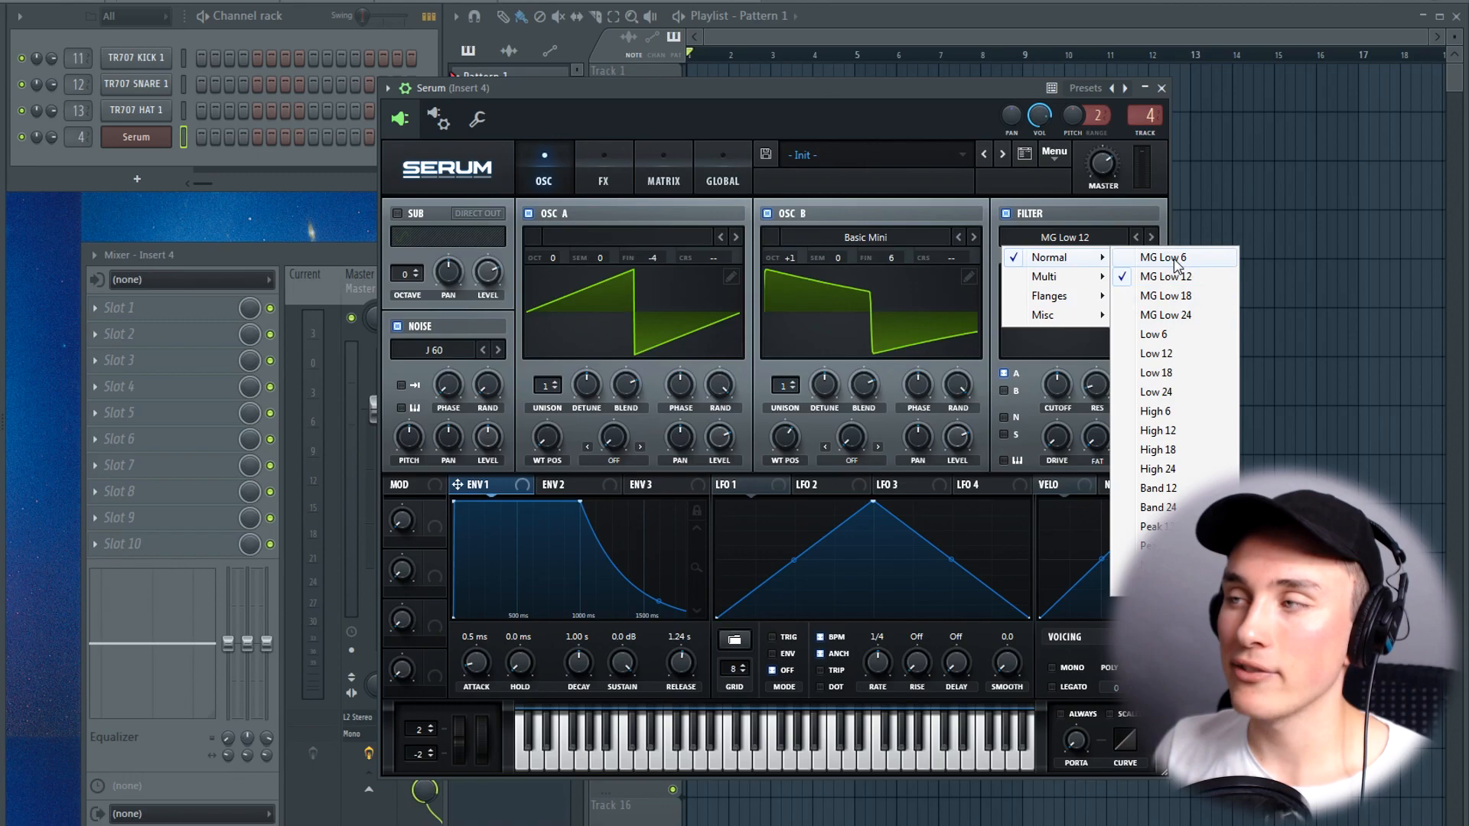
{"action": "left_click", "coordinate": [1165, 276]}
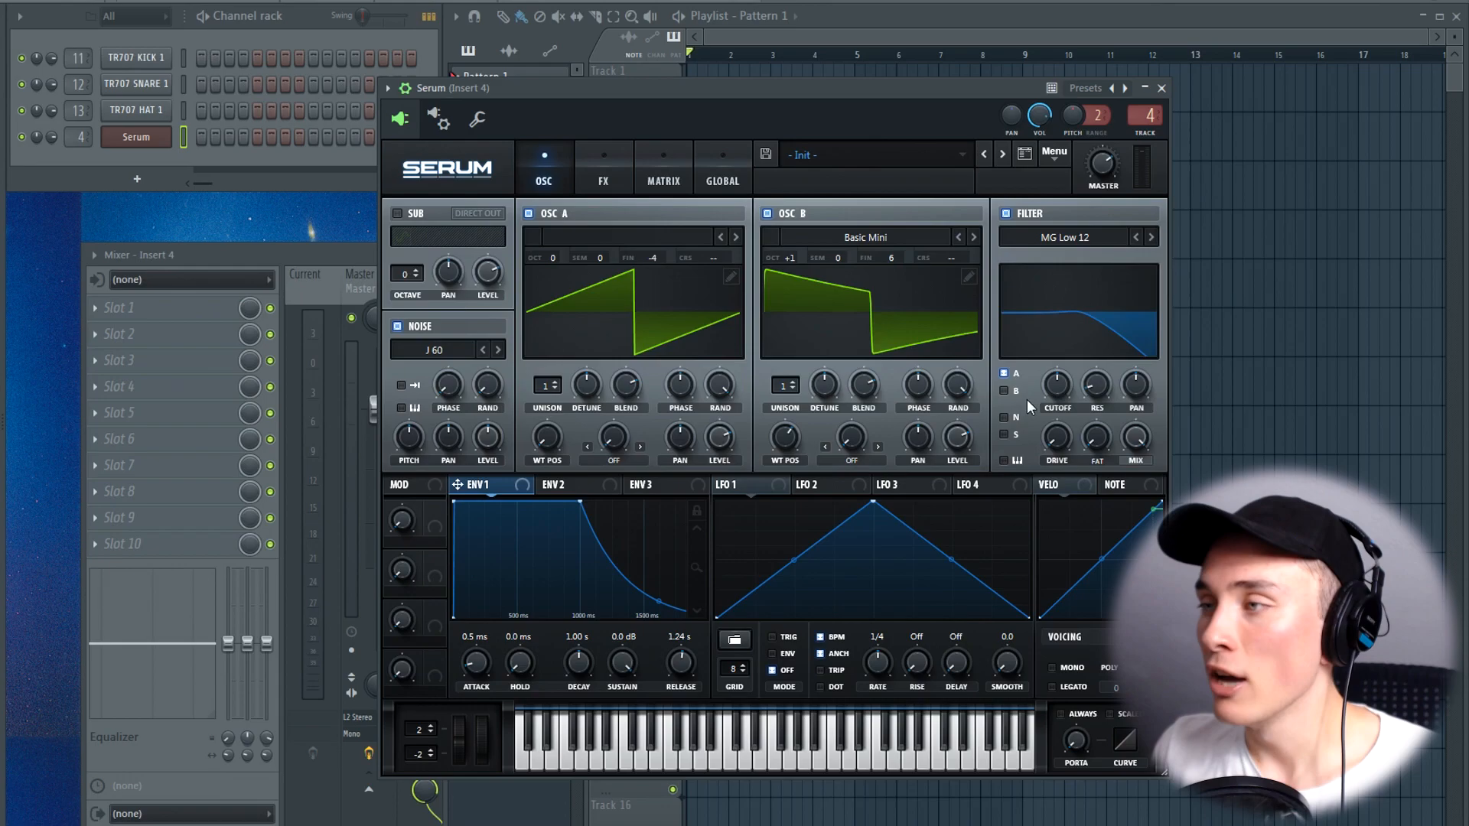
{"action": "mouse_move", "coordinate": [932, 372]}
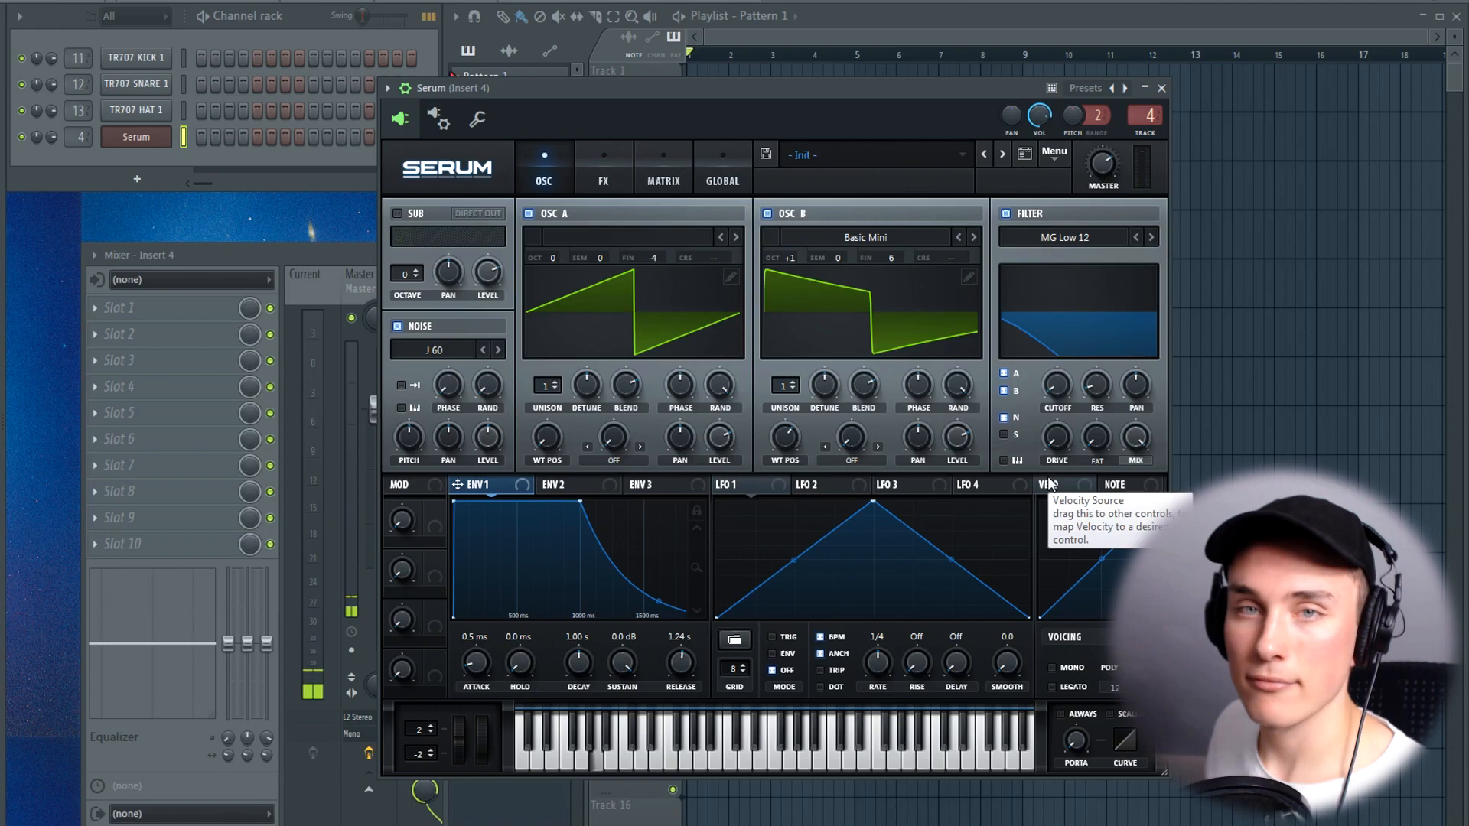
{"action": "left_click", "coordinate": [556, 484]}
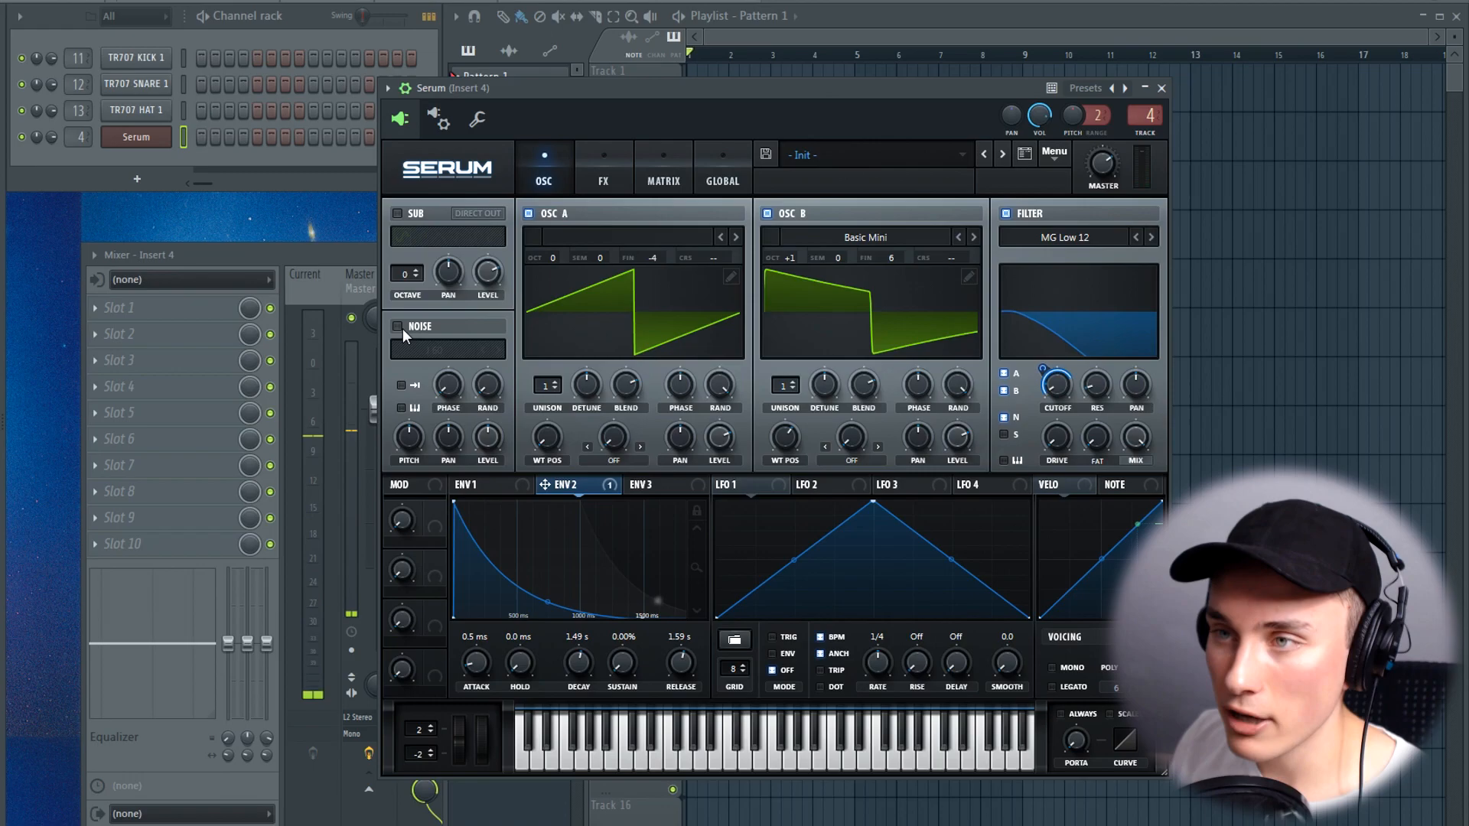
- Switch the J 60 noise oscillator back on alongside both oscillators
{"action": "left_click", "coordinate": [397, 327]}
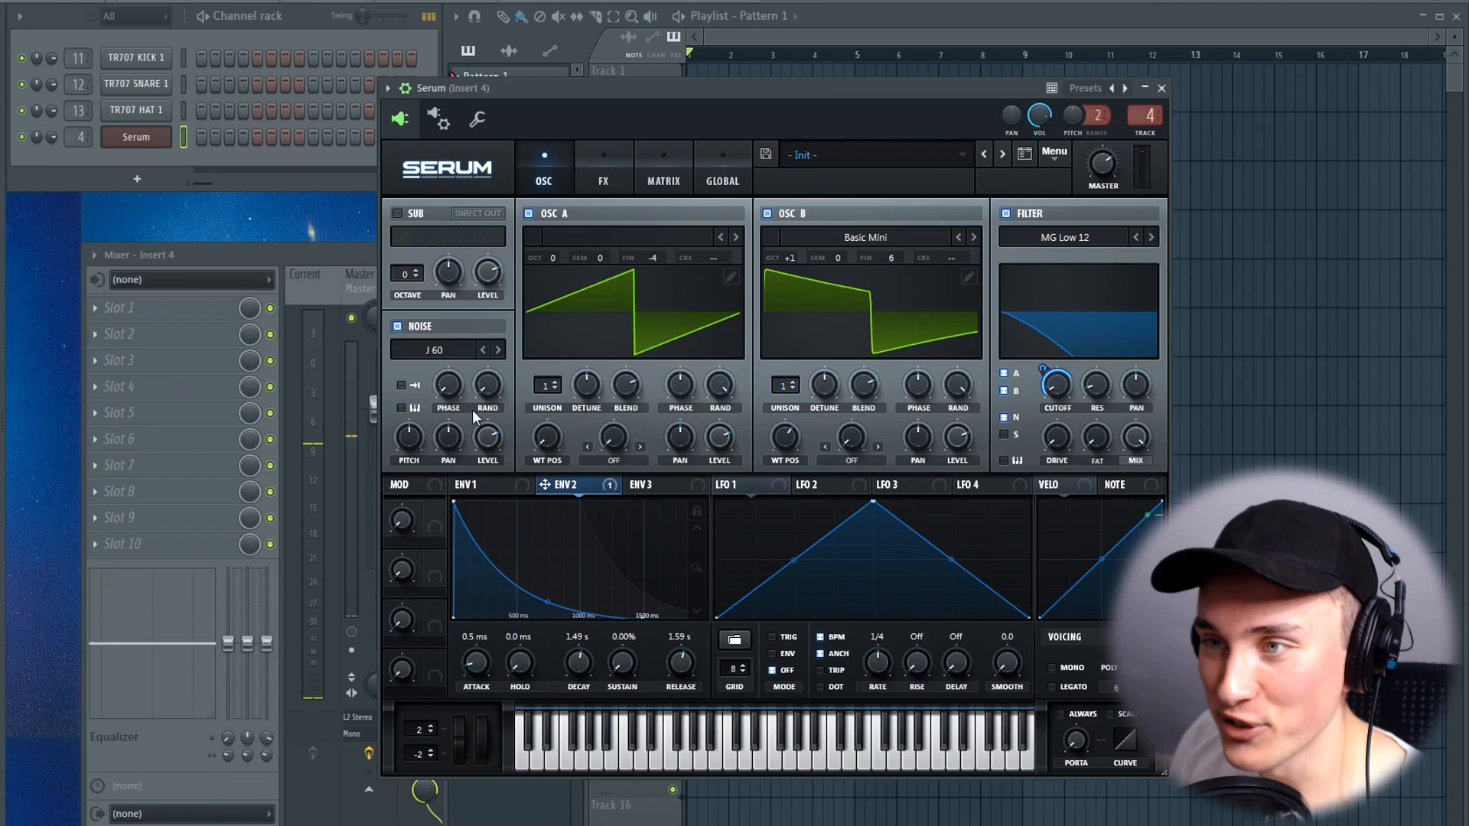
{"action": "mouse_move", "coordinate": [866, 580]}
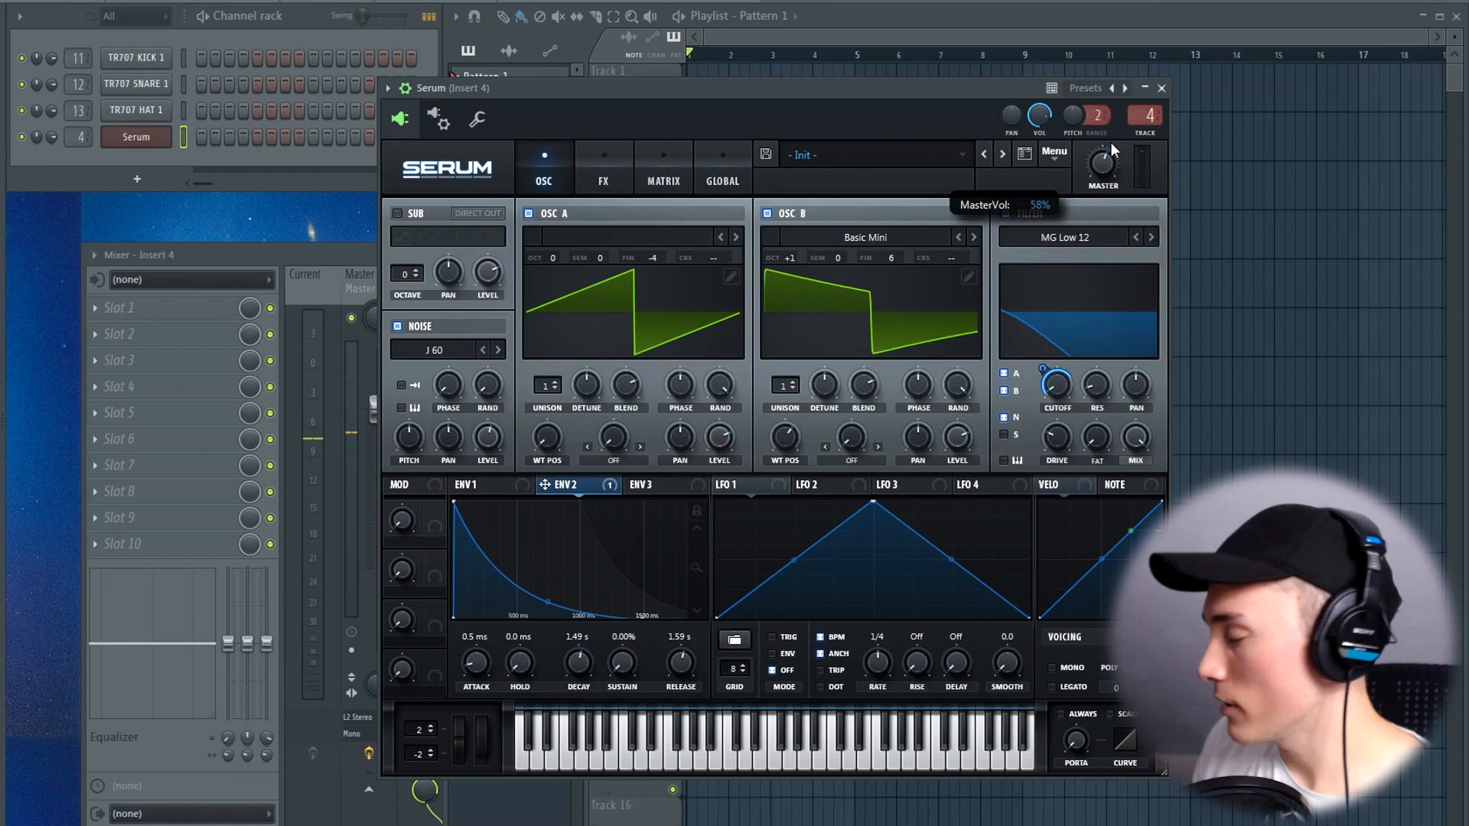
{"action": "mouse_move", "coordinate": [894, 541]}
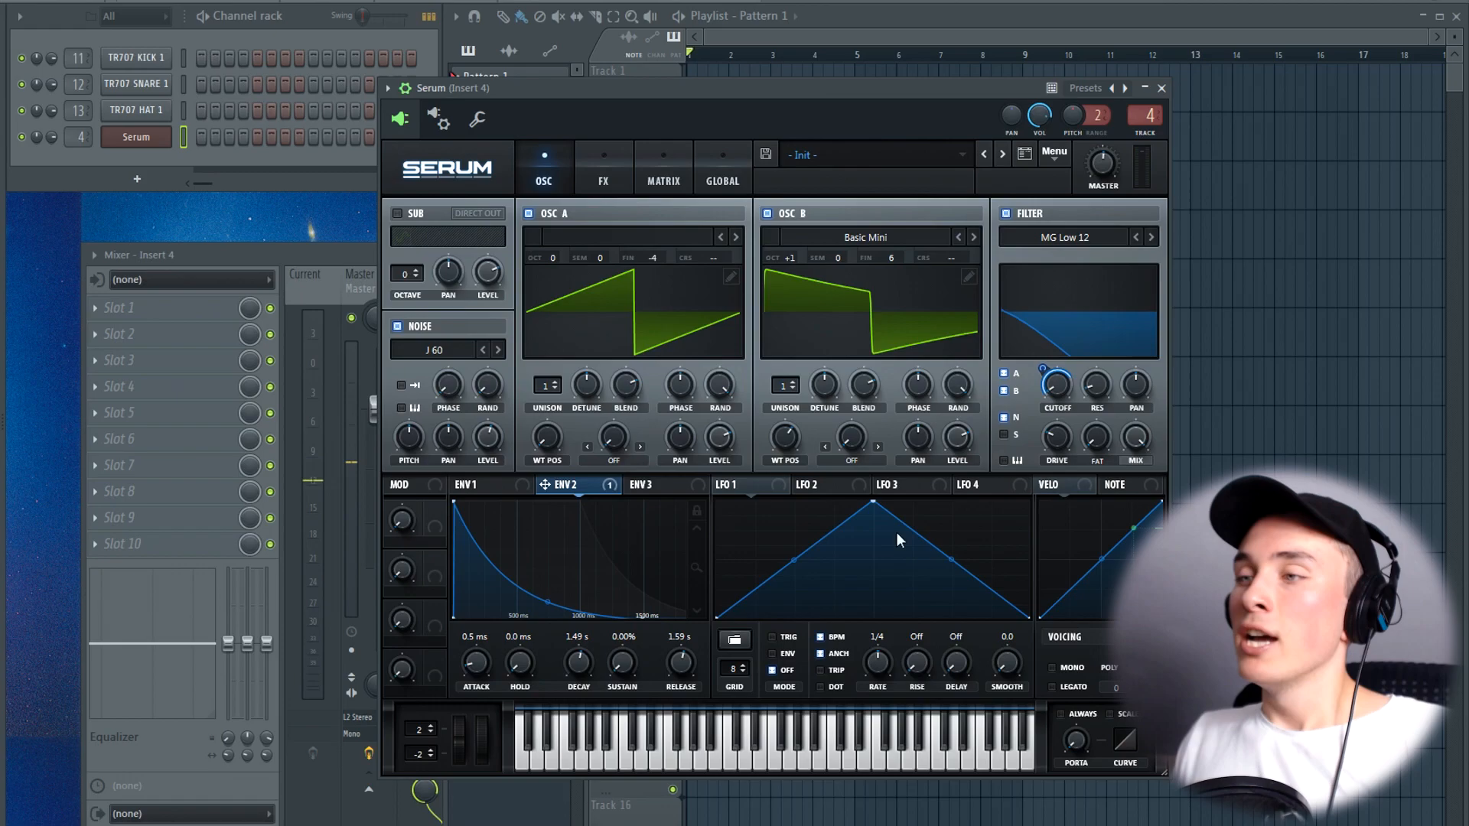
{"action": "mouse_move", "coordinate": [722, 523]}
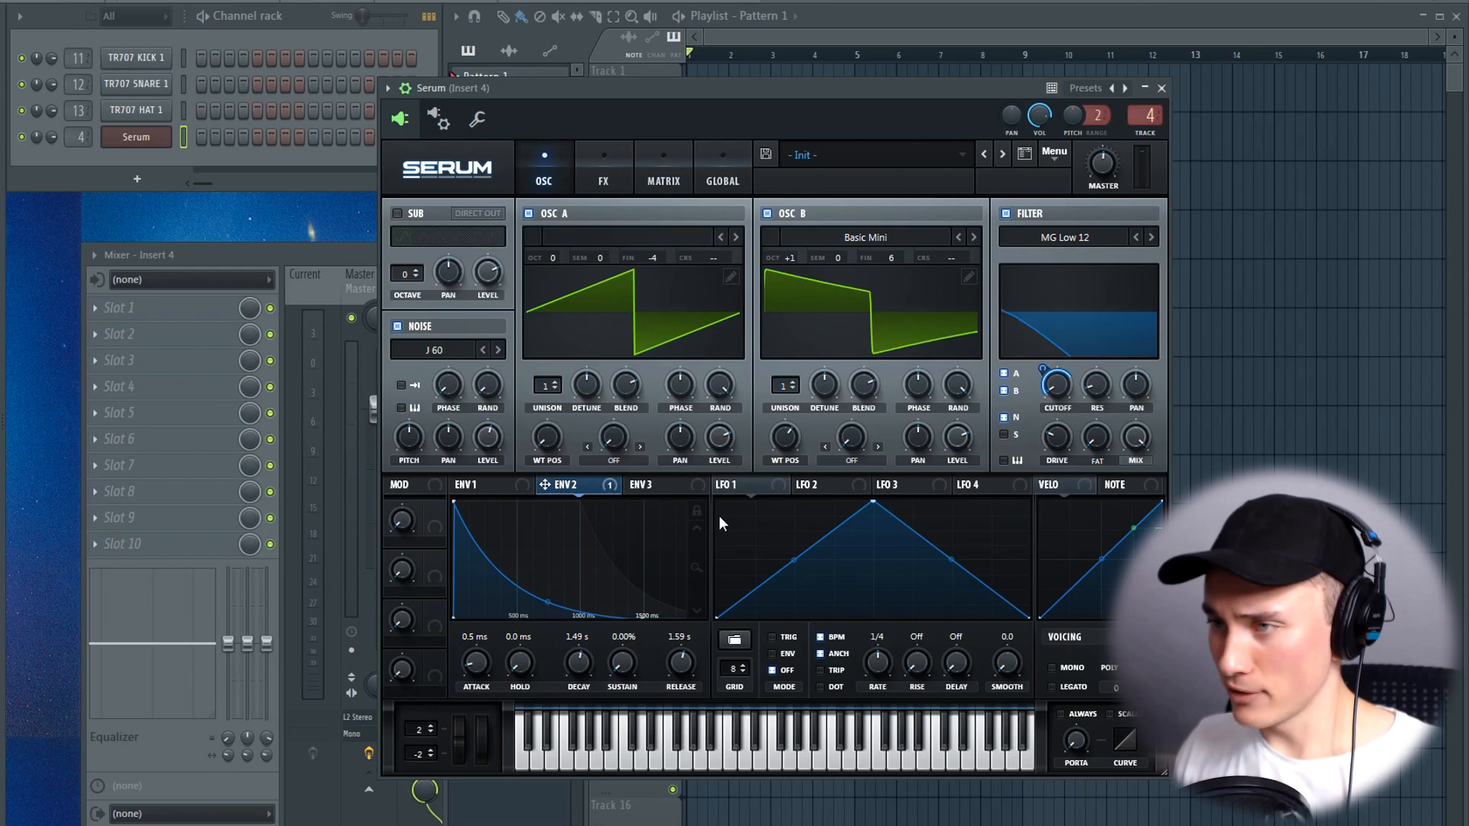
- Bring up the LFO 1 editor to route it to both oscillators' fine tuning
{"action": "left_click", "coordinate": [729, 485]}
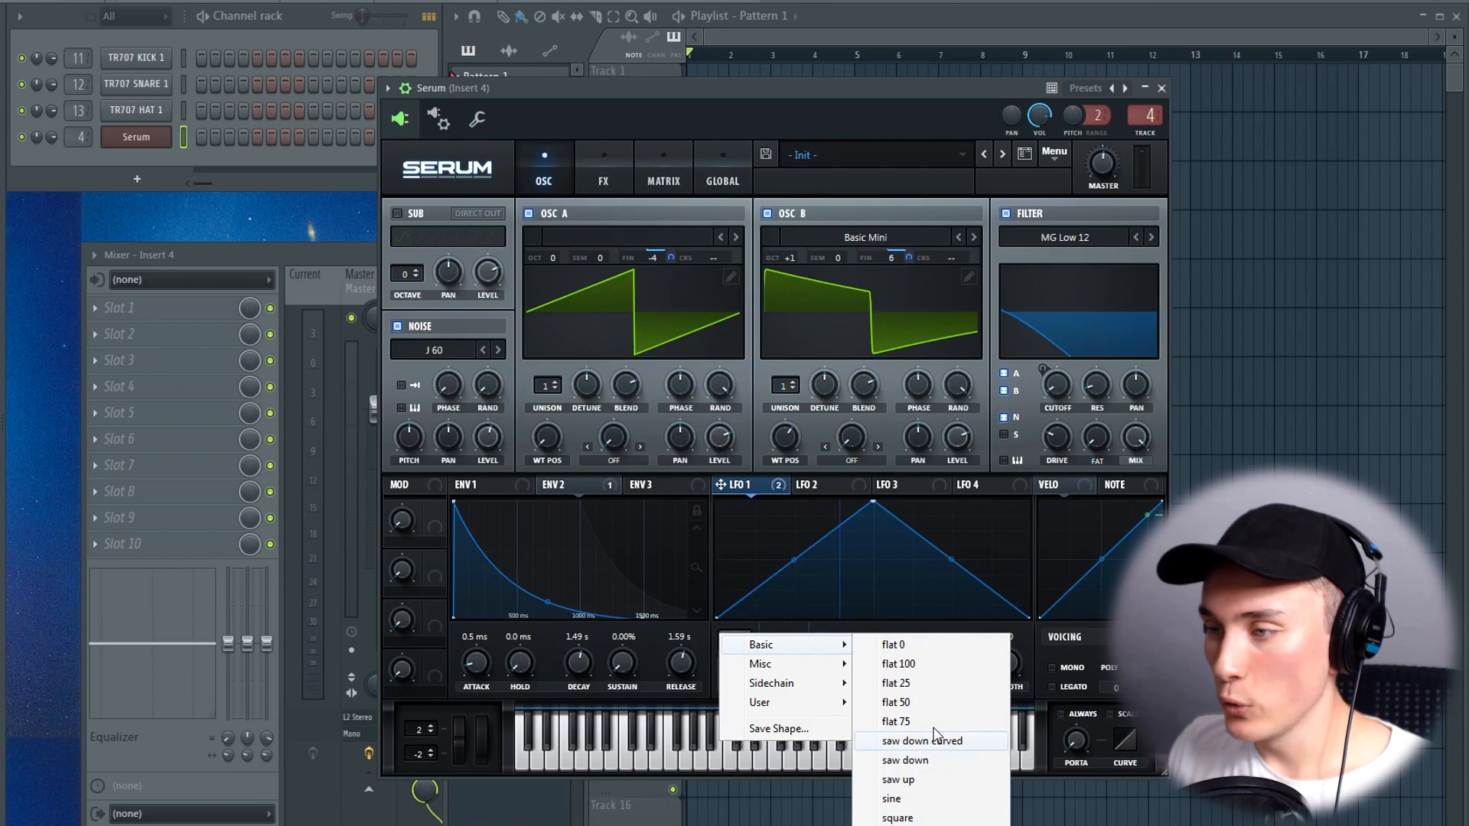
- Load a rounded Basic preset shape into LFO 1 running free at 1.2 Hz, then go to FX
{"action": "left_click", "coordinate": [890, 798]}
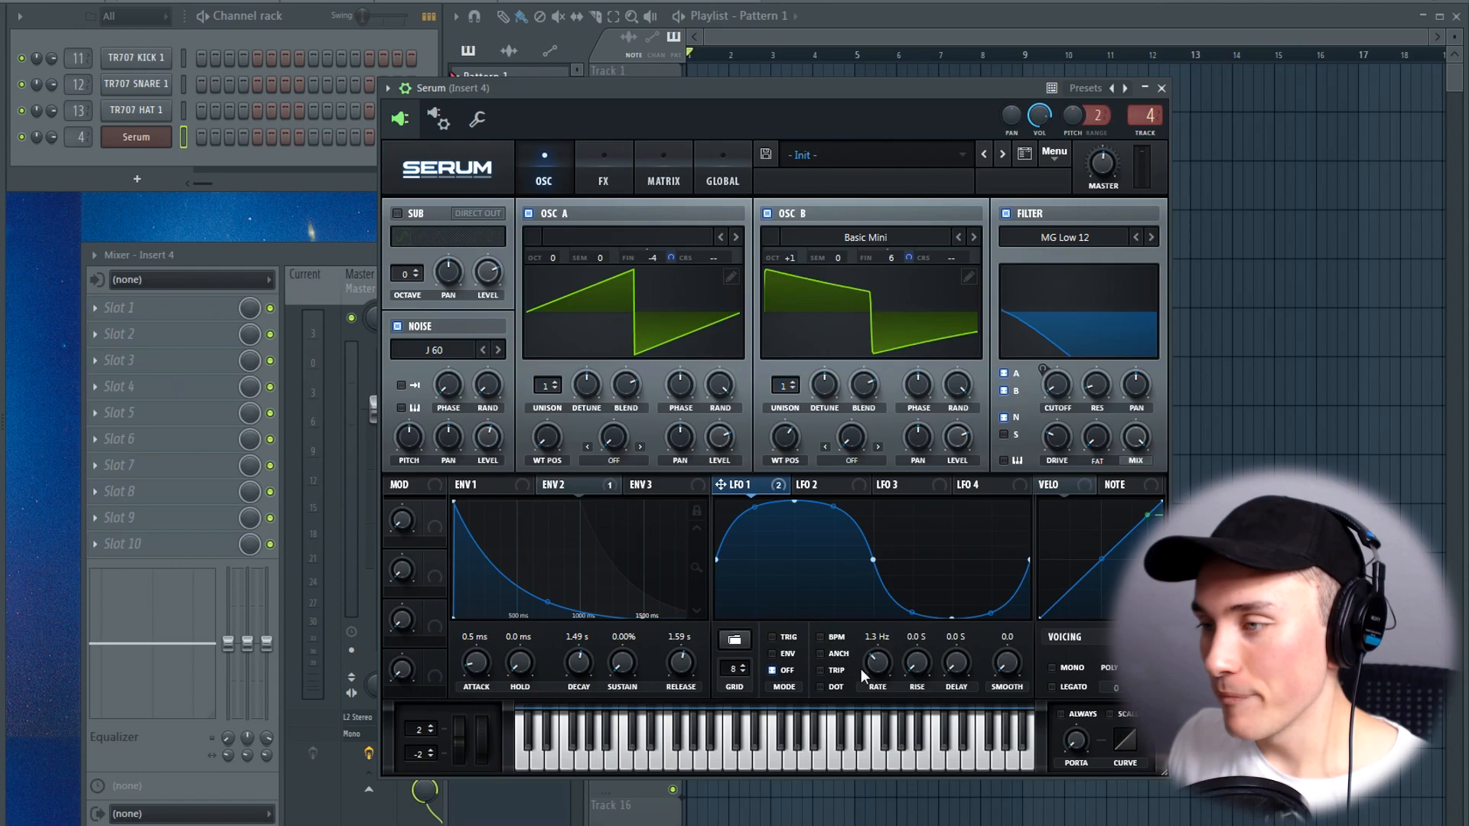
{"action": "mouse_move", "coordinate": [895, 631]}
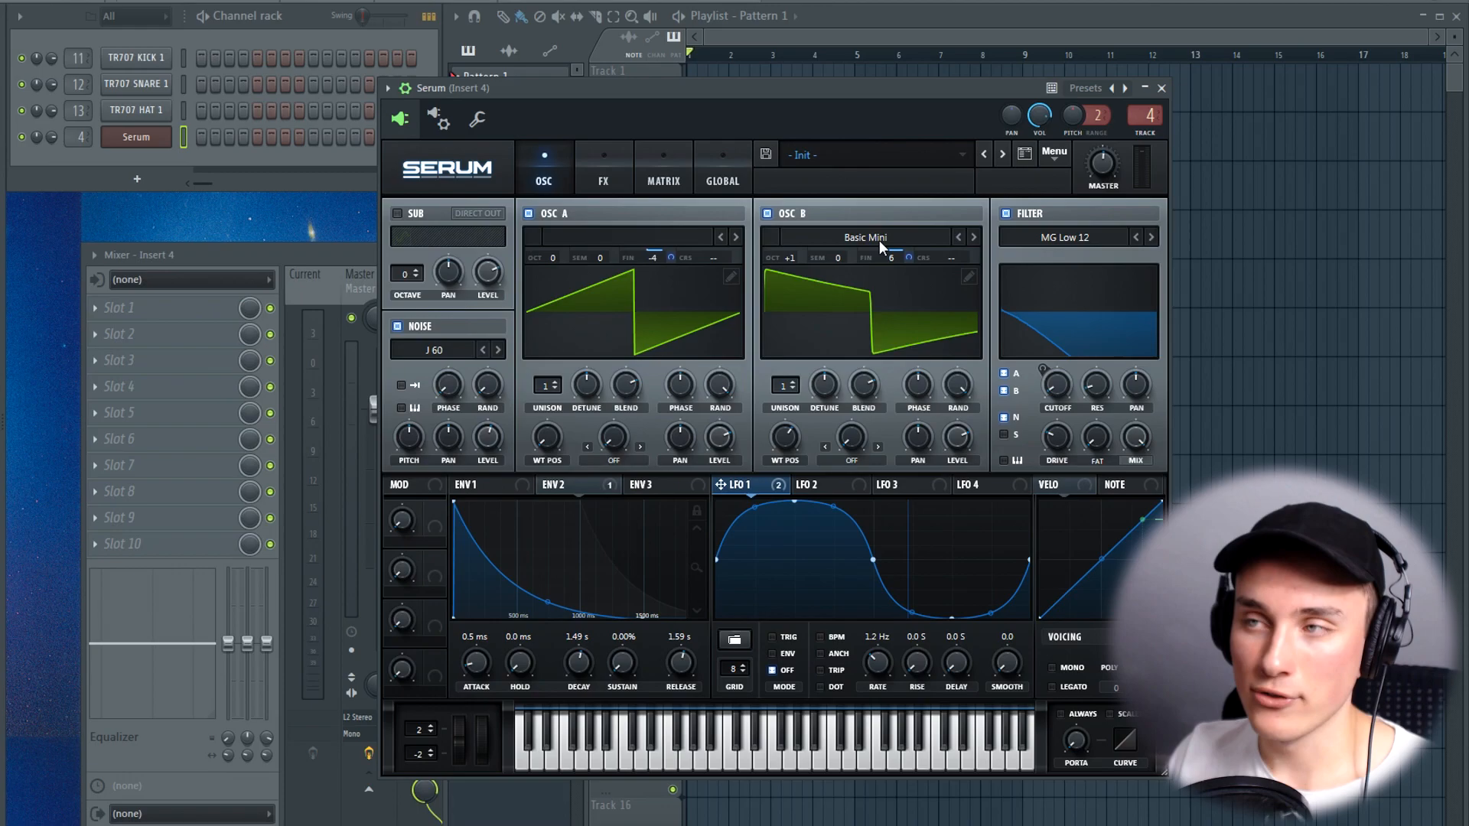
{"action": "left_click", "coordinate": [604, 167]}
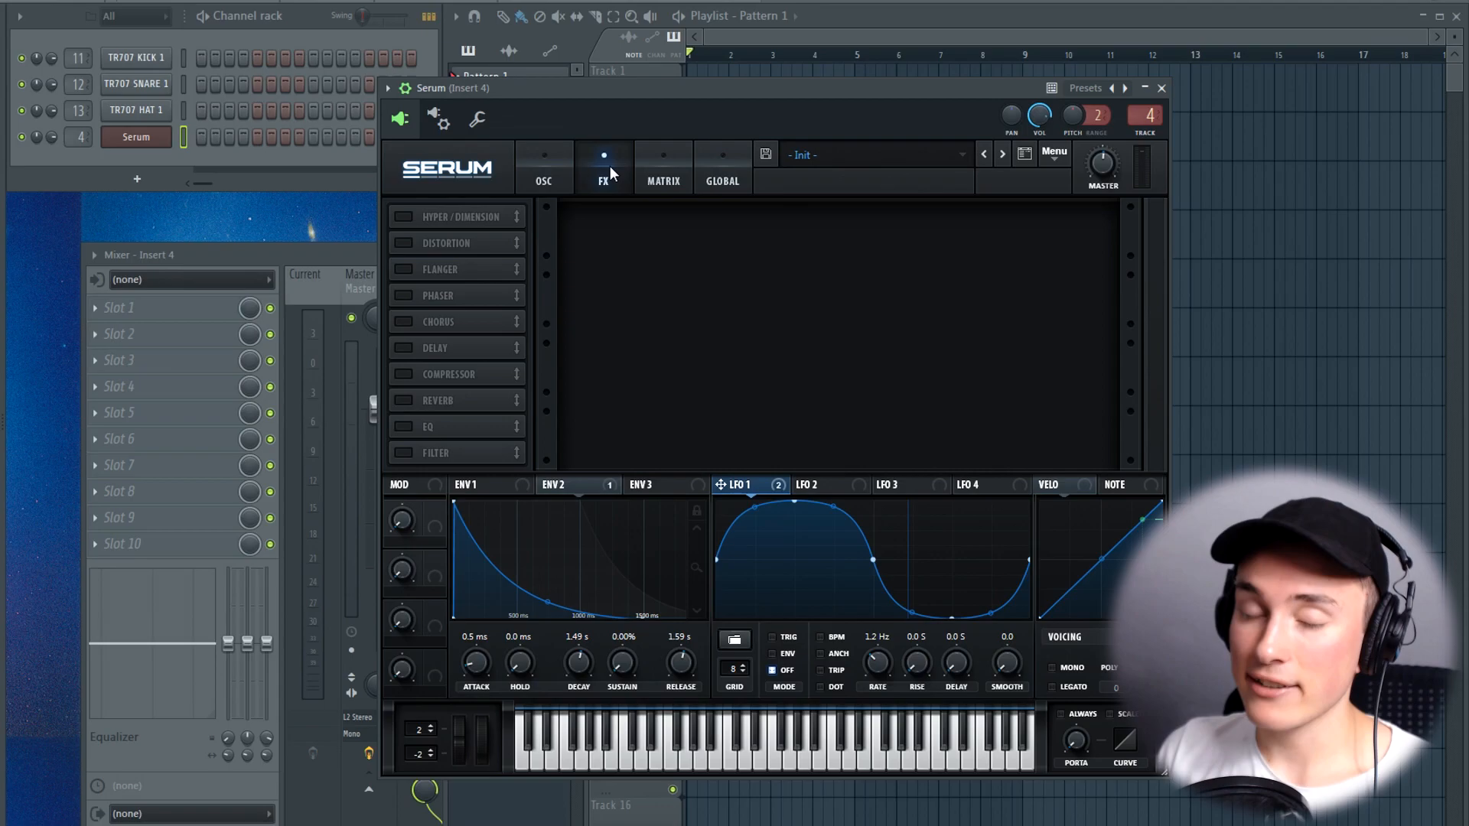
{"action": "mouse_move", "coordinate": [604, 174]}
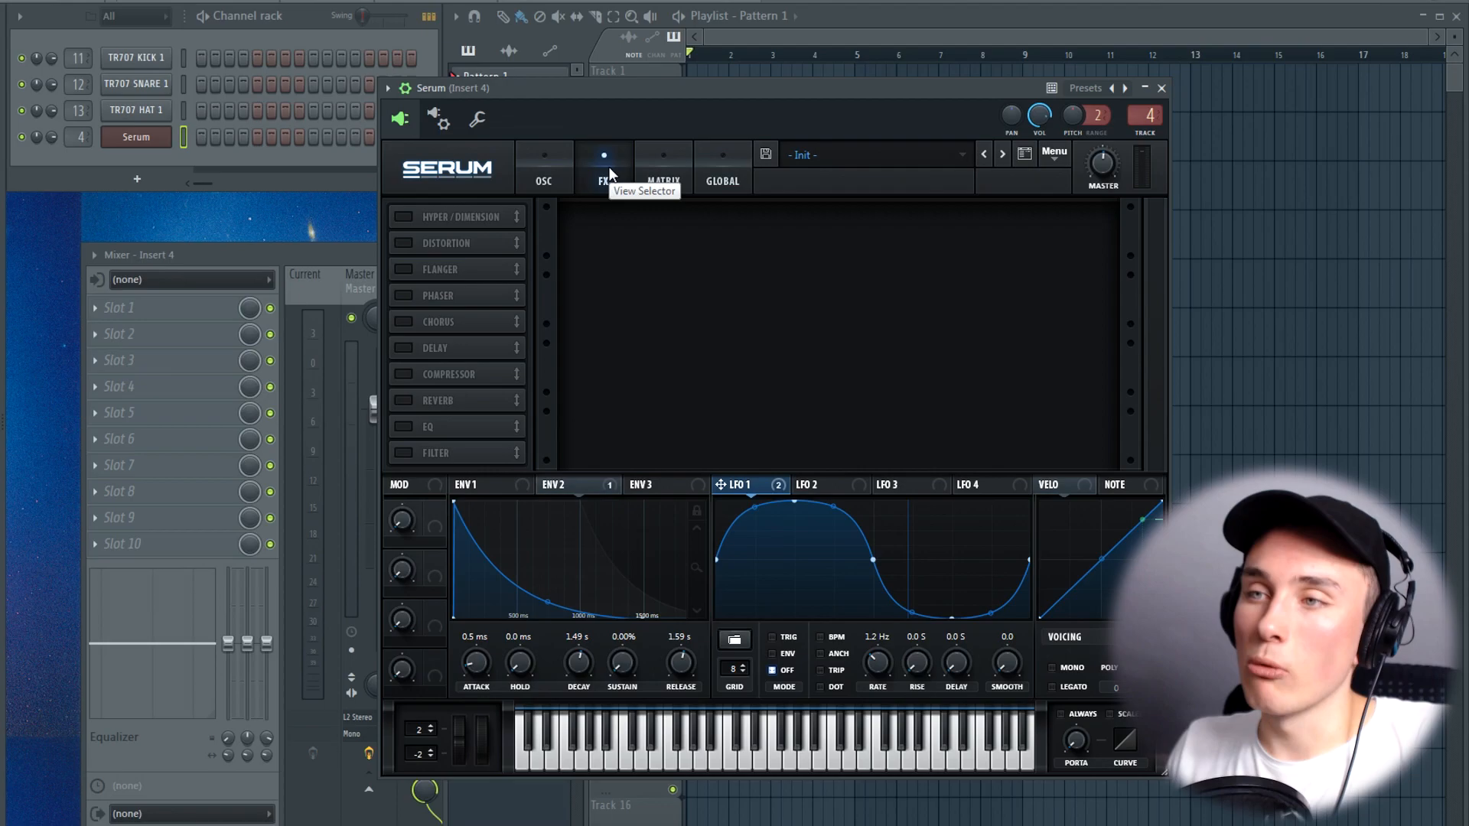
- Show the FX rack where Delay and Reverb get enabled
{"action": "left_click", "coordinate": [602, 167]}
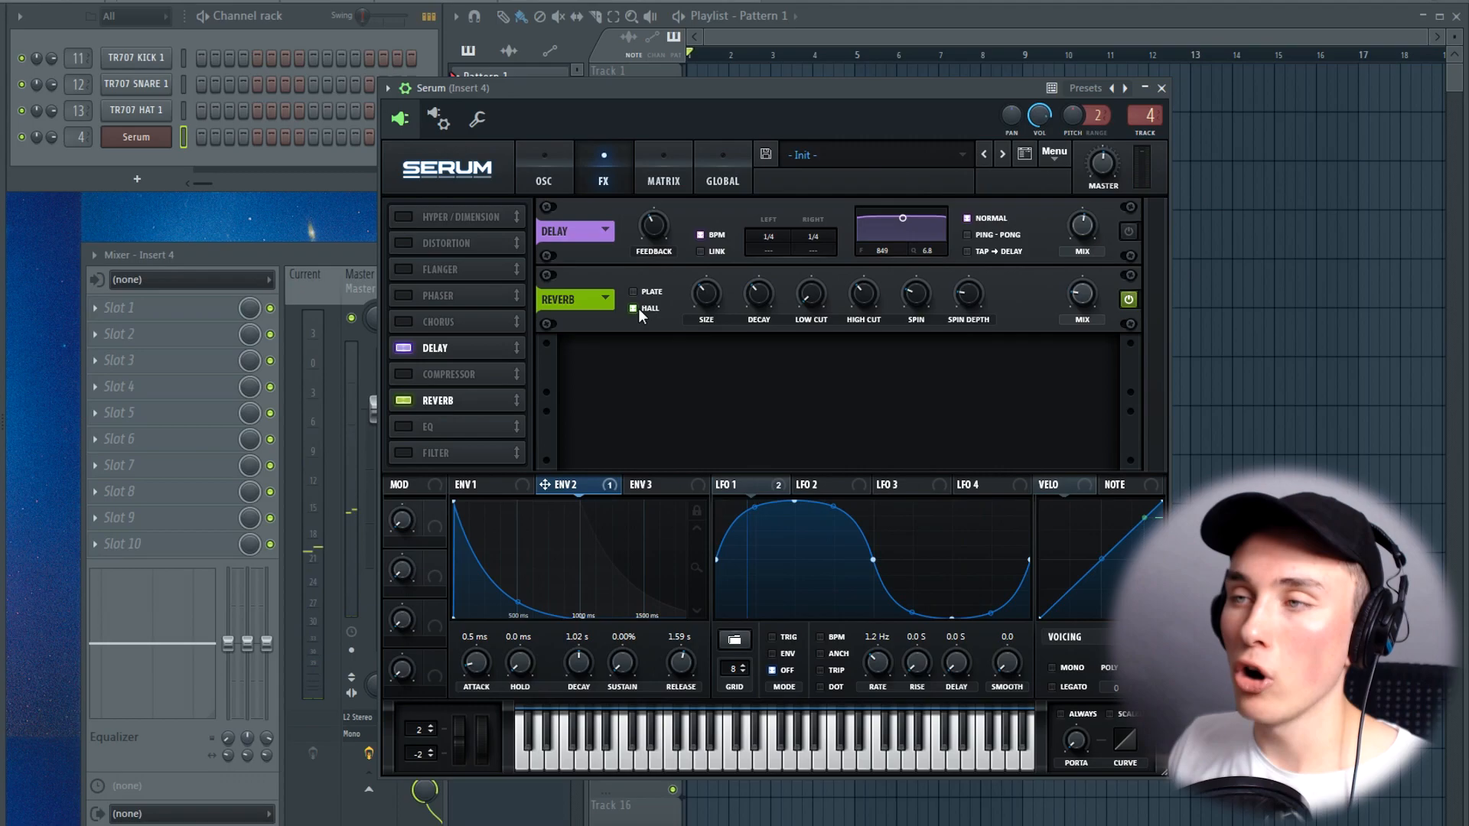
{"action": "mouse_move", "coordinate": [660, 342]}
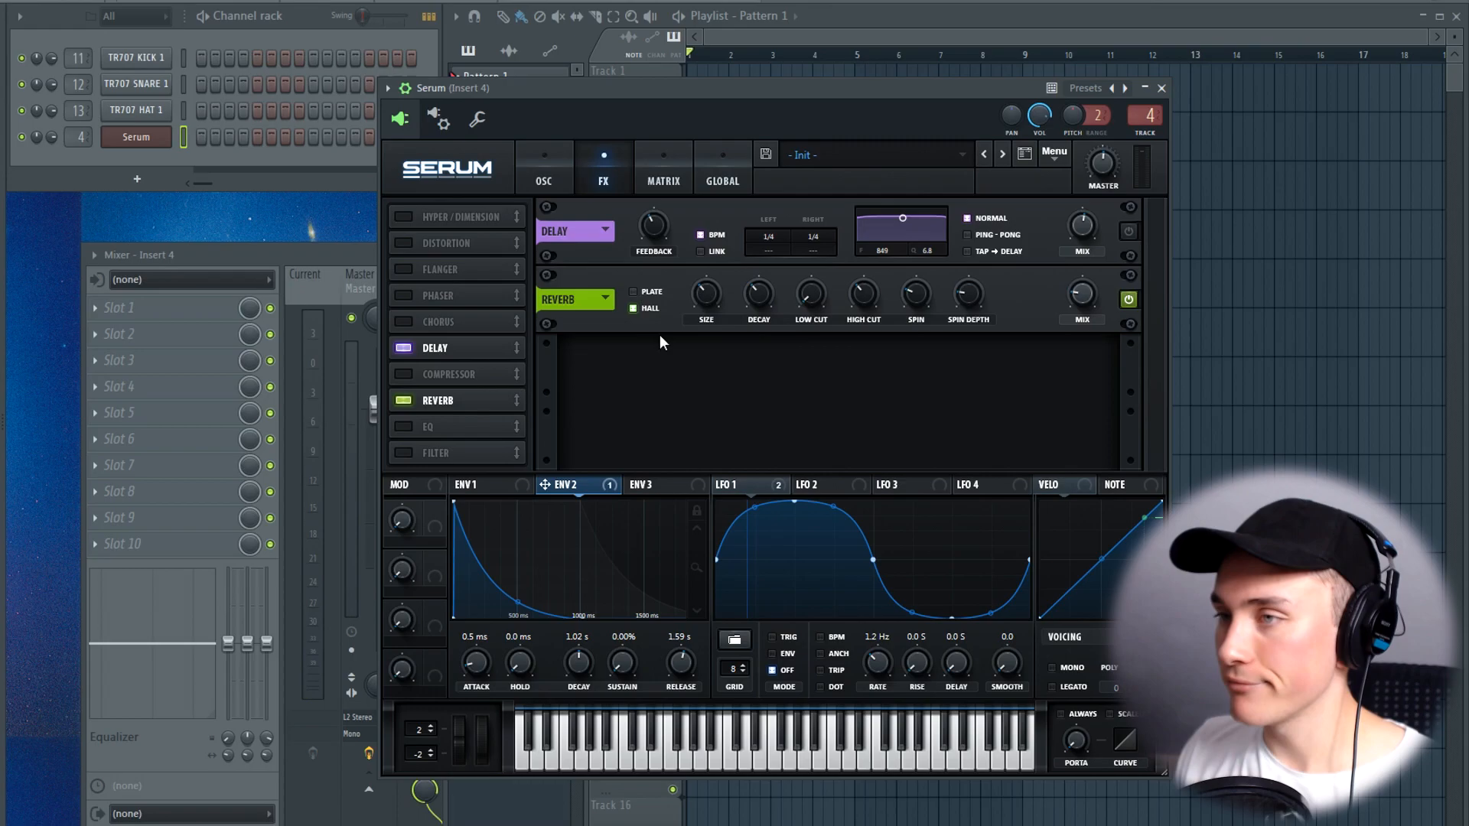
{"action": "mouse_move", "coordinate": [759, 294]}
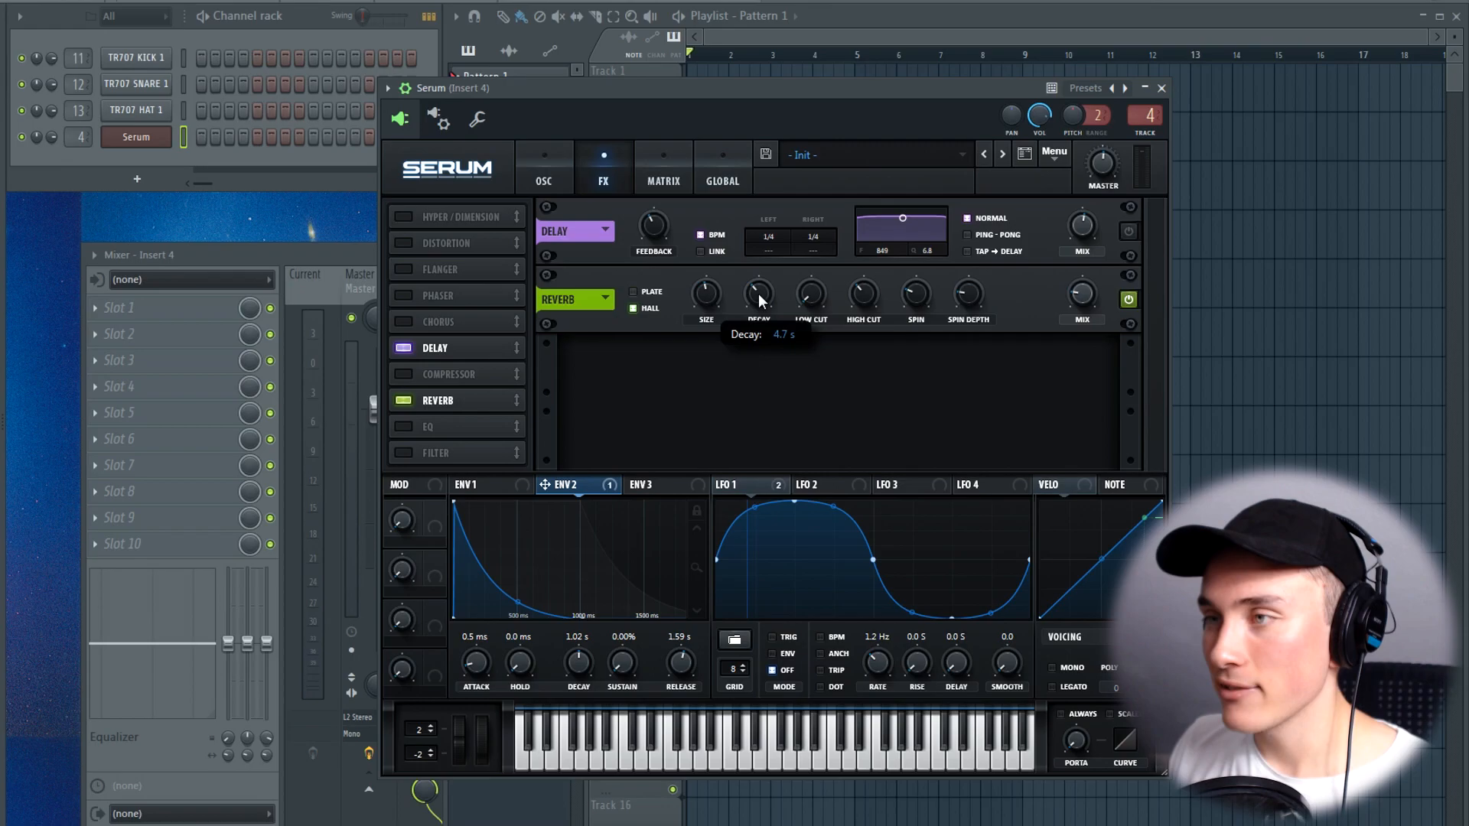
{"action": "mouse_move", "coordinate": [723, 333]}
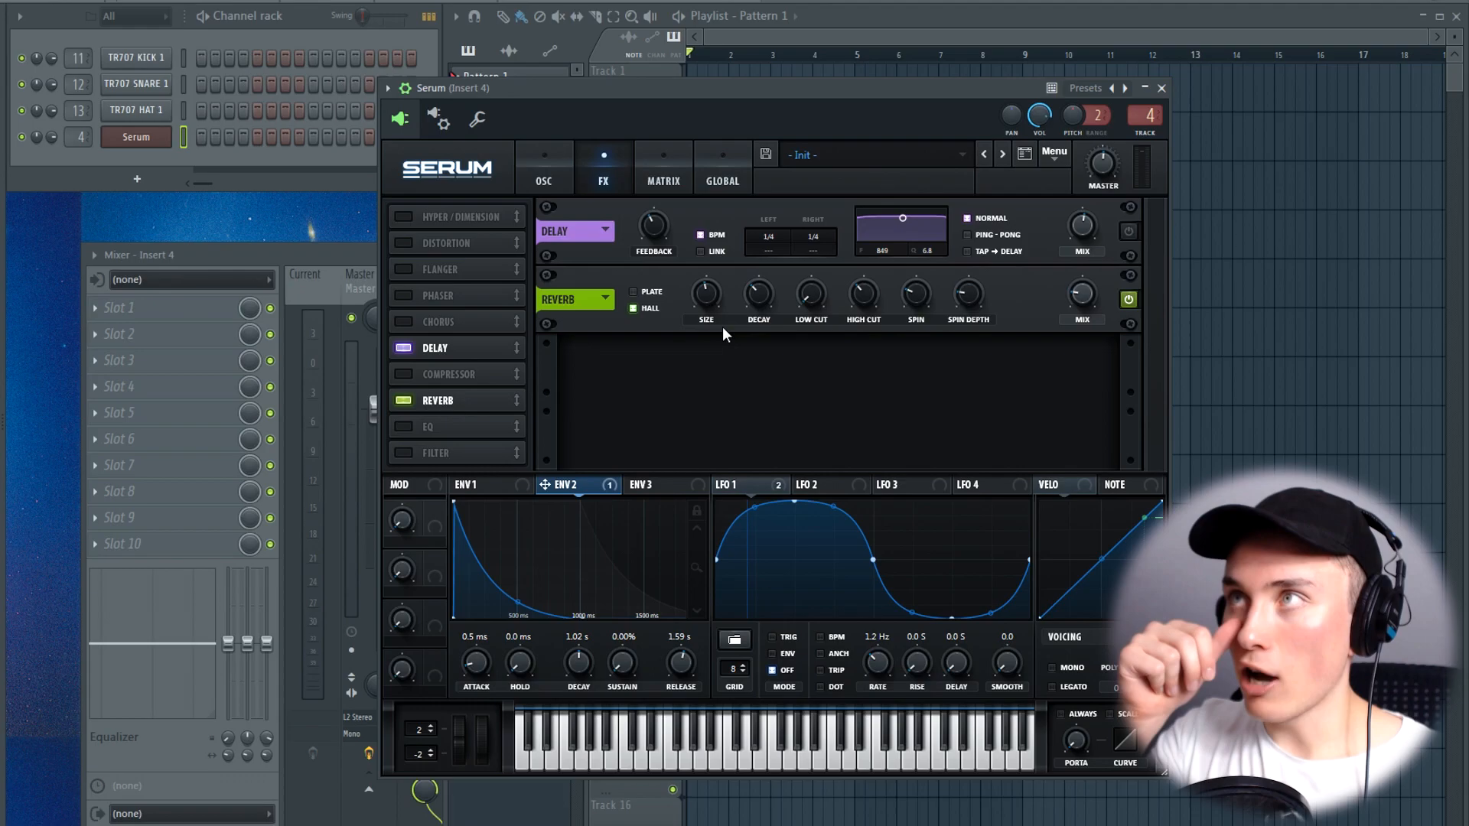
{"action": "mouse_move", "coordinate": [755, 338]}
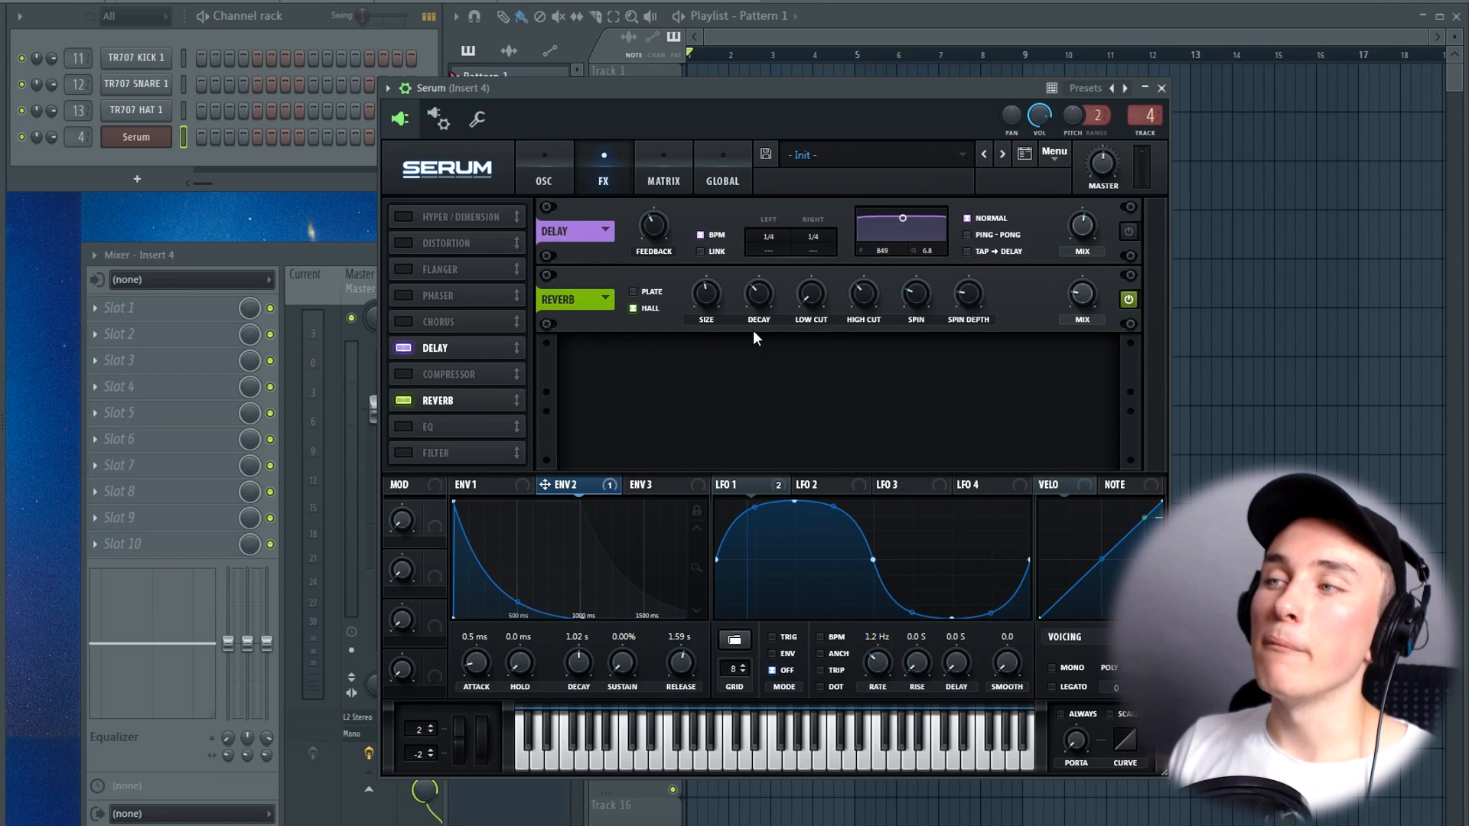
{"action": "mouse_move", "coordinate": [649, 309]}
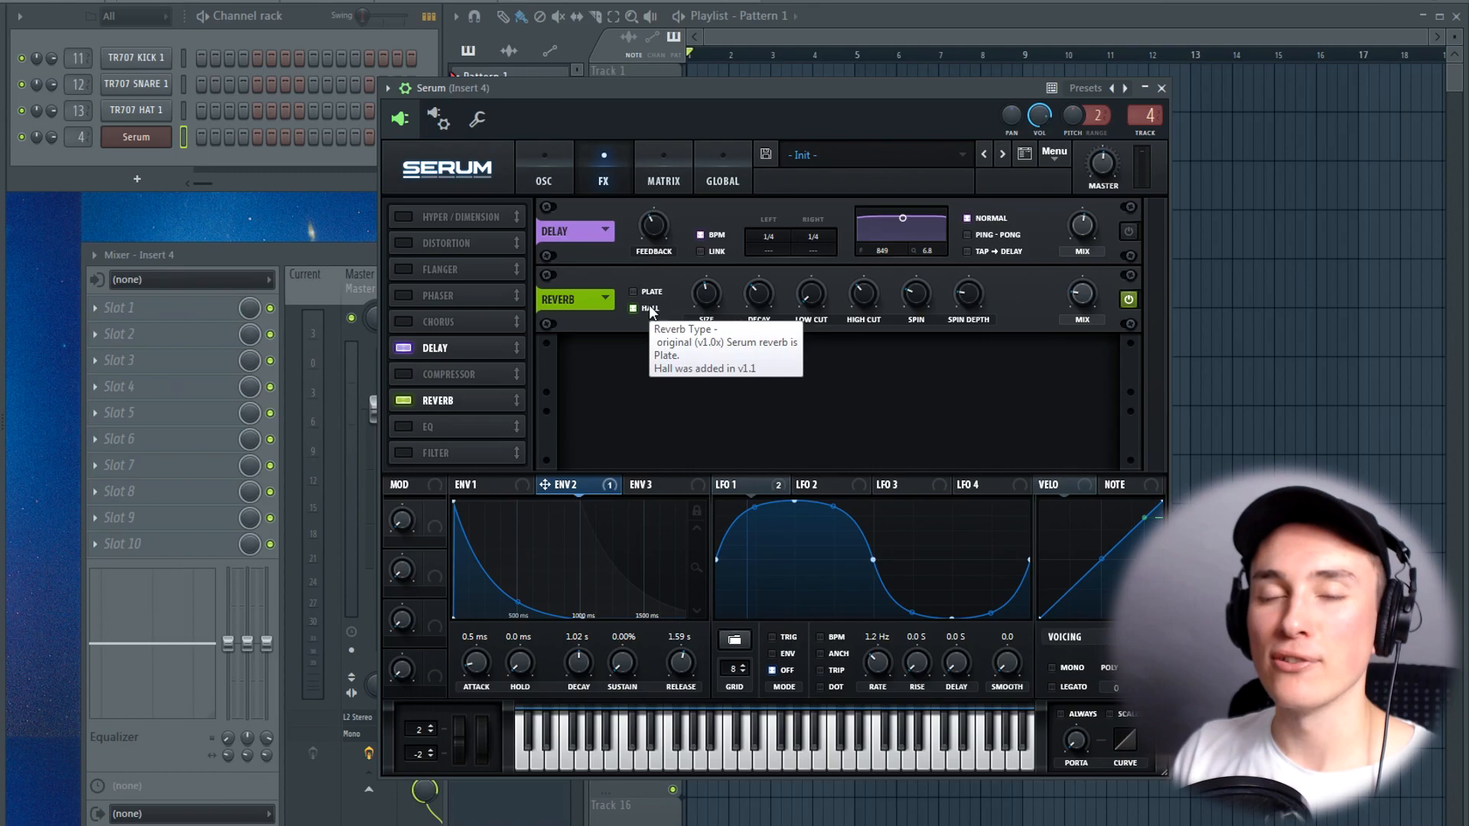
{"action": "mouse_move", "coordinate": [581, 427]}
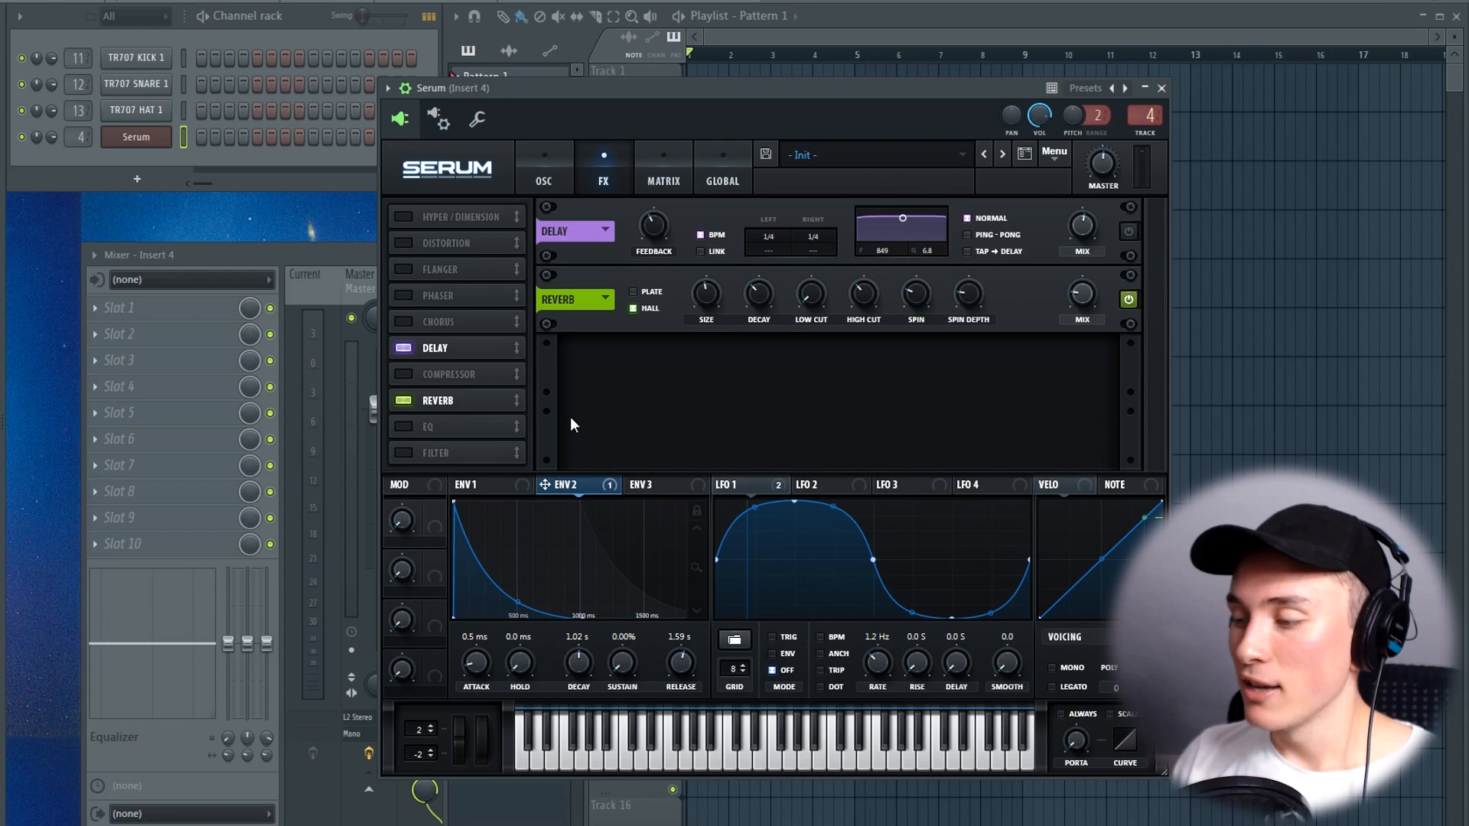
{"action": "mouse_move", "coordinate": [810, 294]}
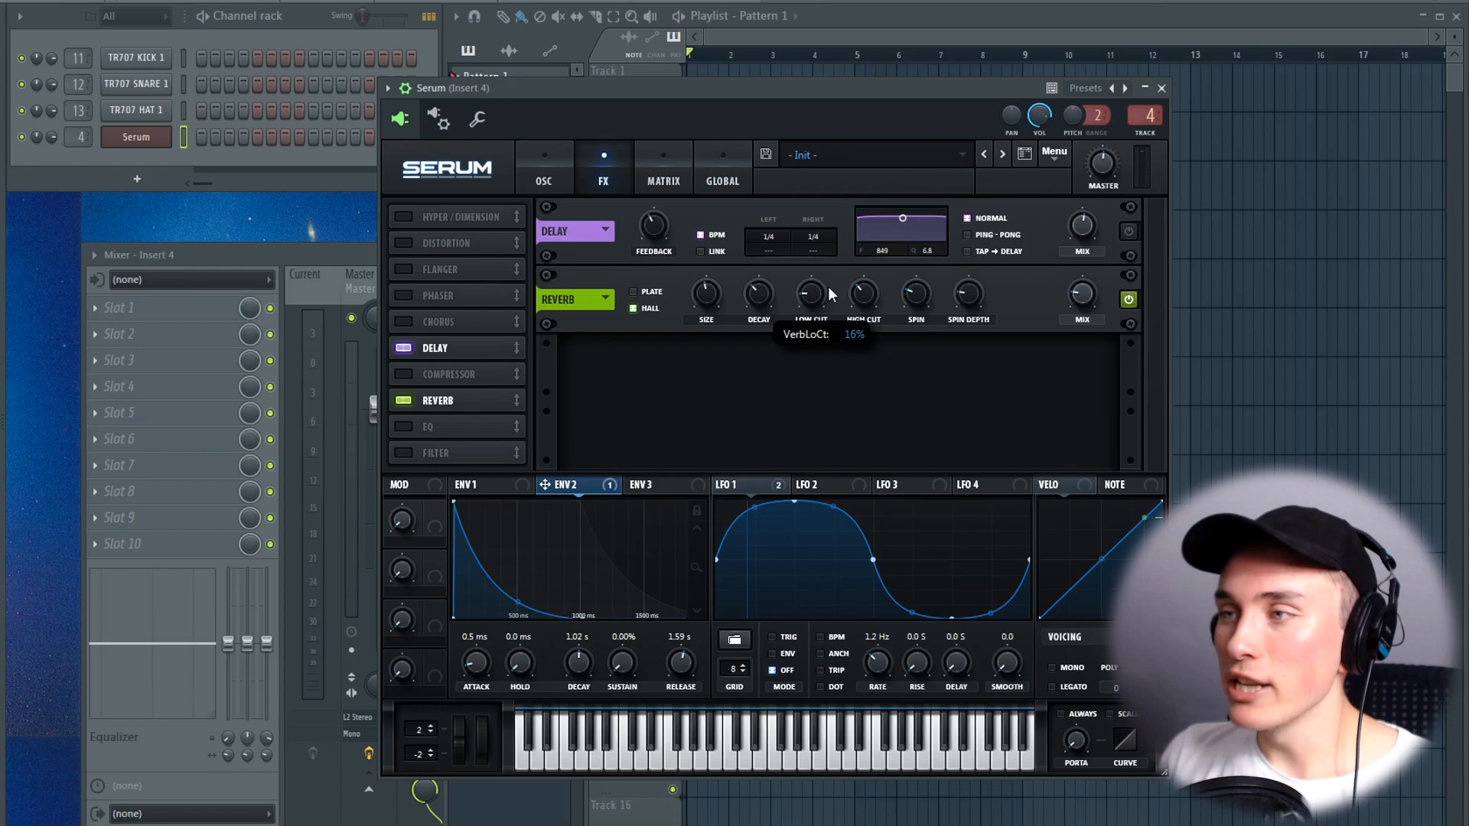
{"action": "mouse_move", "coordinate": [862, 296]}
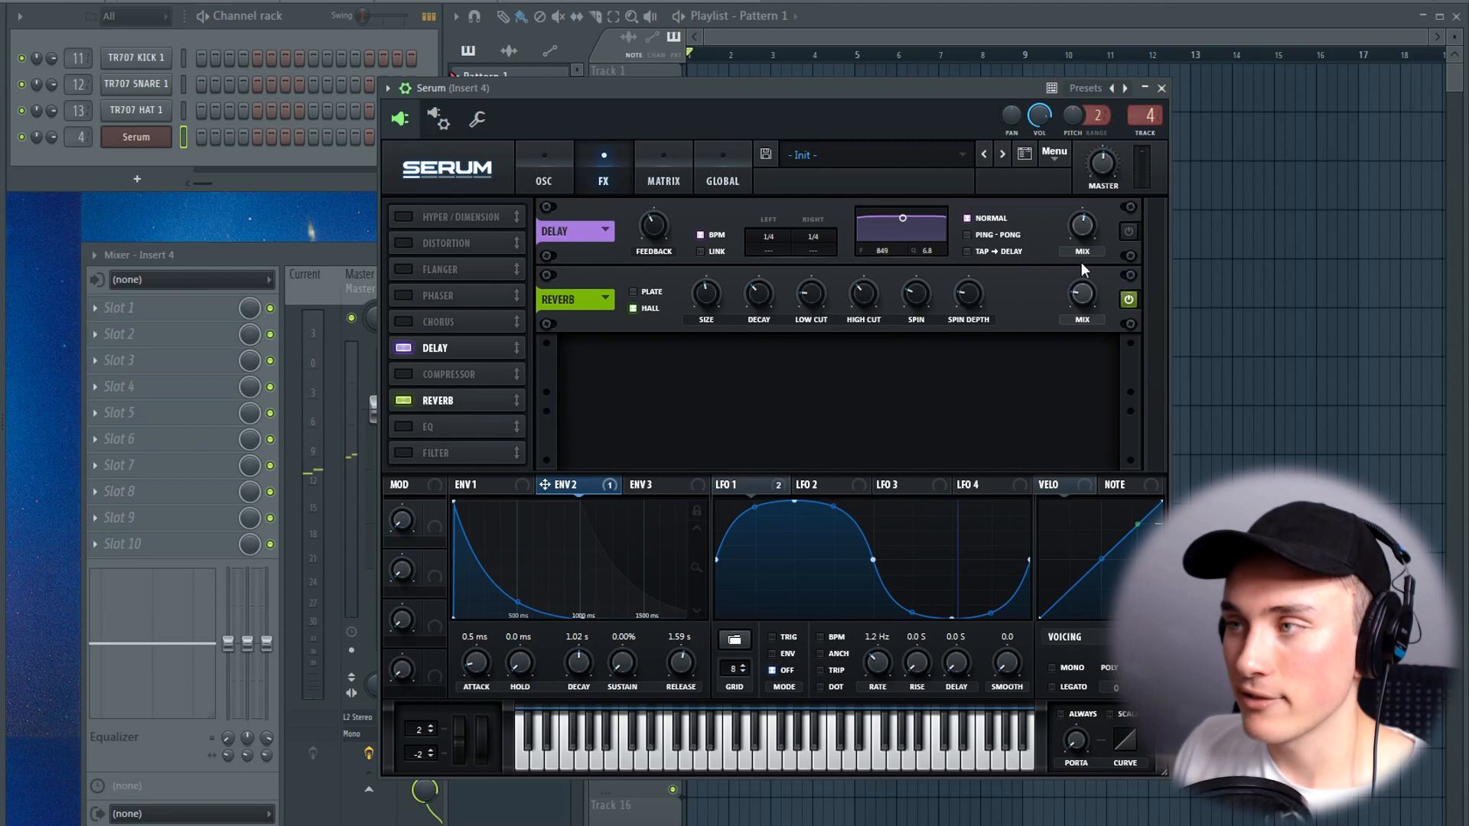
{"action": "mouse_move", "coordinate": [798, 375]}
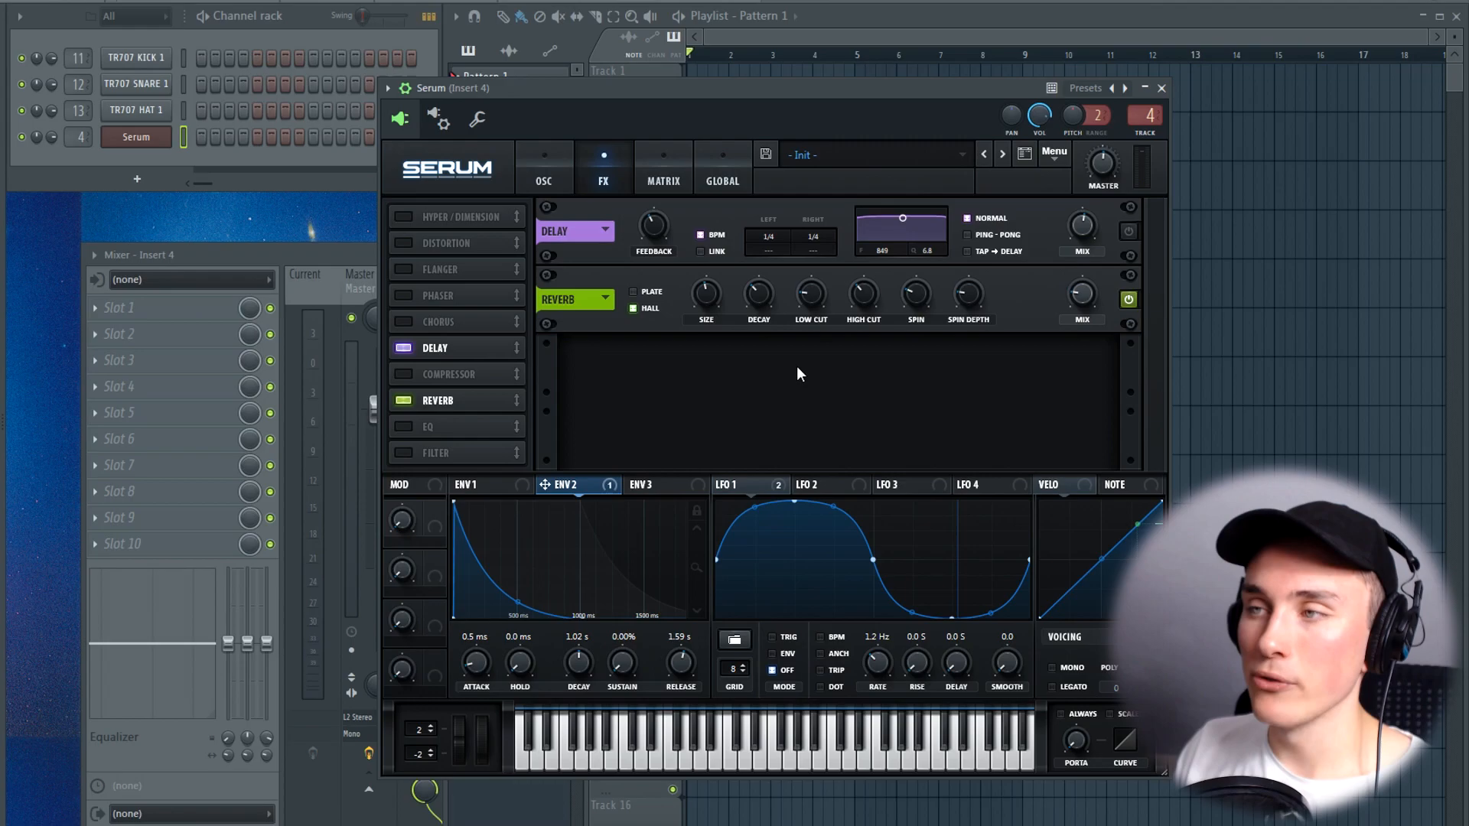
{"action": "mouse_move", "coordinate": [885, 483]}
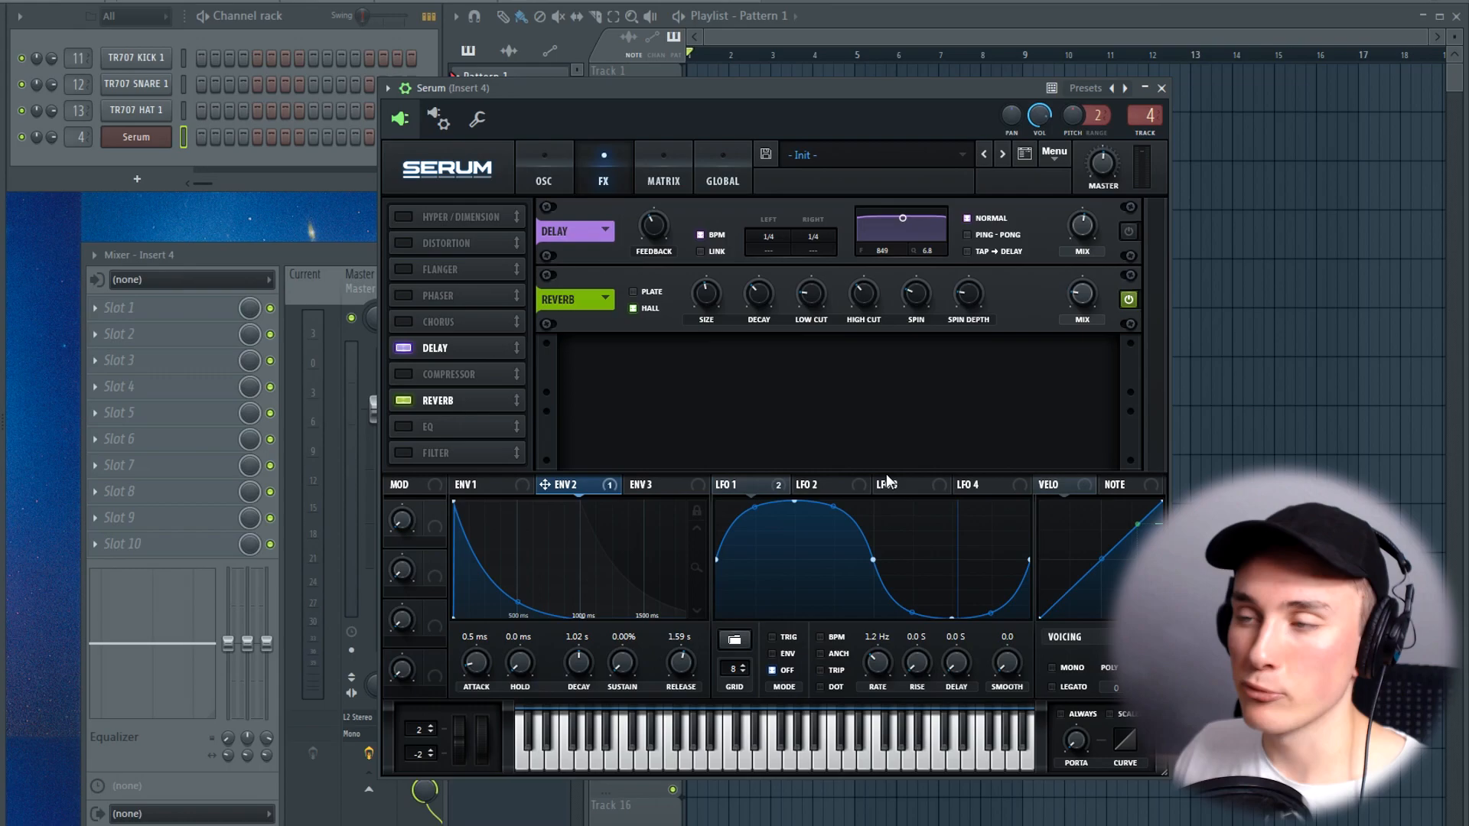
{"action": "mouse_move", "coordinate": [818, 455]}
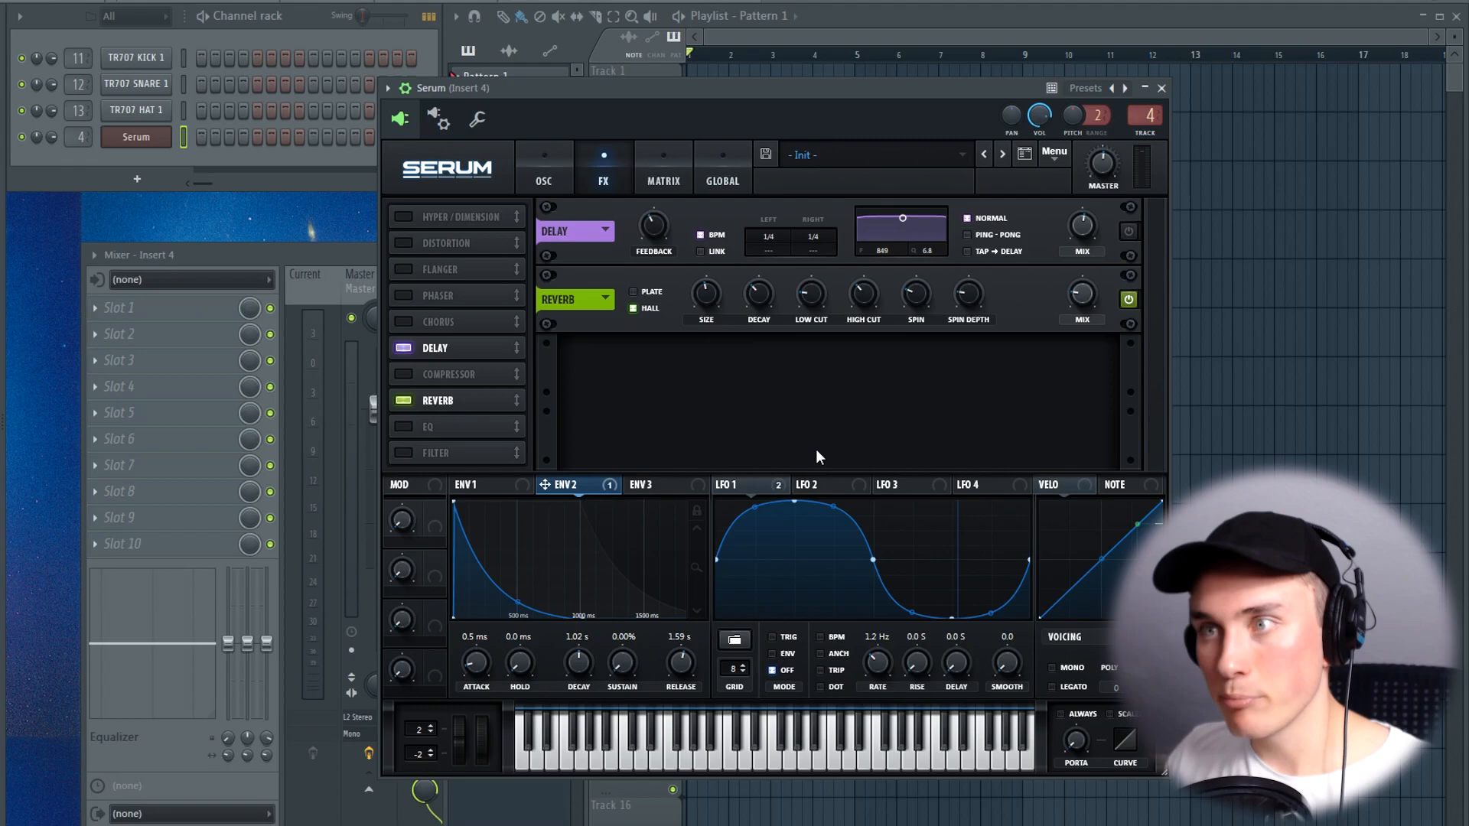
{"action": "mouse_move", "coordinate": [684, 435]}
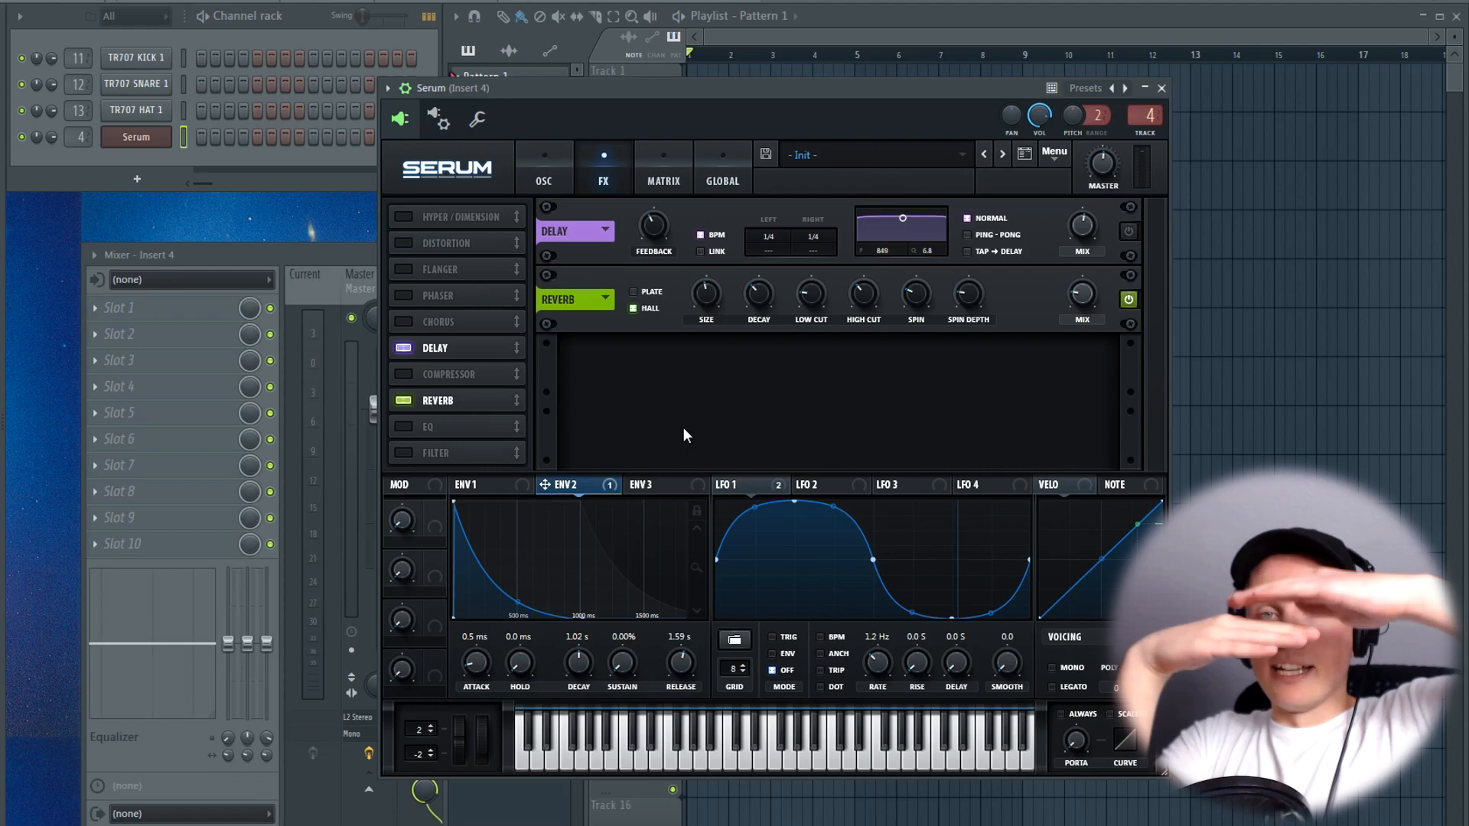
{"action": "mouse_move", "coordinate": [721, 396]}
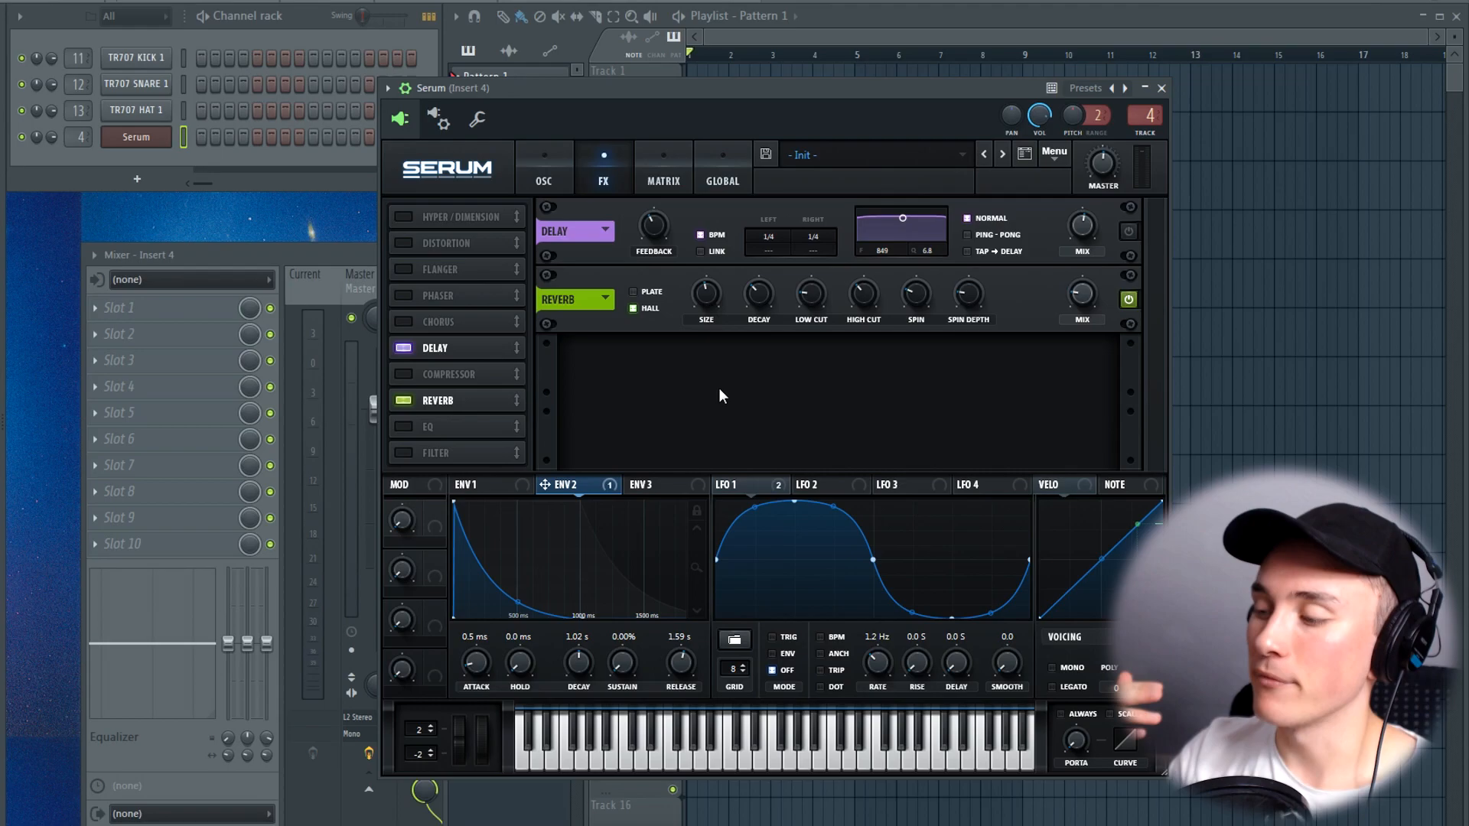
{"action": "mouse_move", "coordinate": [716, 304]}
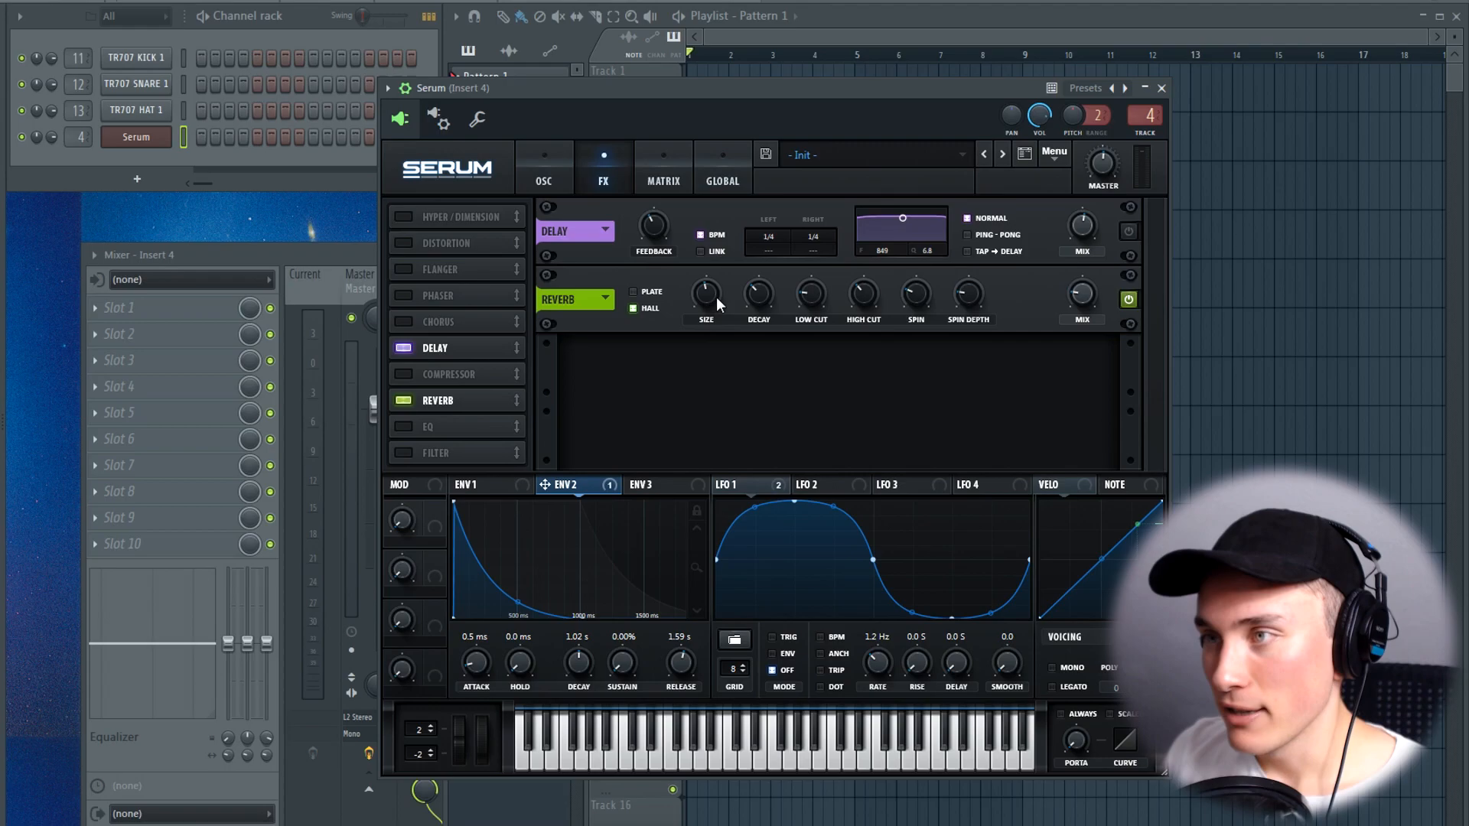
{"action": "mouse_move", "coordinate": [1080, 293]}
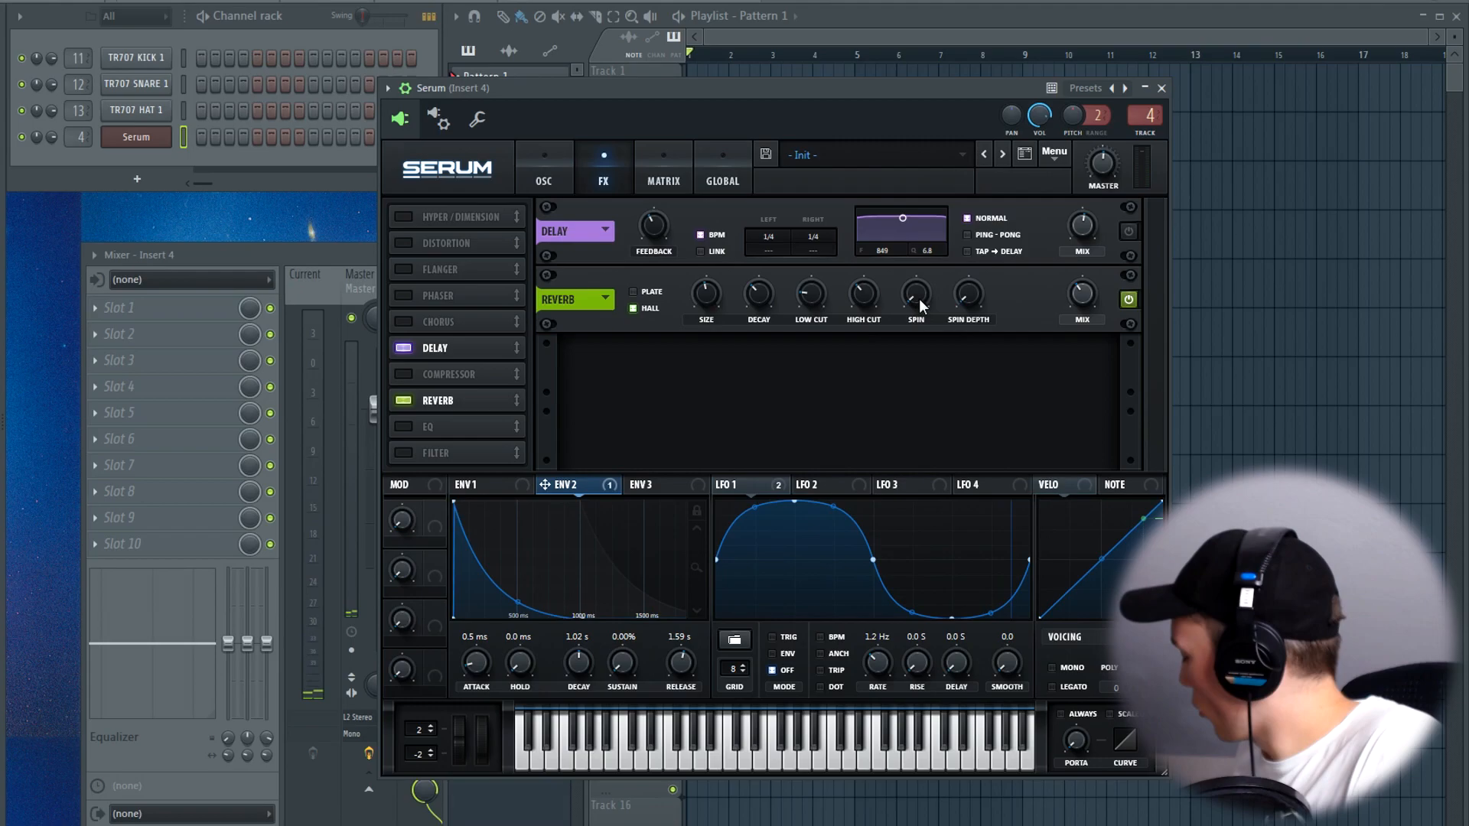
{"action": "mouse_move", "coordinate": [789, 223]}
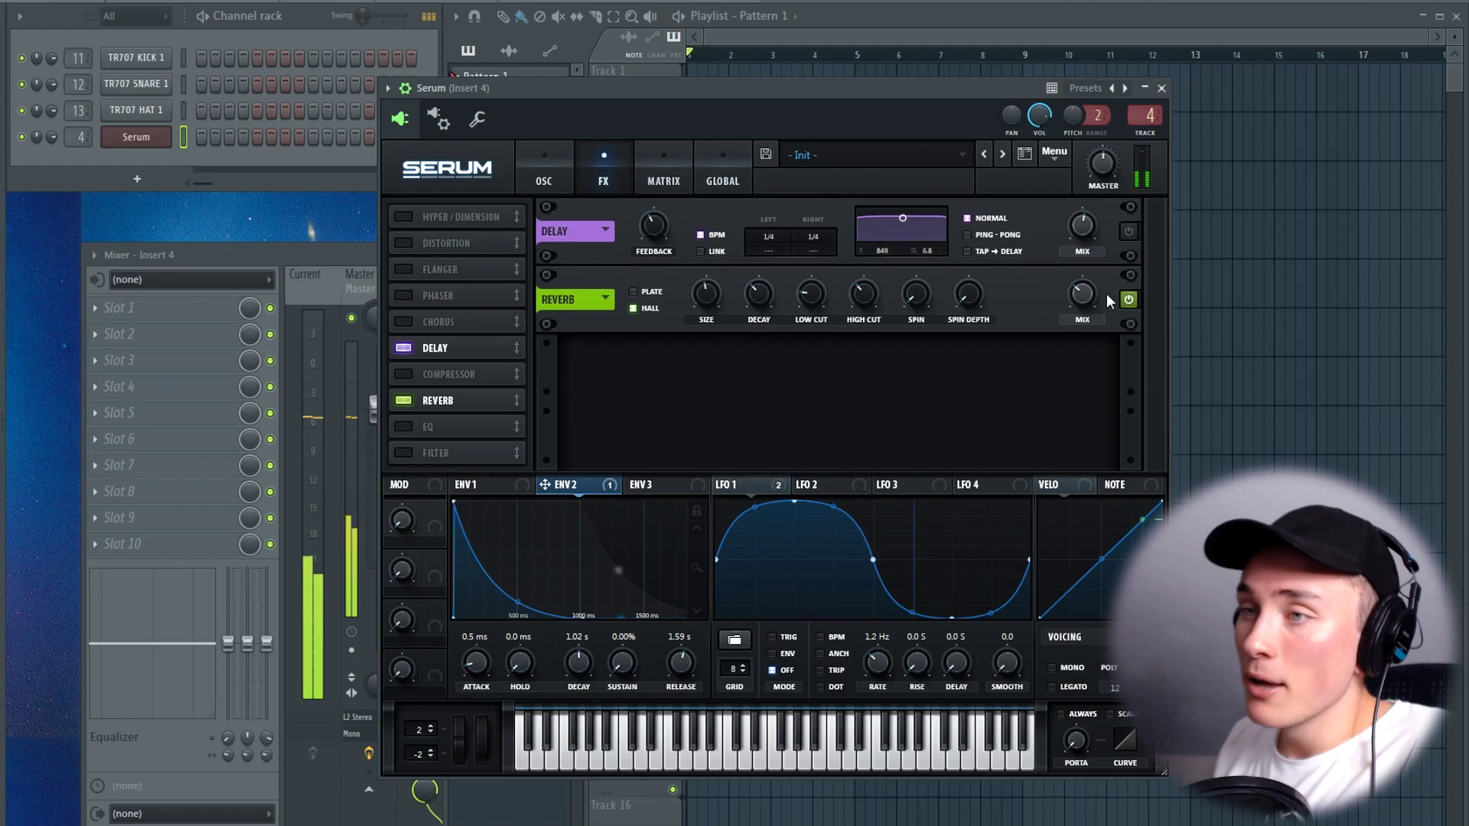
- Return to the OSC page with the delay and Hall reverb left active
{"action": "left_click", "coordinate": [543, 167]}
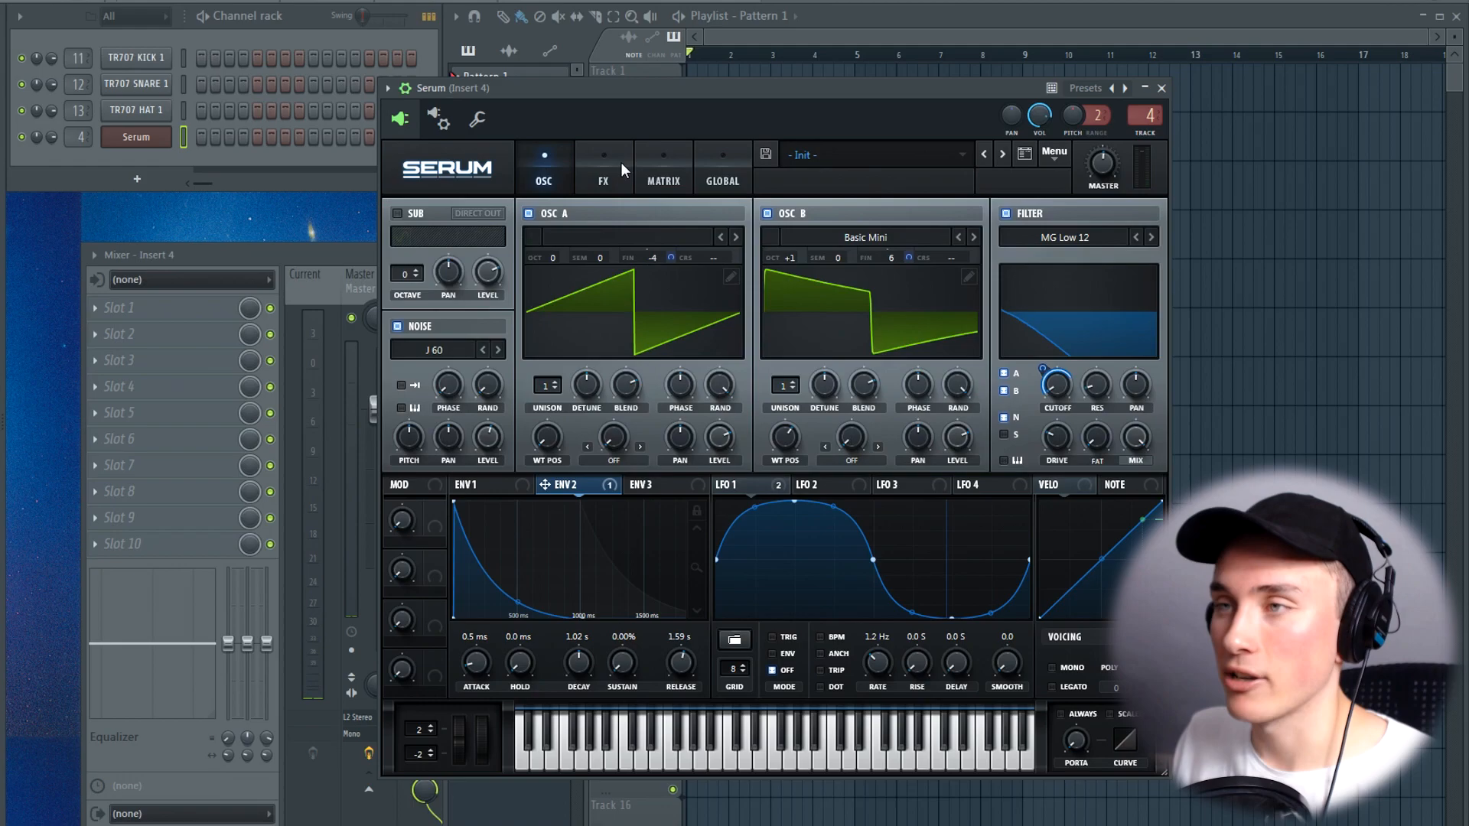
- Set the distortion type to Tube with drive near 34%, then add an EQ module to the chain
{"action": "left_click", "coordinate": [602, 167]}
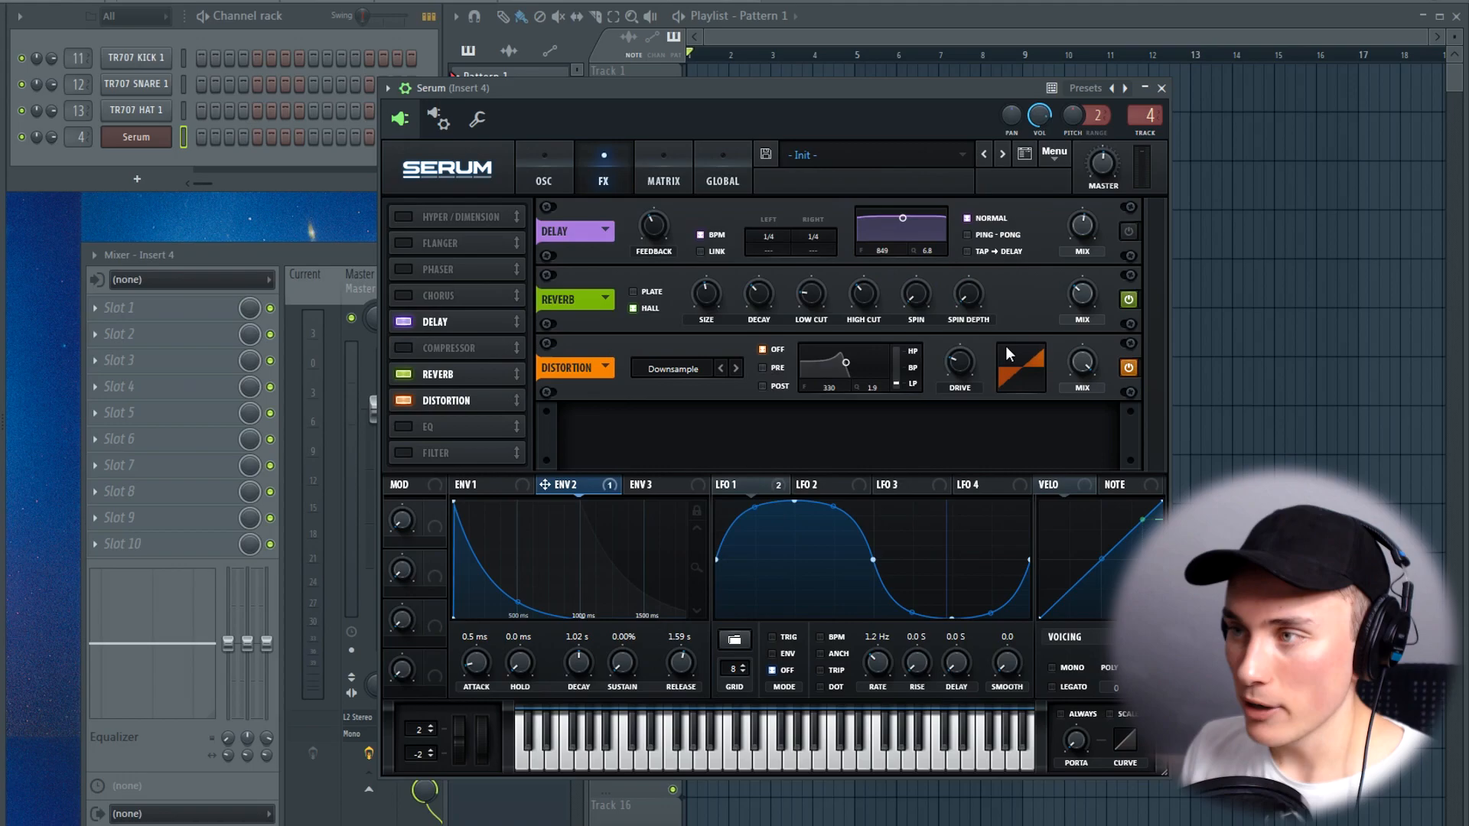
{"action": "left_click", "coordinate": [684, 367]}
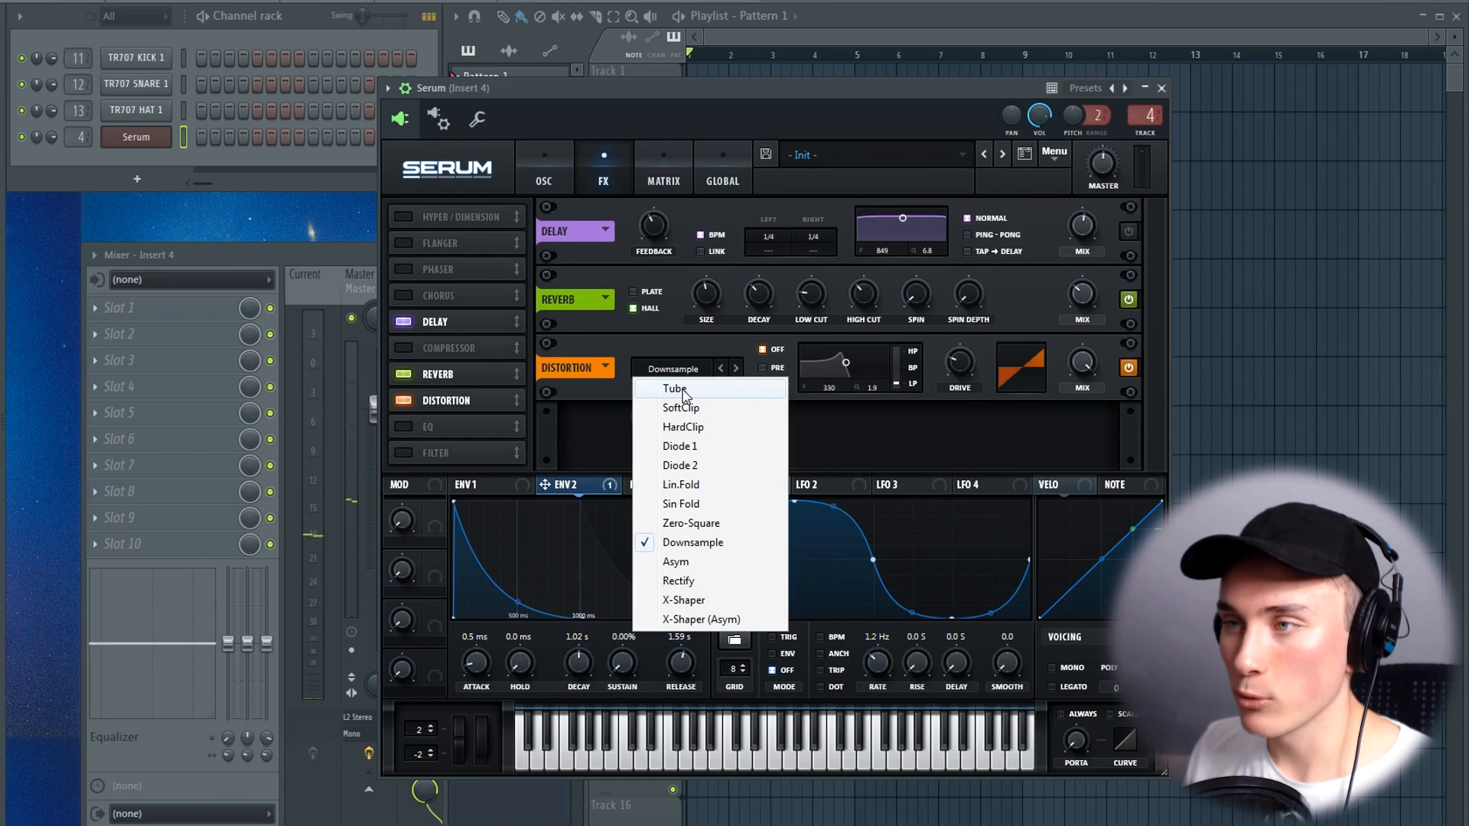
{"action": "left_click", "coordinate": [673, 388]}
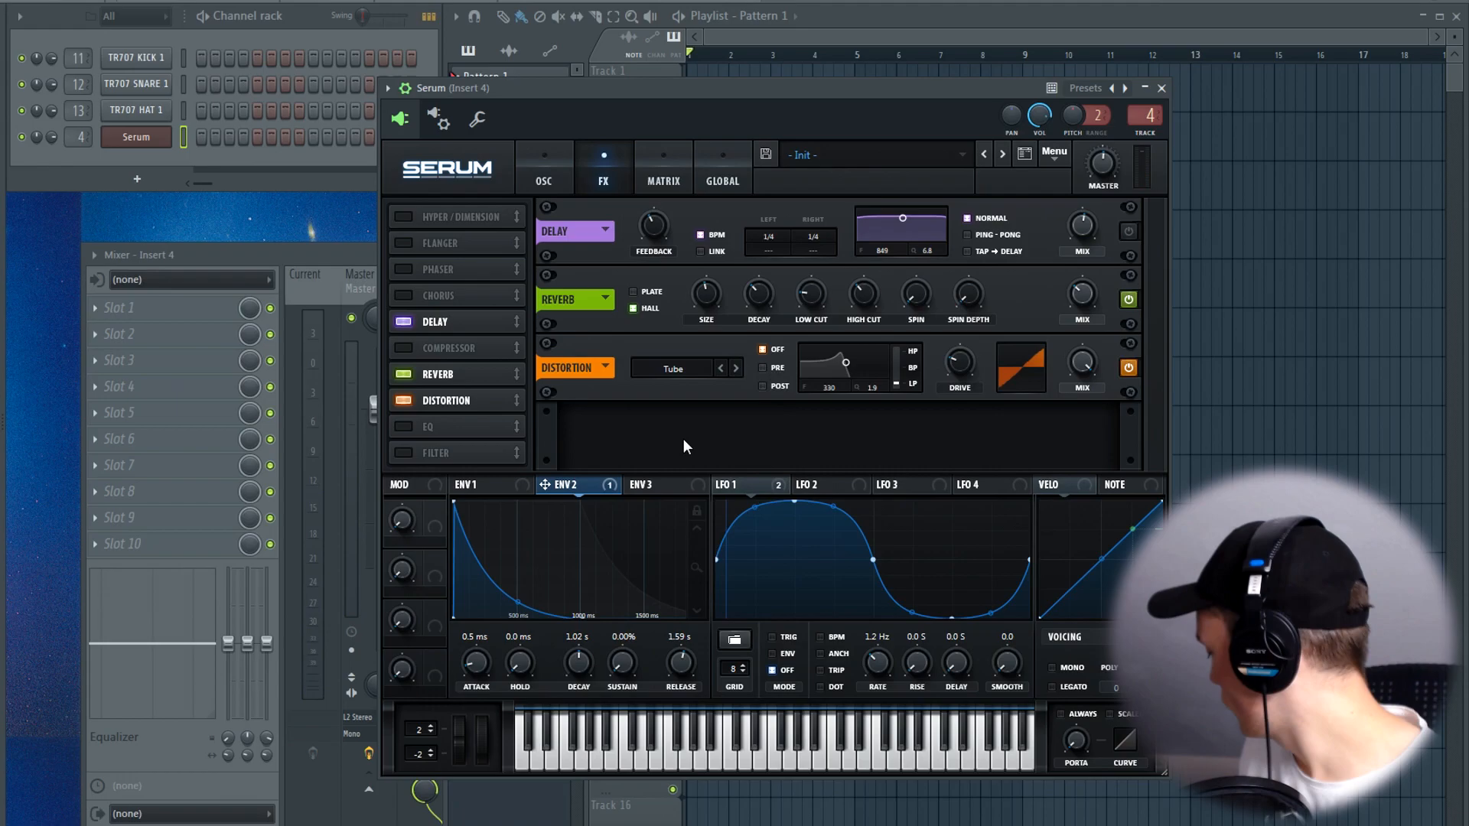
{"action": "mouse_move", "coordinate": [980, 330]}
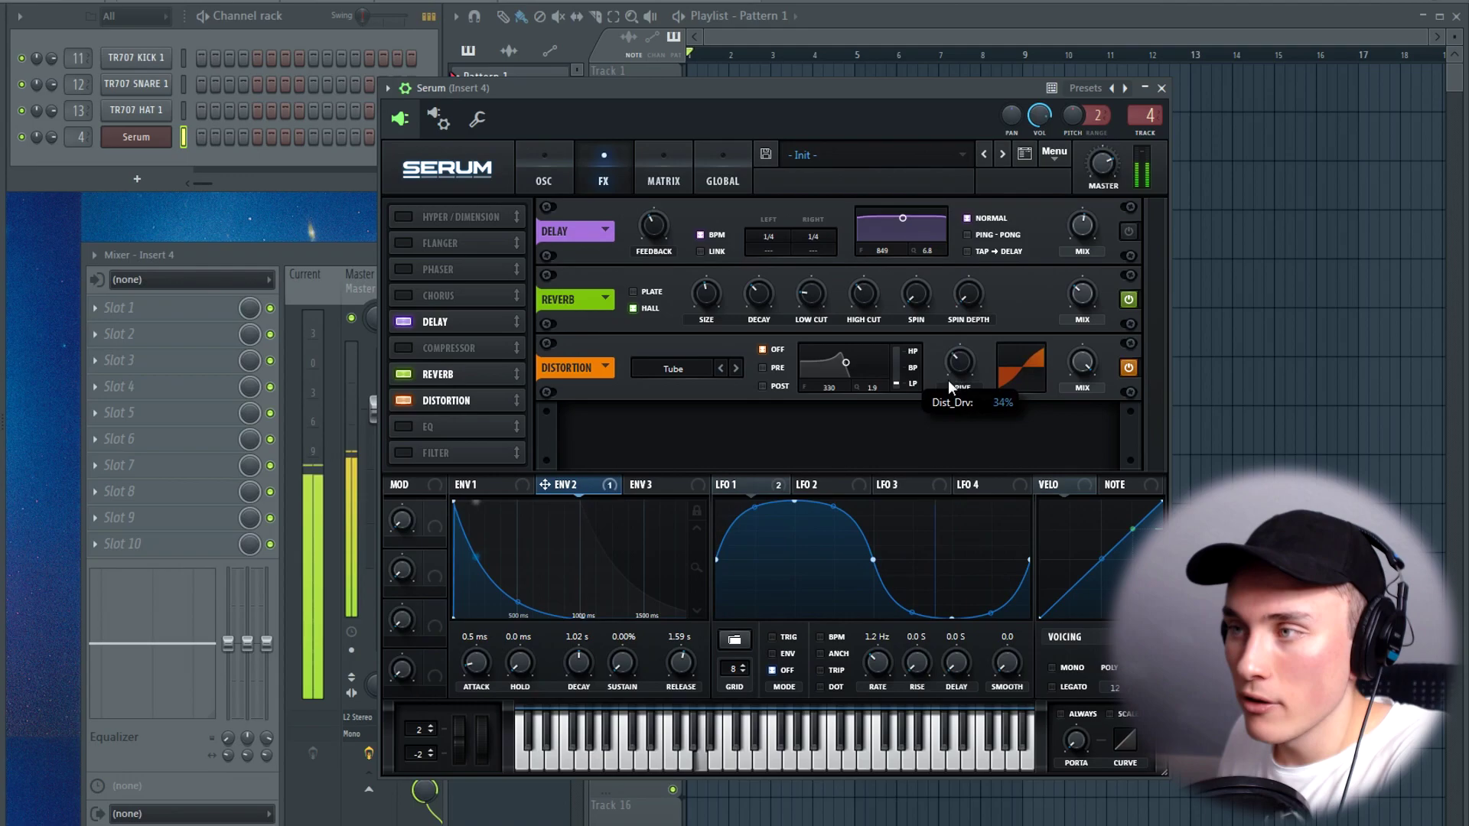
{"action": "left_click", "coordinate": [543, 168]}
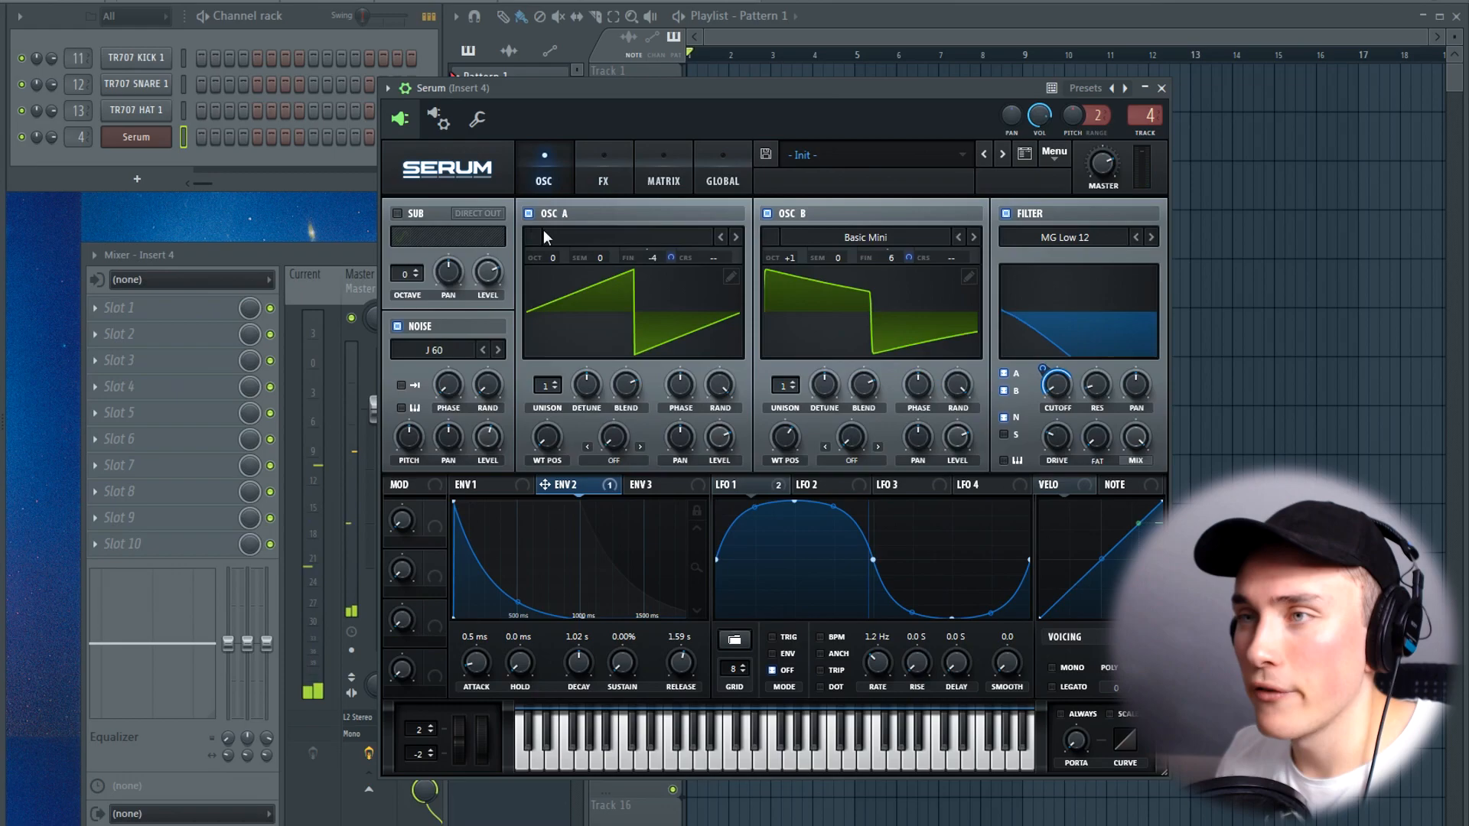
{"action": "left_click", "coordinate": [602, 168]}
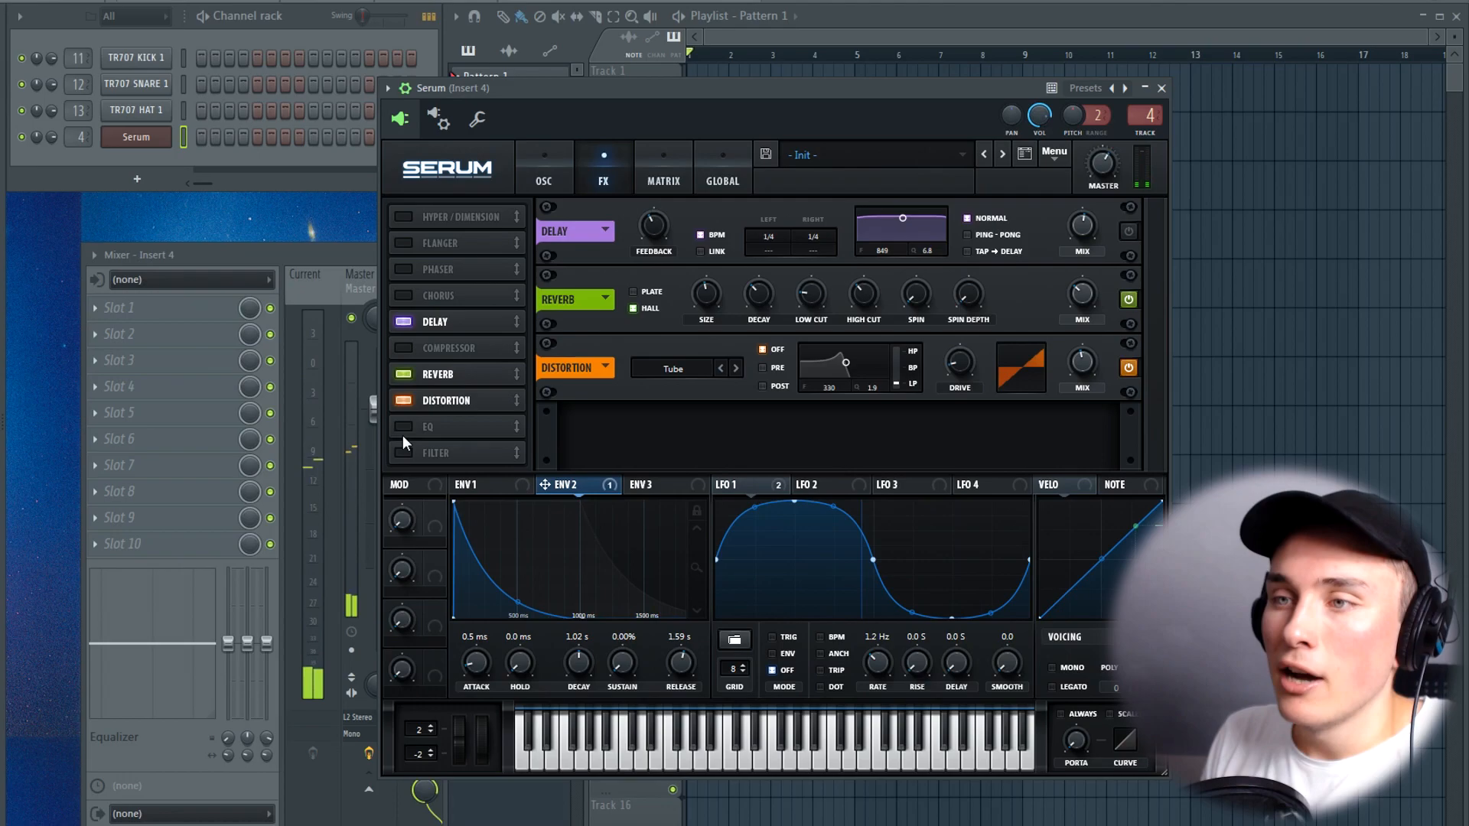
{"action": "left_click", "coordinate": [401, 426]}
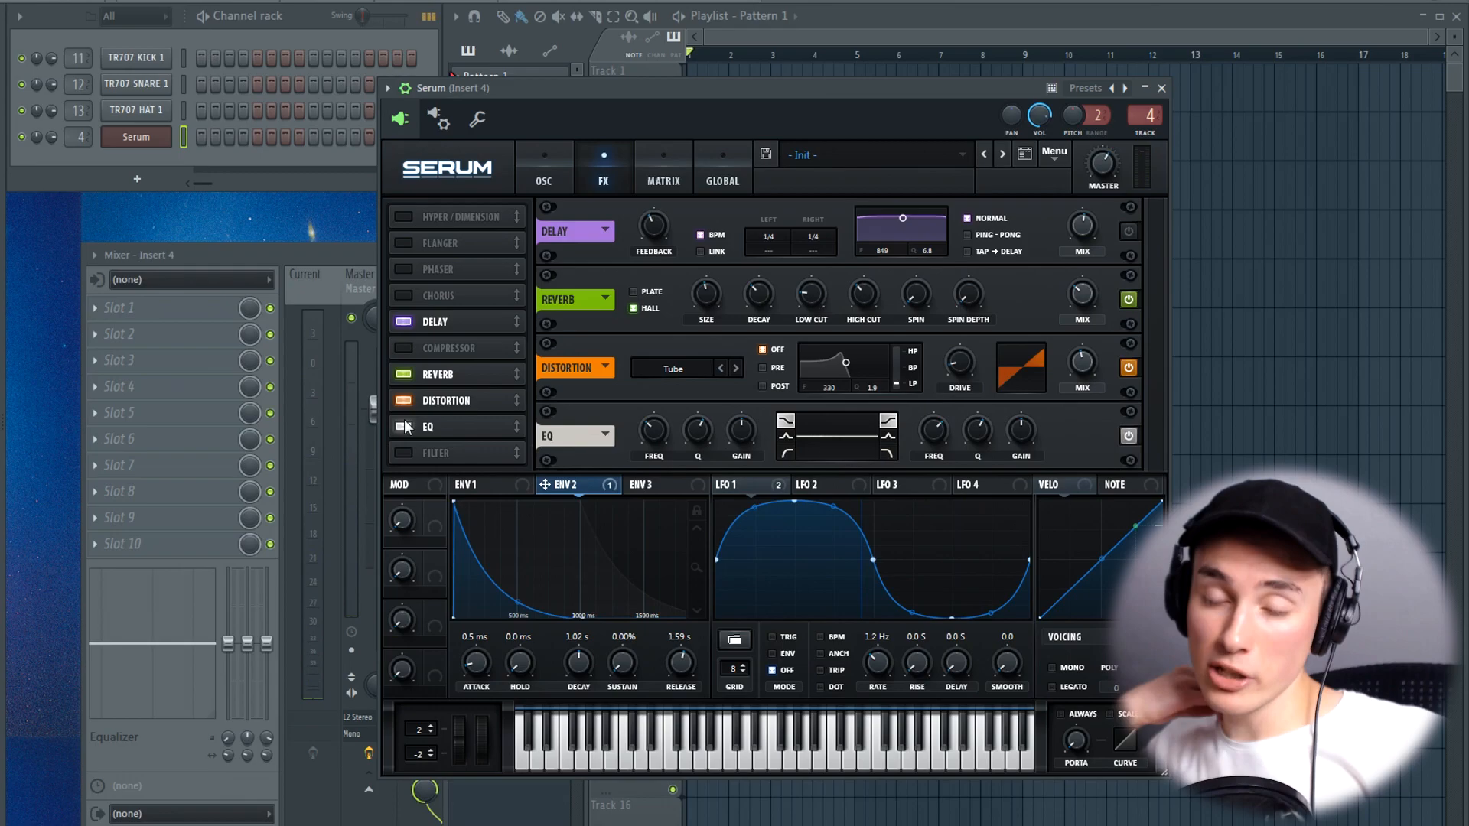
- Remove the EQ module so a compressor at about -18 dB threshold can follow the distortion
{"action": "left_click", "coordinate": [449, 400]}
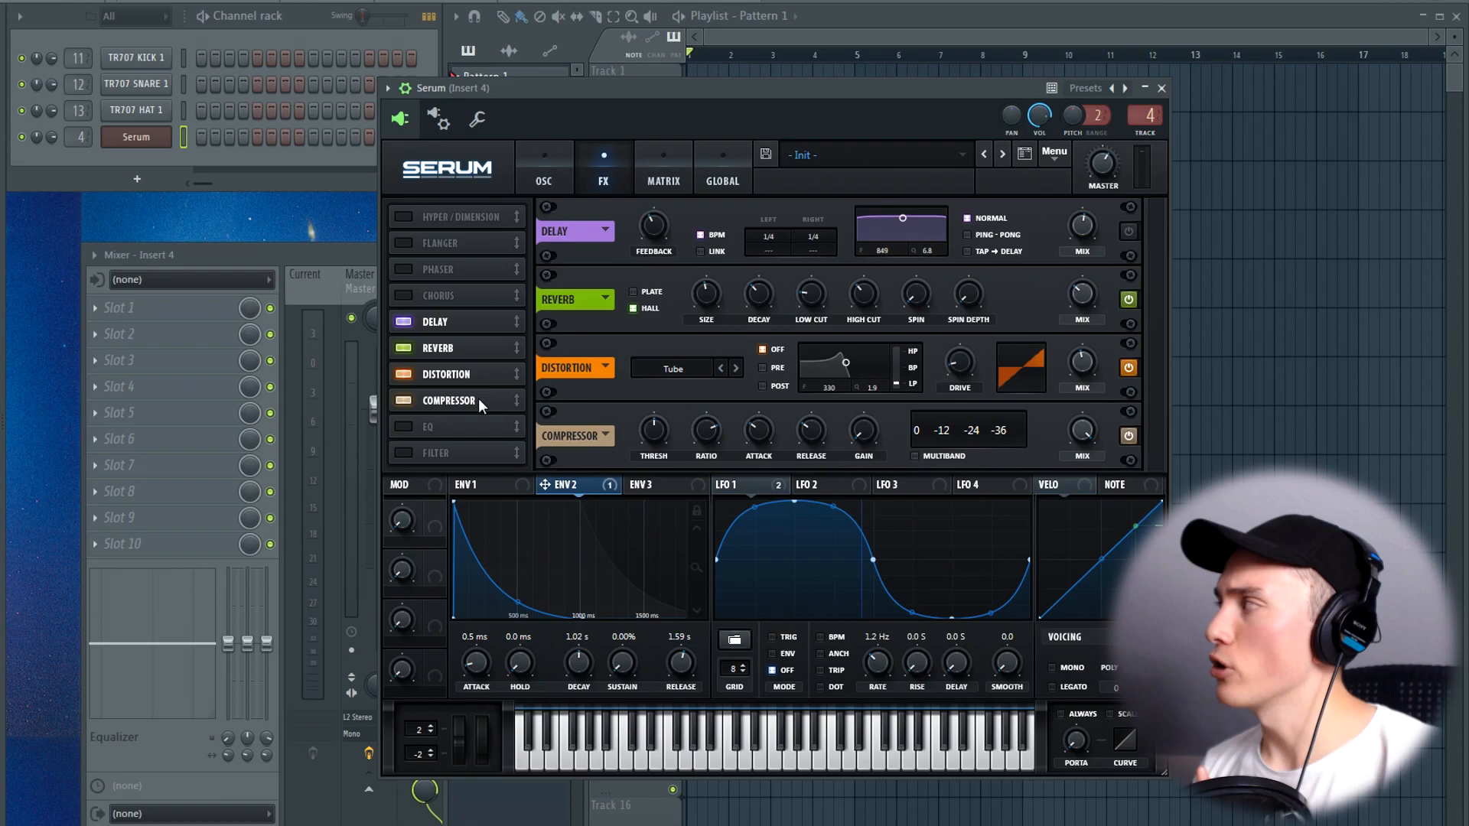
{"action": "mouse_move", "coordinate": [684, 284]}
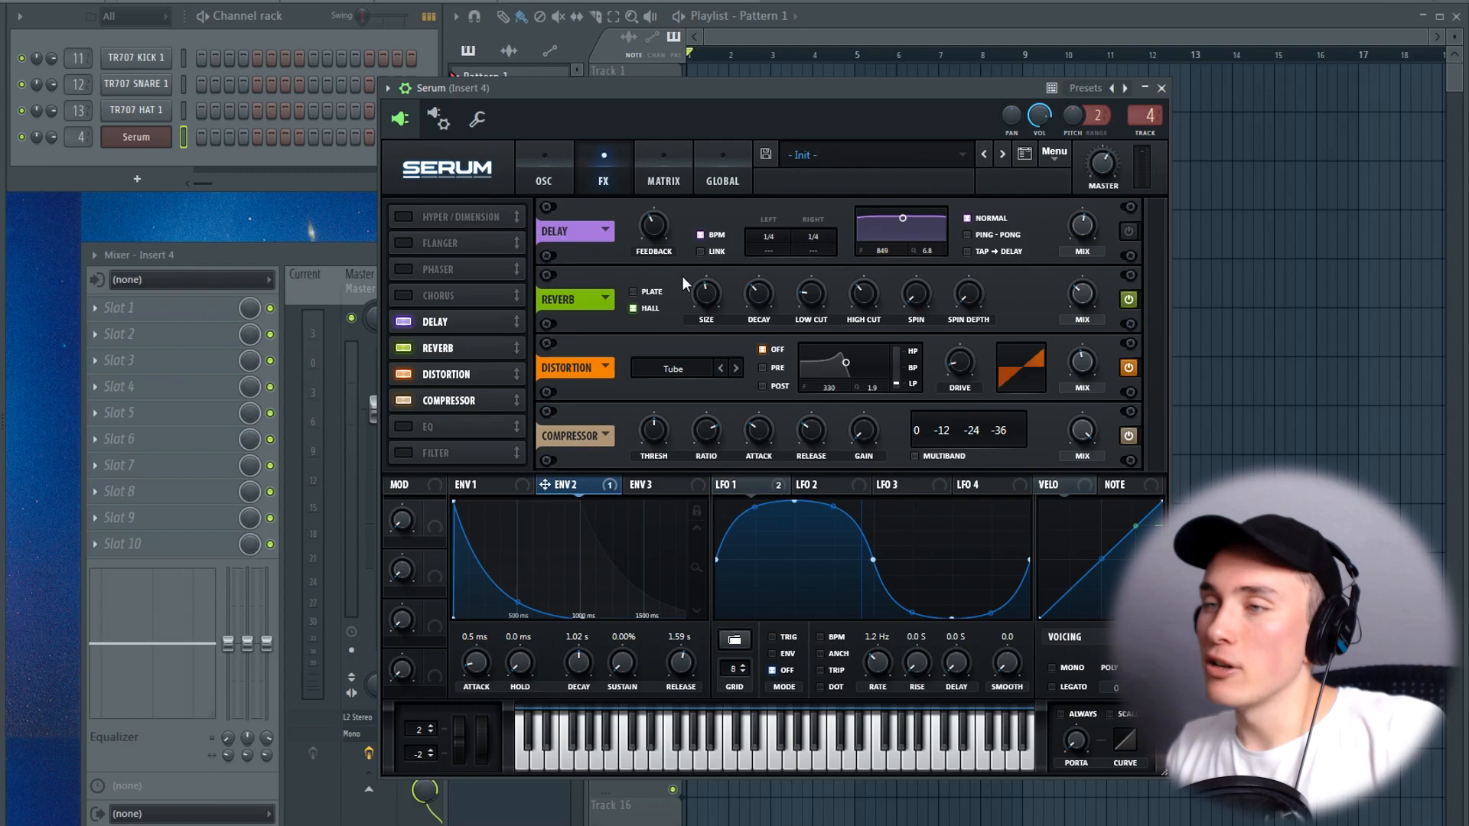
{"action": "mouse_move", "coordinate": [658, 431]}
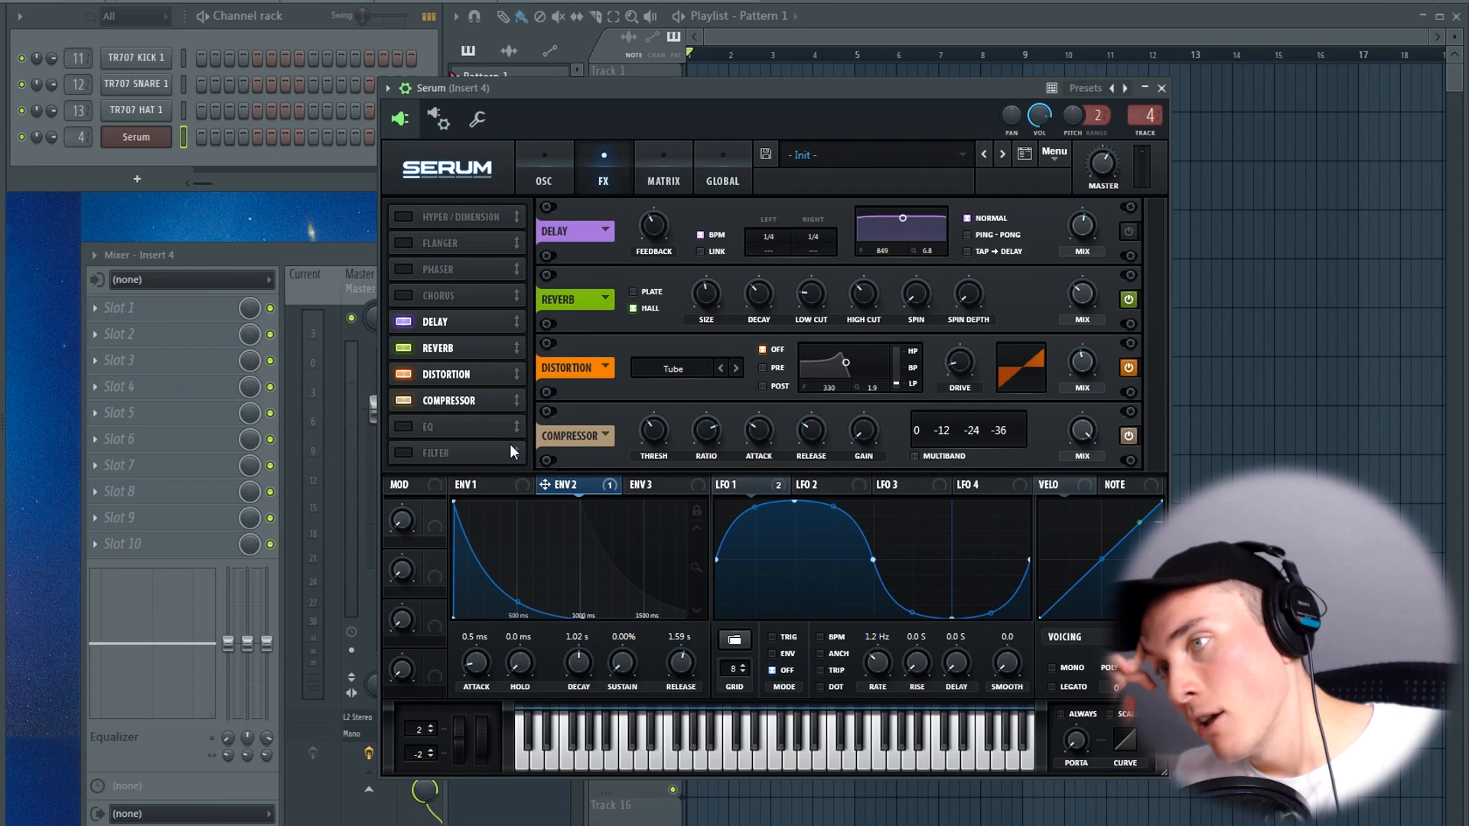
{"action": "mouse_move", "coordinate": [652, 431]}
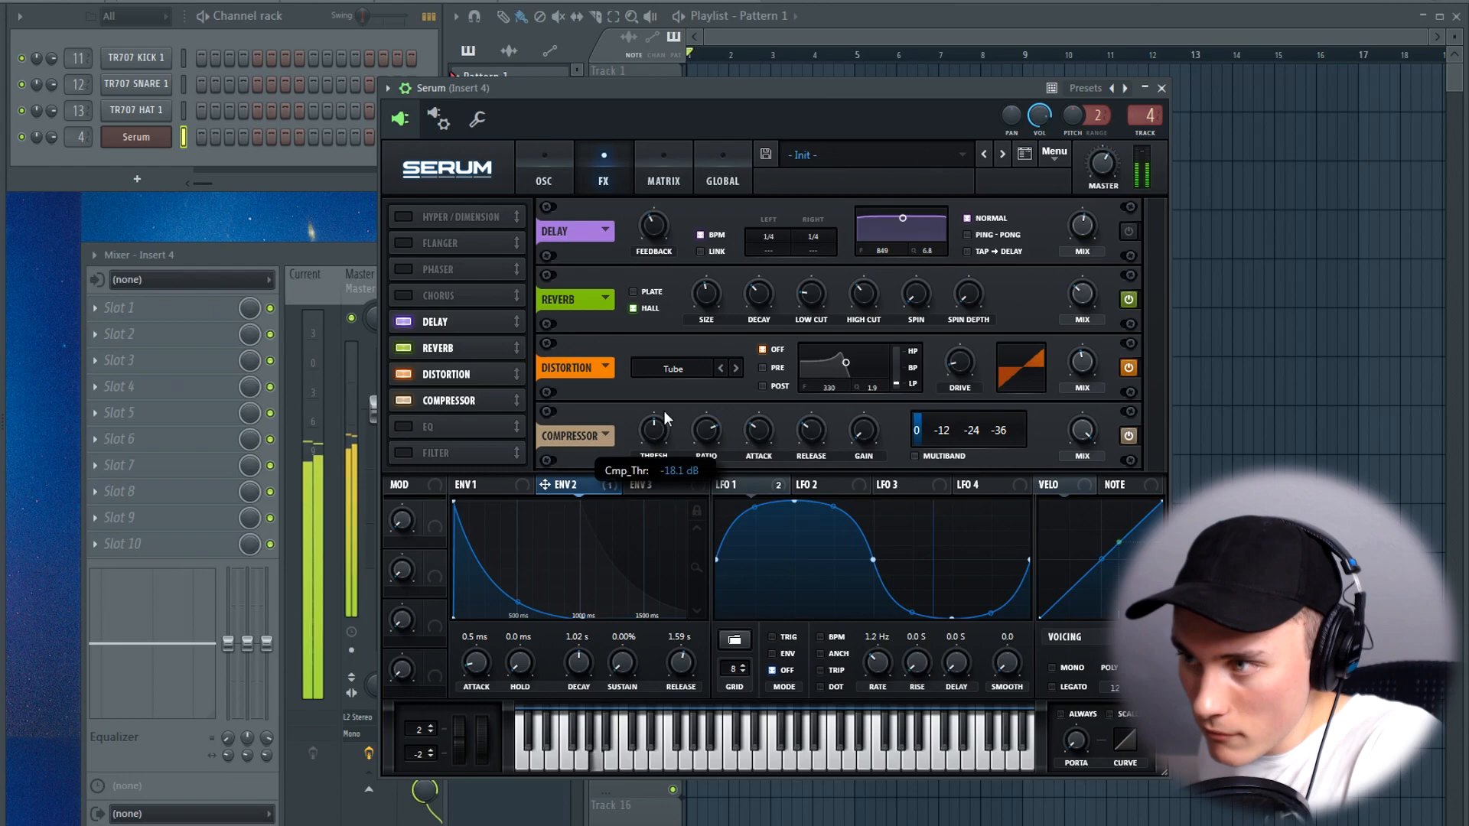
{"action": "mouse_move", "coordinate": [710, 429]}
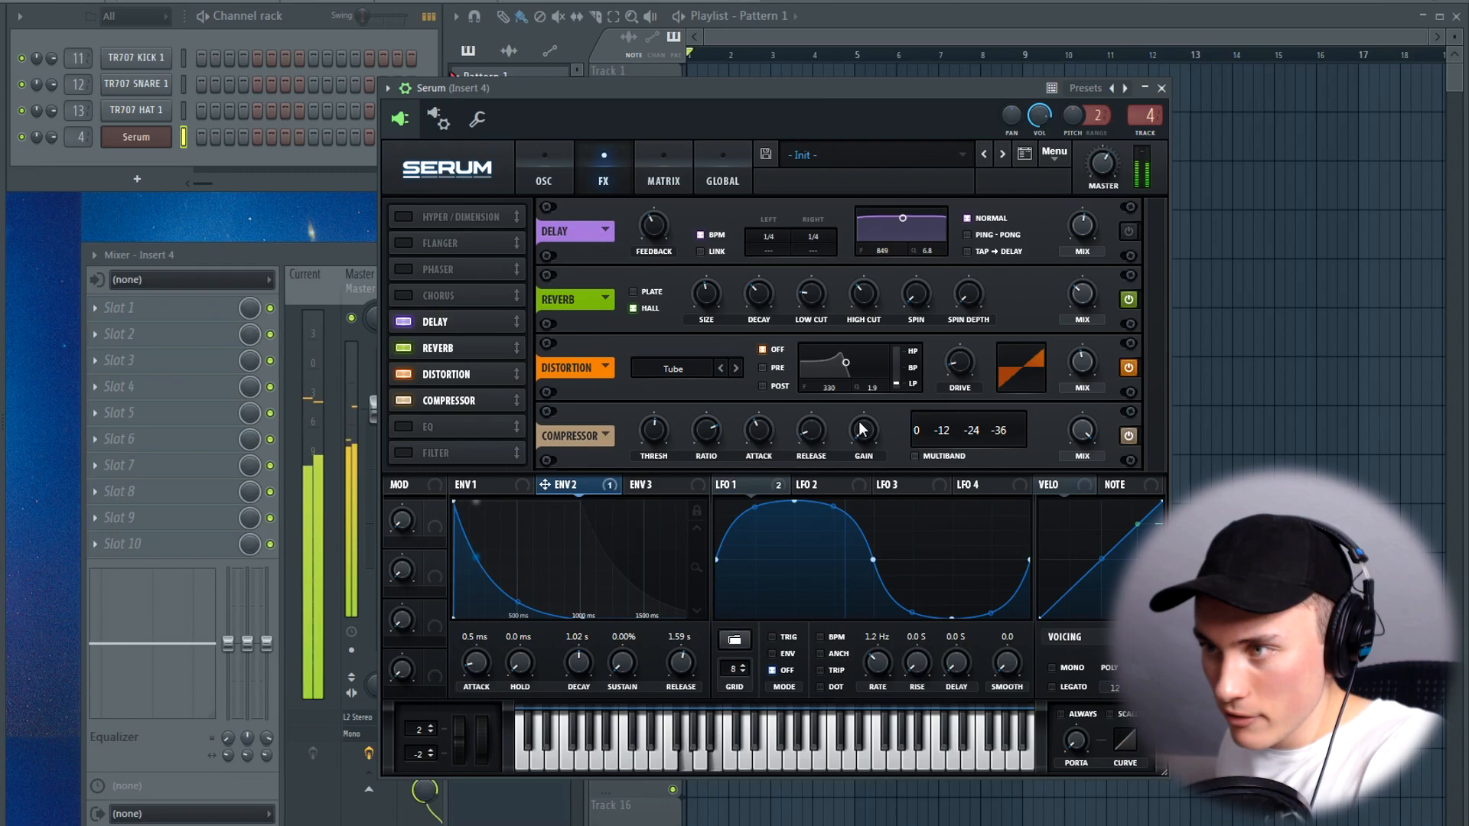
{"action": "mouse_move", "coordinate": [1081, 430]}
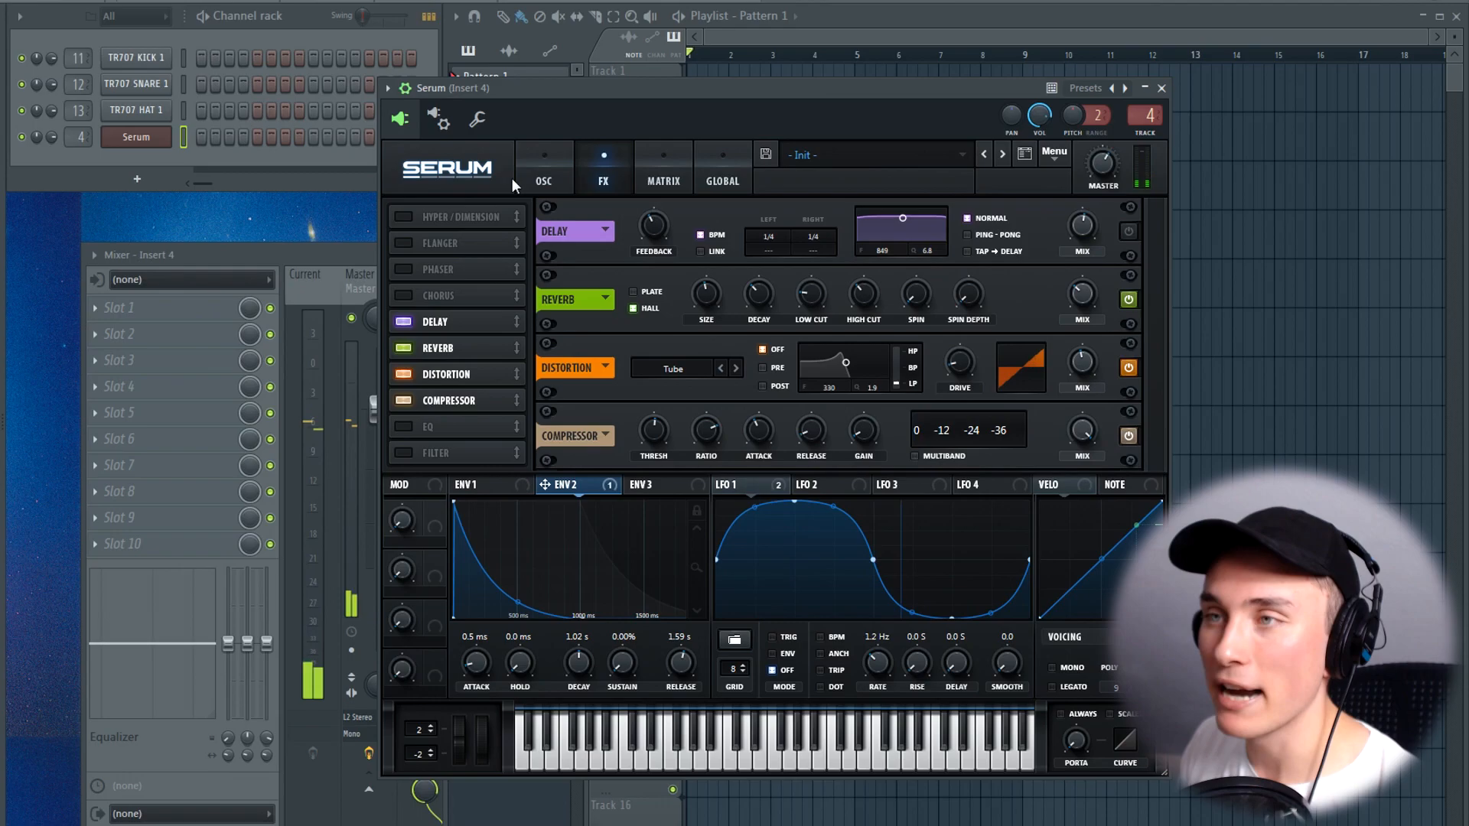
- On the OSC page, set LFO 1's modulation depth on Osc B Fine to 21
{"action": "left_click", "coordinate": [543, 168]}
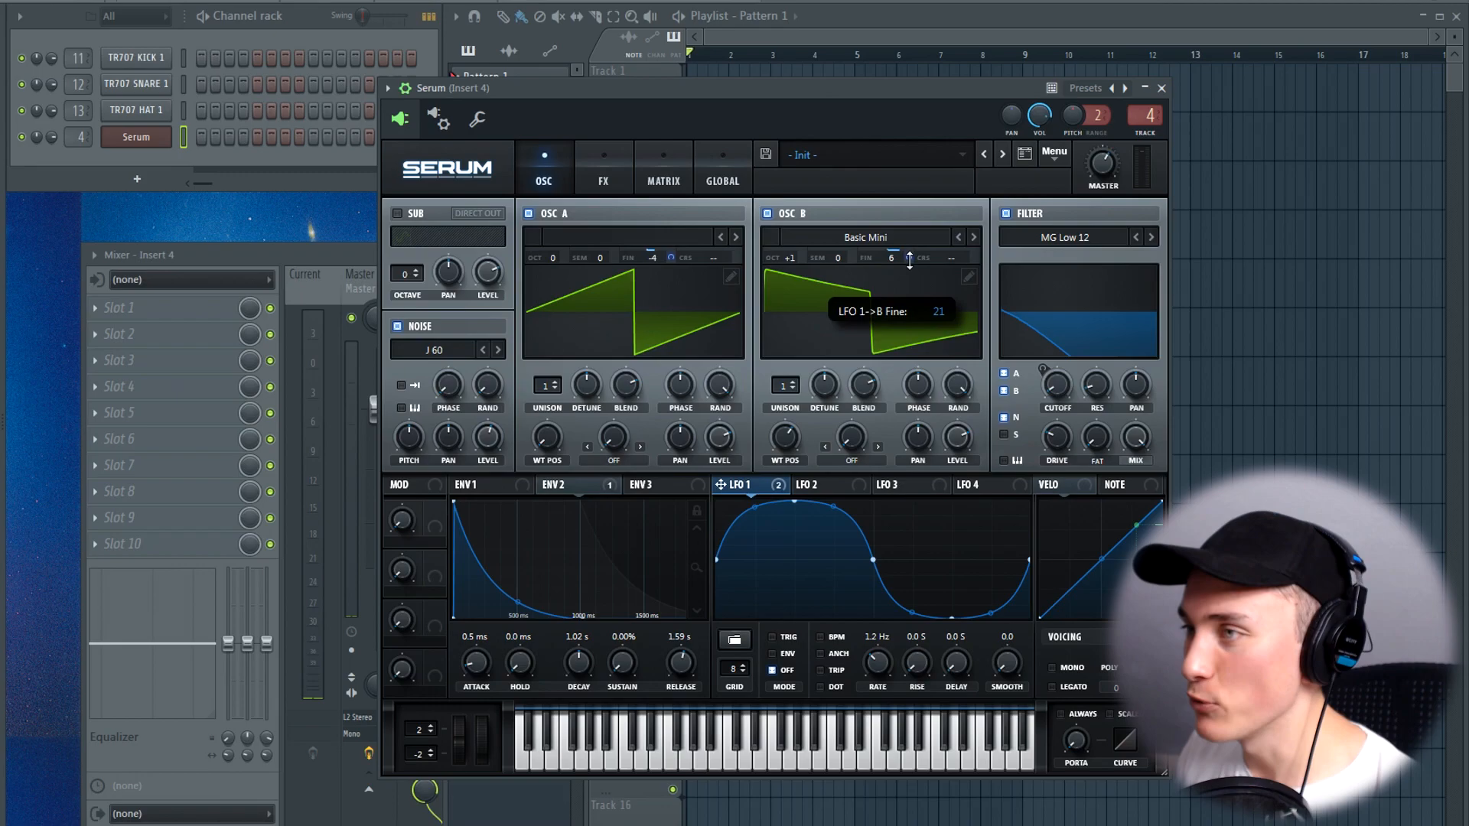
{"action": "left_click", "coordinate": [466, 484]}
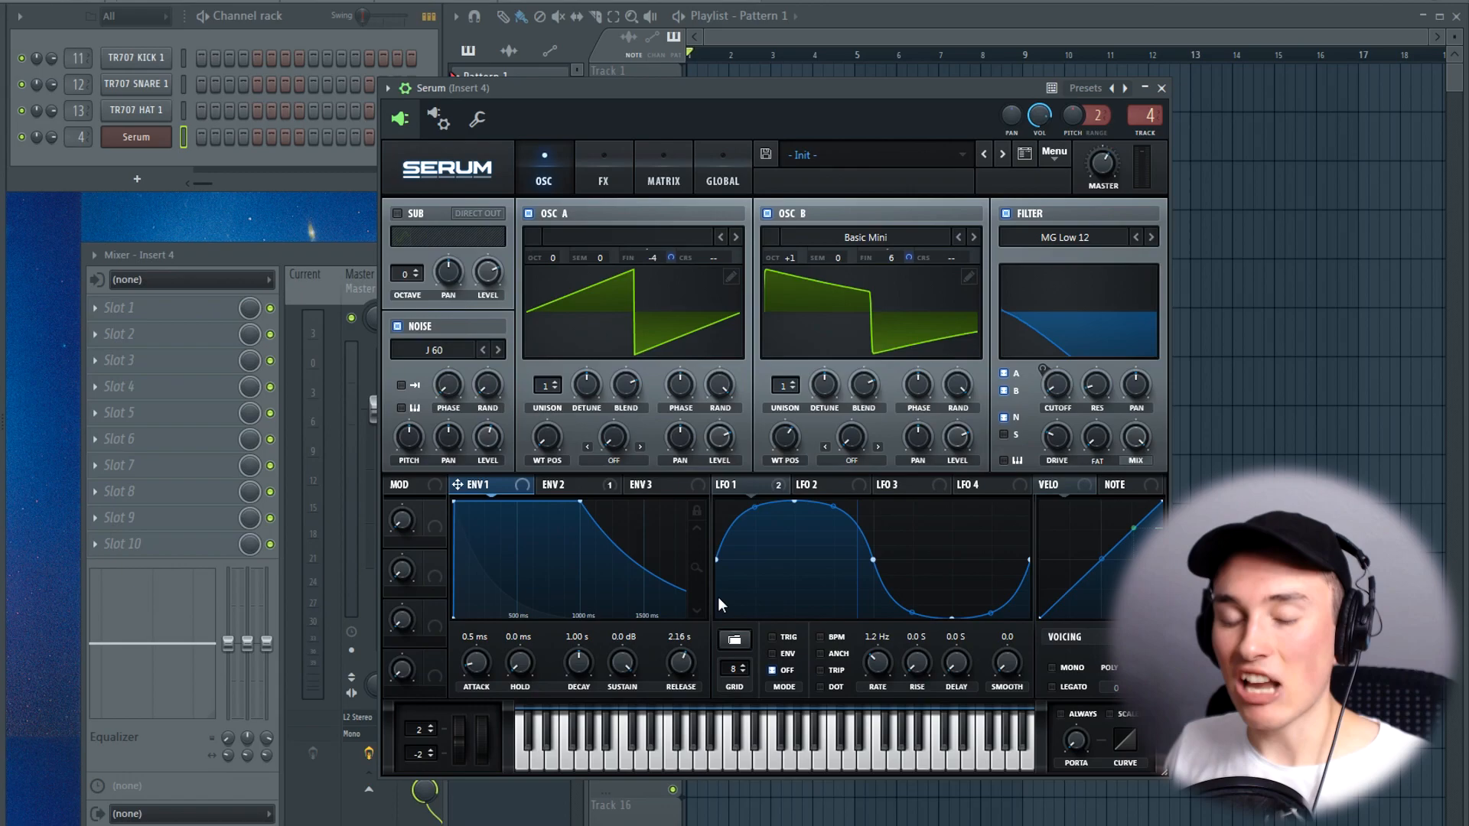
{"action": "mouse_move", "coordinate": [693, 171]}
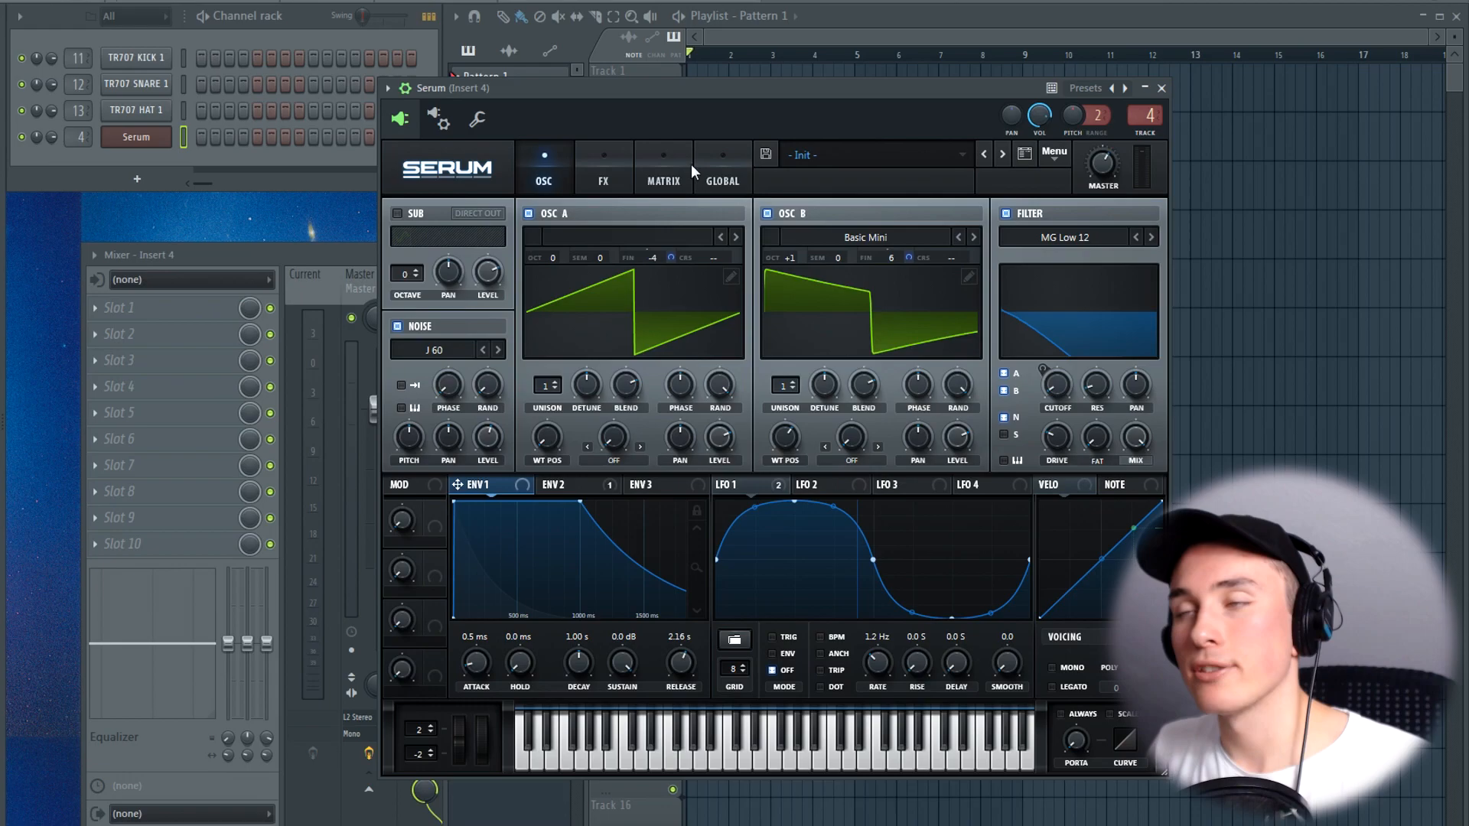